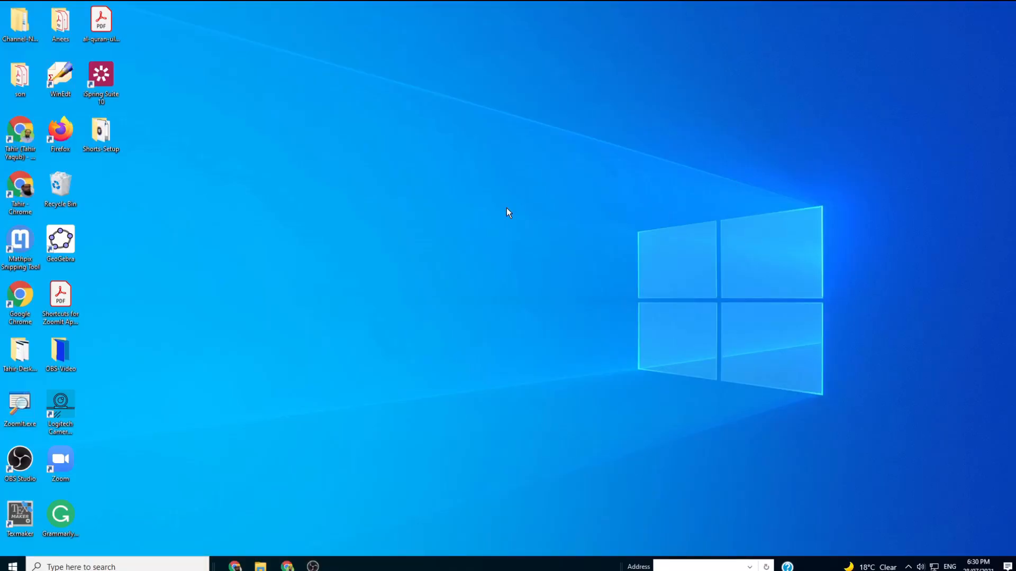
{"action": "mouse_move", "coordinate": [375, 145]}
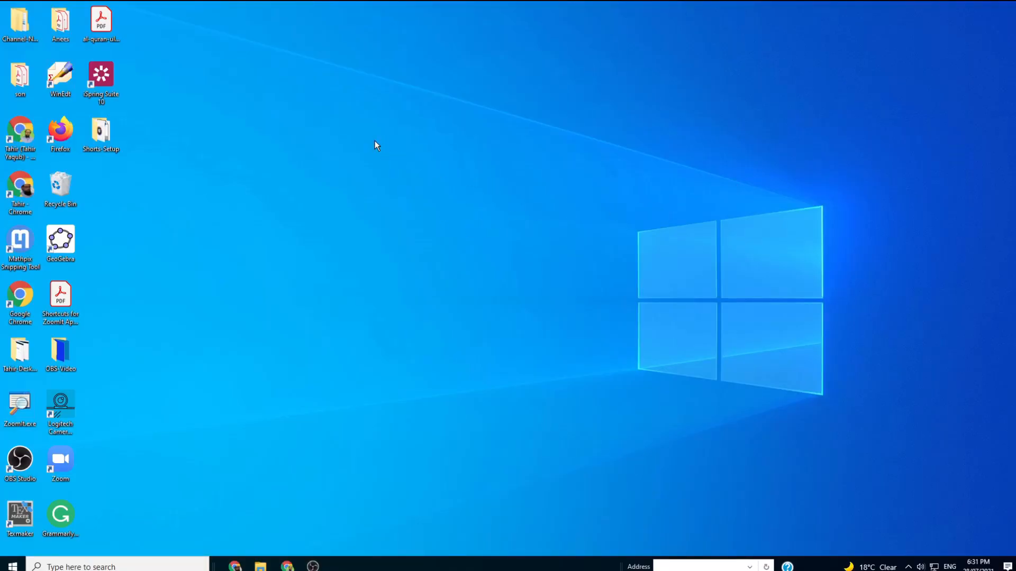
{"action": "mouse_move", "coordinate": [138, 103]}
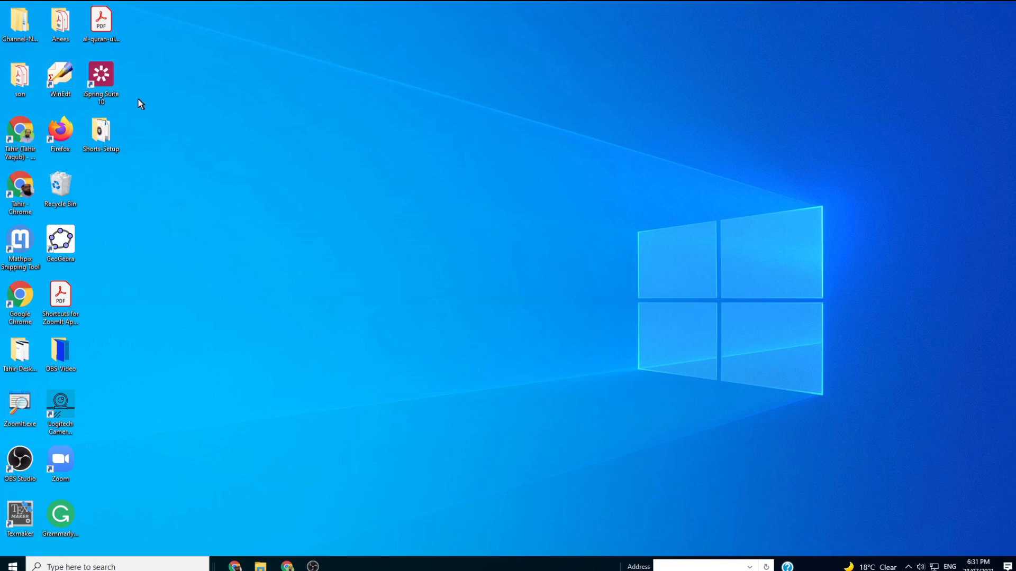
Launch iSpring Suite 10 from its desktop shortcut and show the Screencasts section of Quick Start.
{"action": "left_click", "coordinate": [100, 79]}
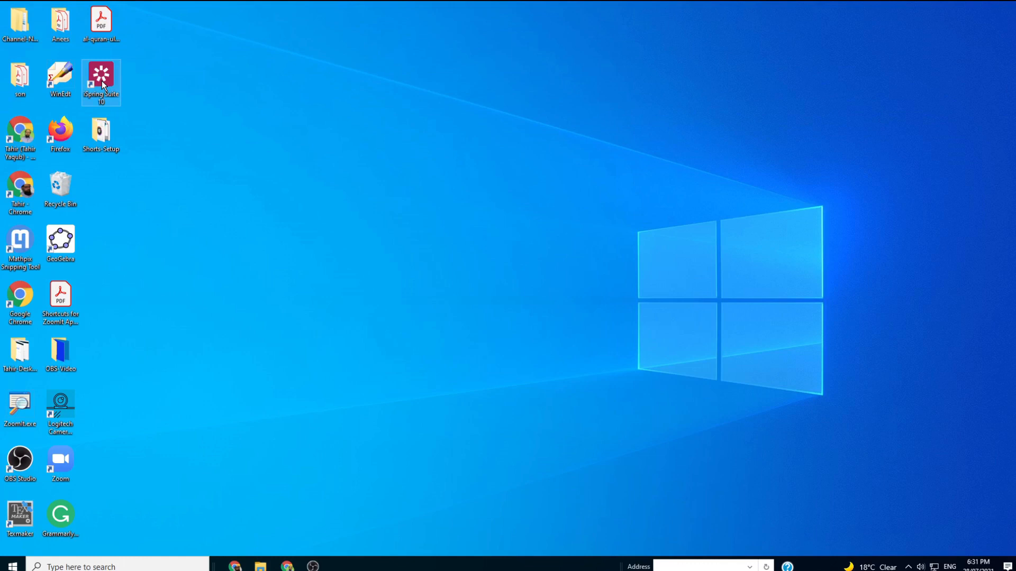
{"action": "double_click", "coordinate": [100, 77]}
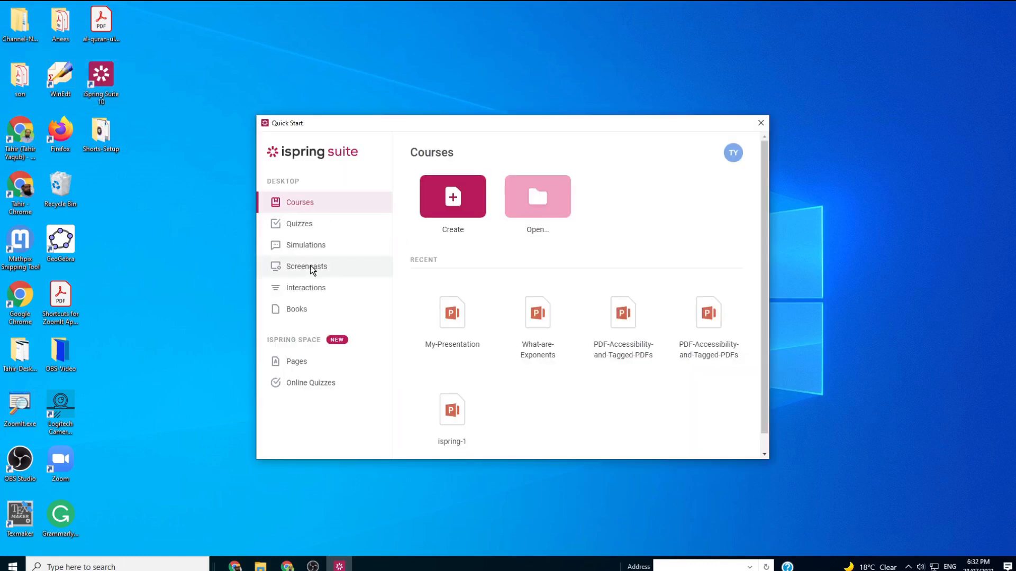
{"action": "left_click", "coordinate": [306, 266]}
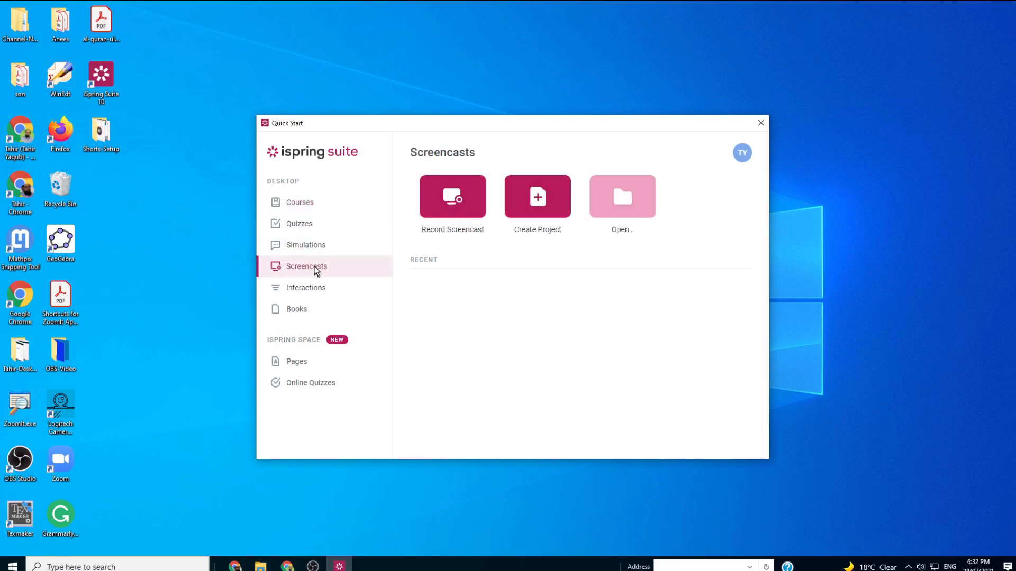
{"action": "mouse_move", "coordinate": [480, 270]}
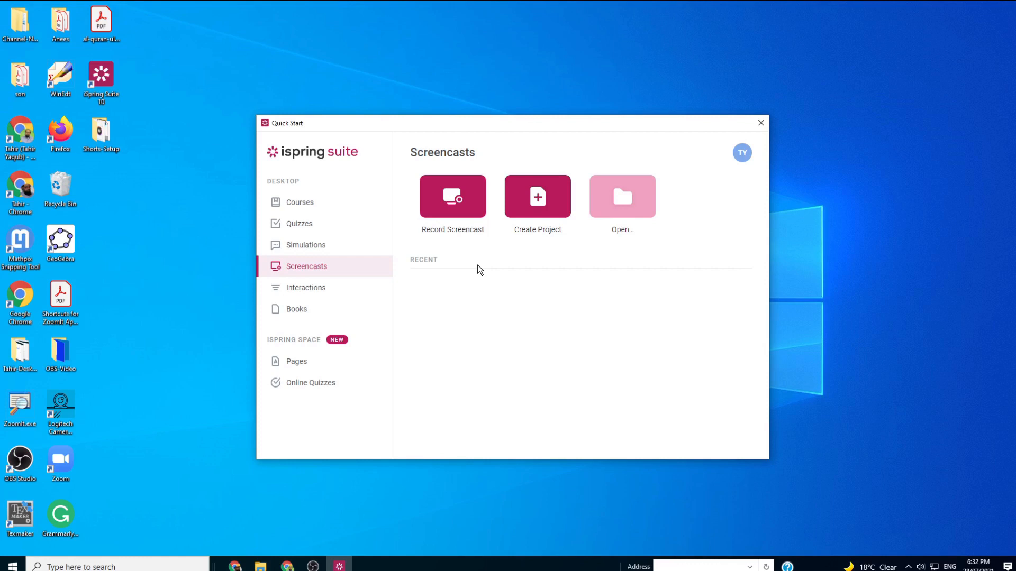
{"action": "mouse_move", "coordinate": [555, 264]}
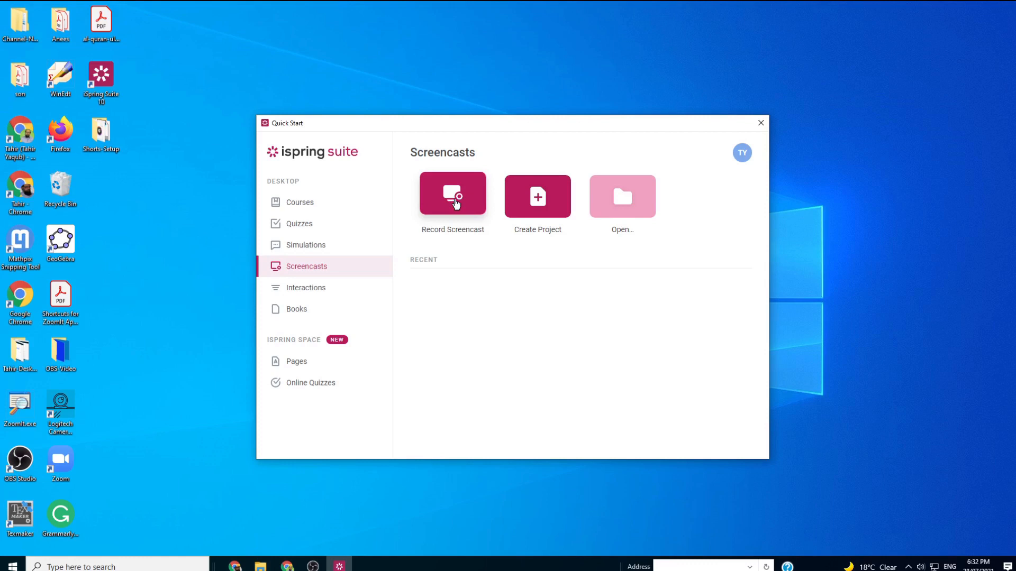
Start a new screencast recording with the capture frame around the Trello browser window.
{"action": "left_click", "coordinate": [451, 192]}
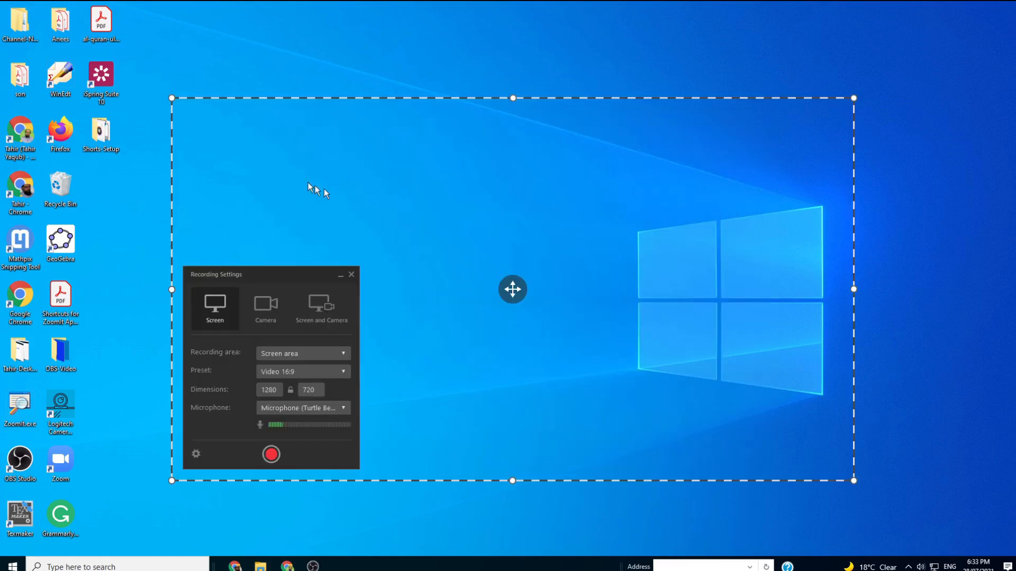
{"action": "mouse_move", "coordinate": [595, 353]}
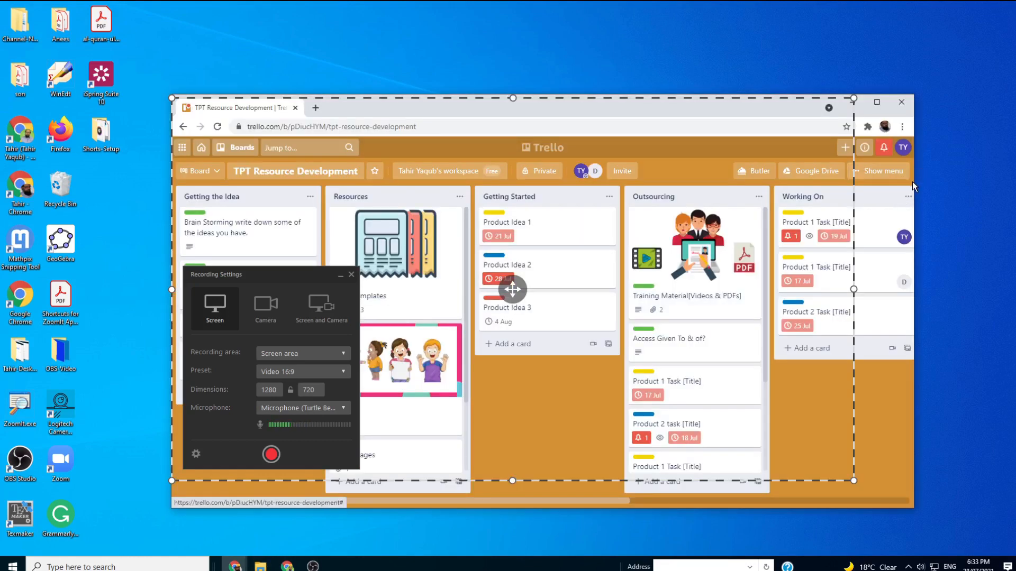
{"action": "mouse_move", "coordinate": [930, 186]}
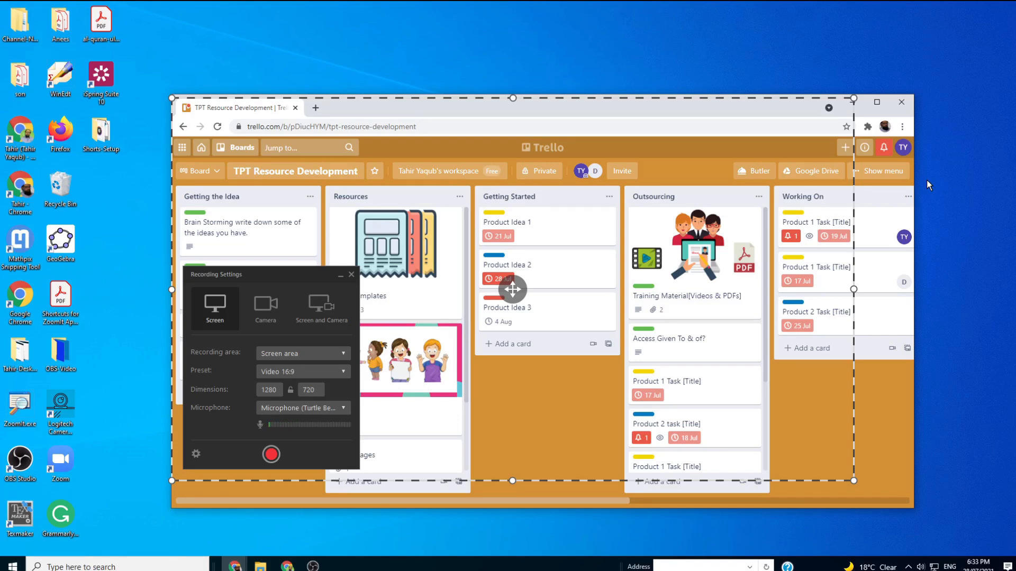
{"action": "mouse_move", "coordinate": [929, 184]}
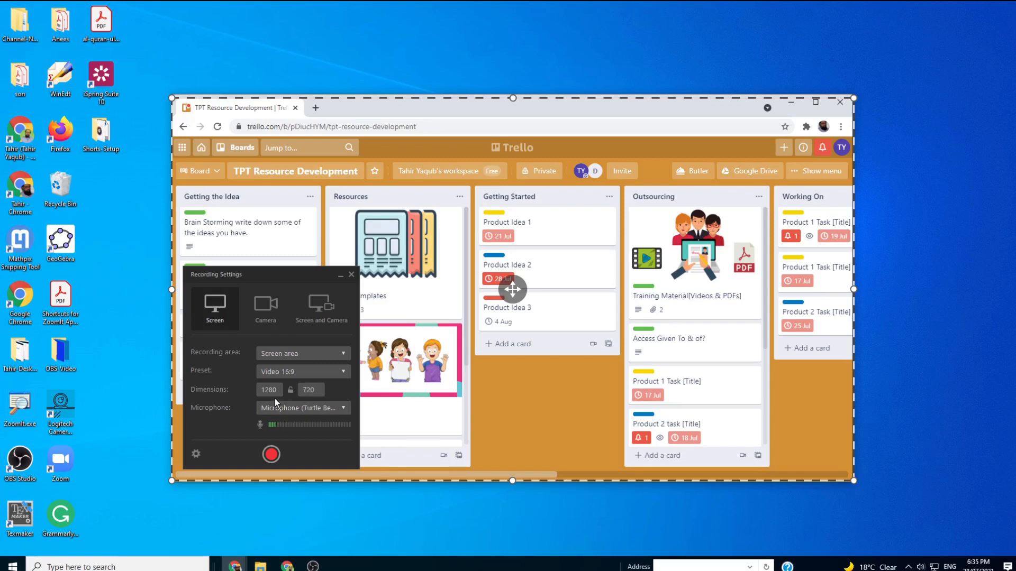
{"action": "mouse_move", "coordinate": [315, 400]}
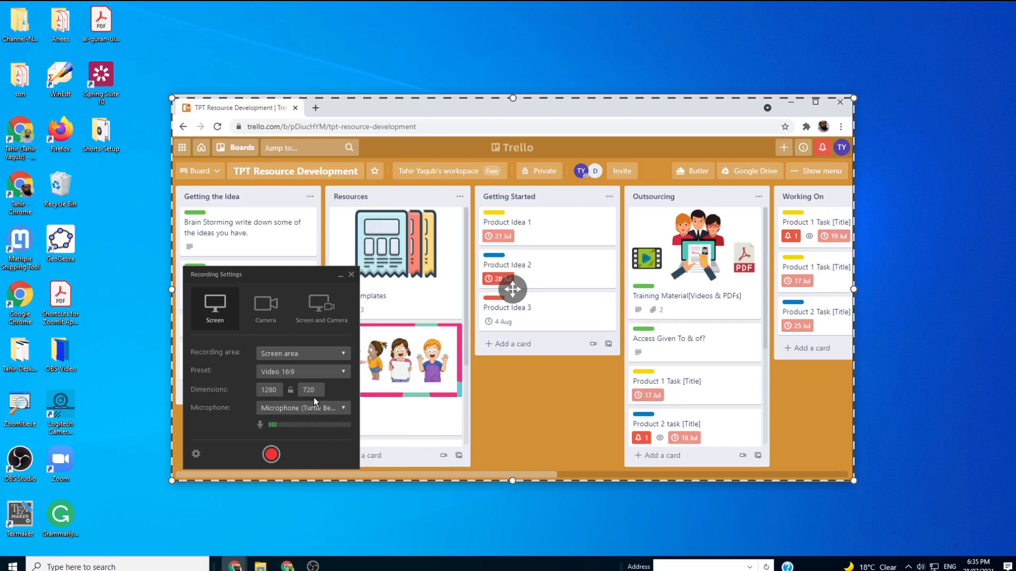
{"action": "mouse_move", "coordinate": [549, 374]}
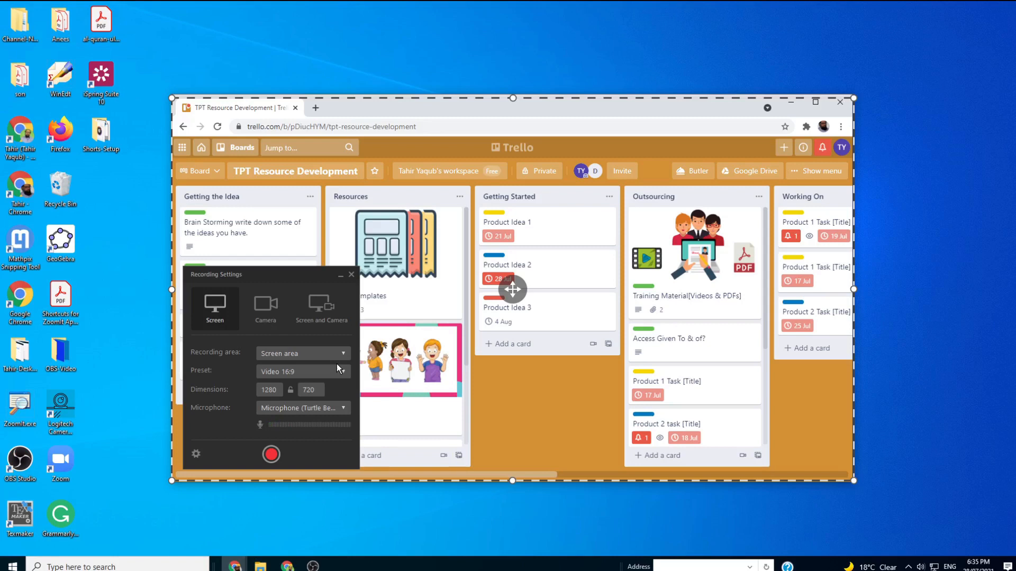
{"action": "mouse_move", "coordinate": [471, 371]}
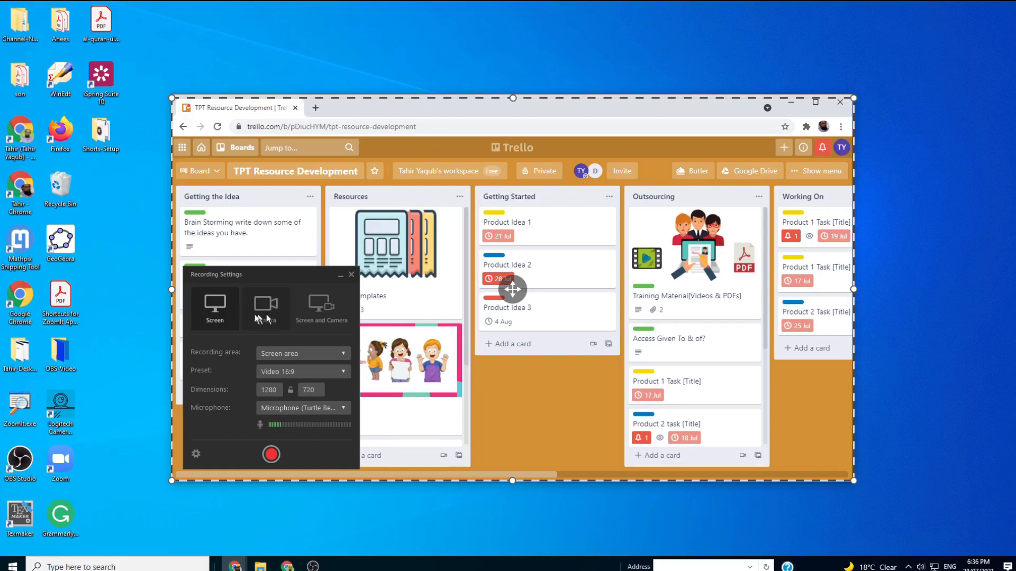
{"action": "mouse_move", "coordinate": [215, 309]}
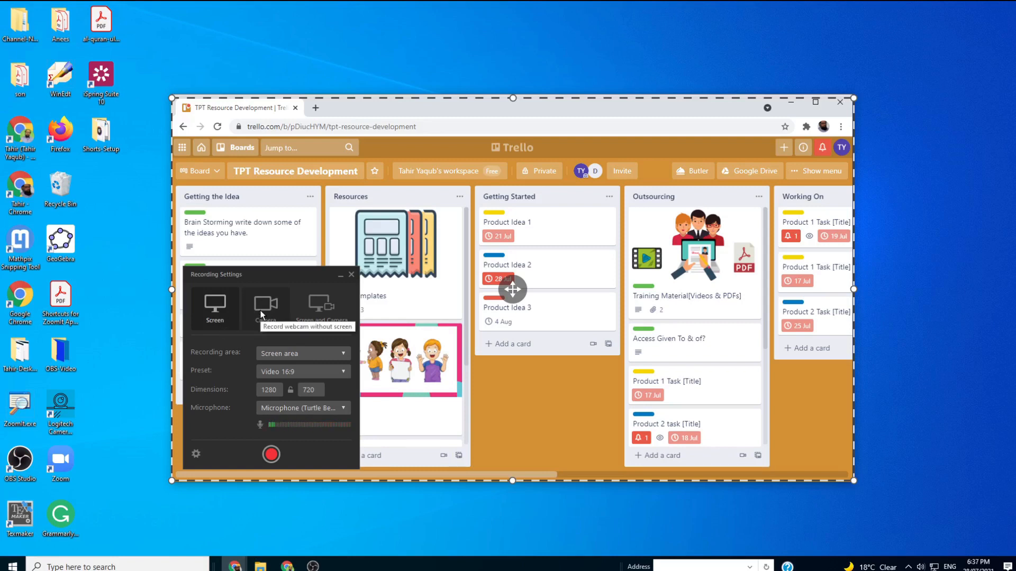
{"action": "mouse_move", "coordinate": [320, 306]}
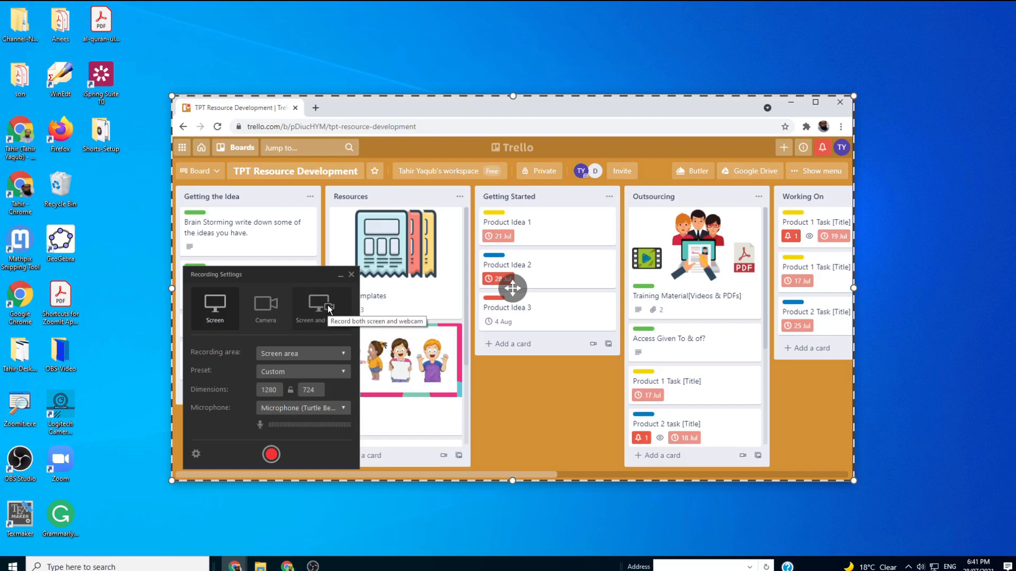
Switch the recording mode to Screen and Camera so the webcam preview joins the capture frame.
{"action": "left_click", "coordinate": [321, 308]}
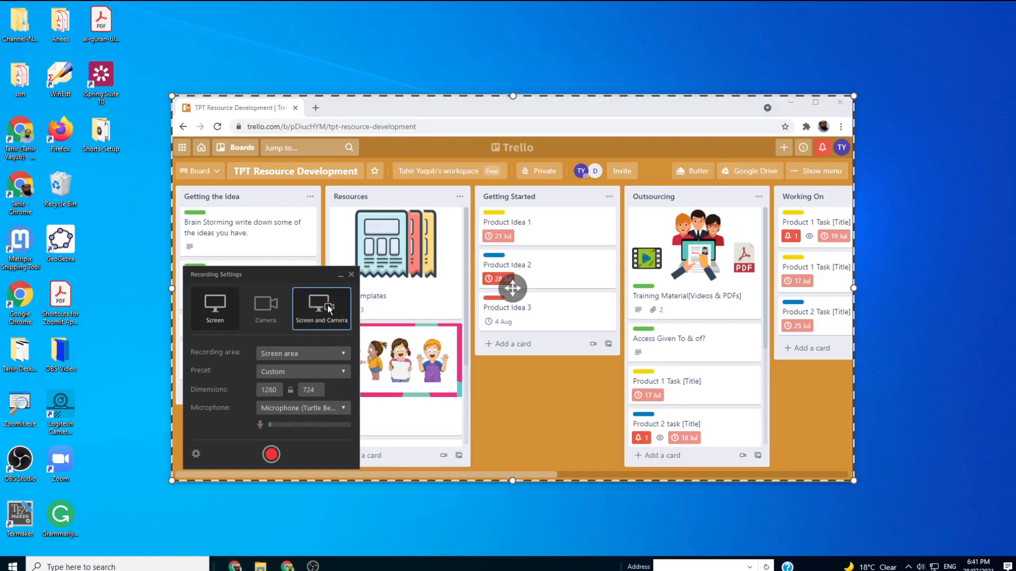
{"action": "left_click", "coordinate": [322, 309]}
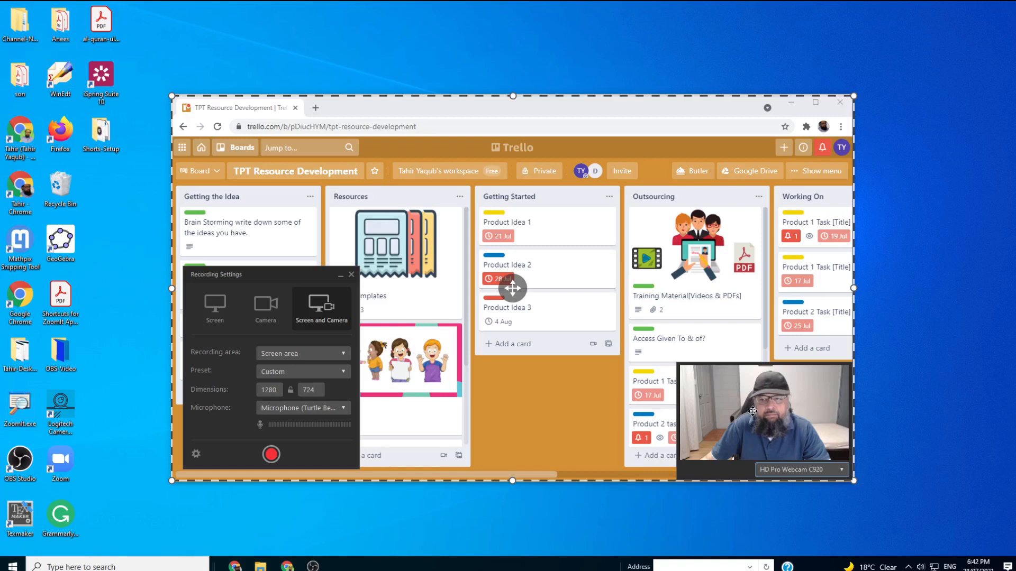
{"action": "mouse_move", "coordinate": [272, 454]}
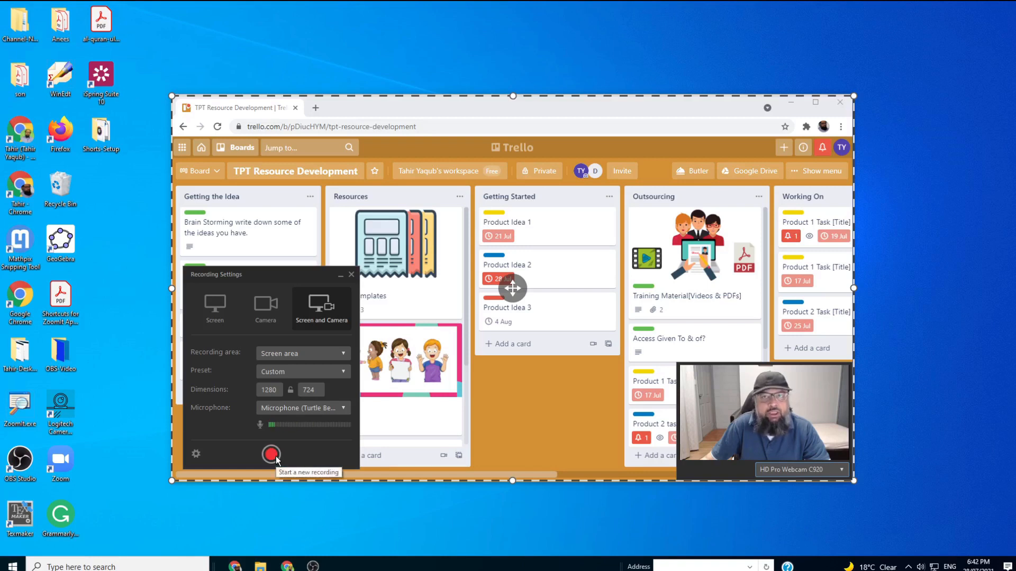
Start recording, then show the Product Idea 1 card's due date settings and close the card.
{"action": "left_click", "coordinate": [270, 454]}
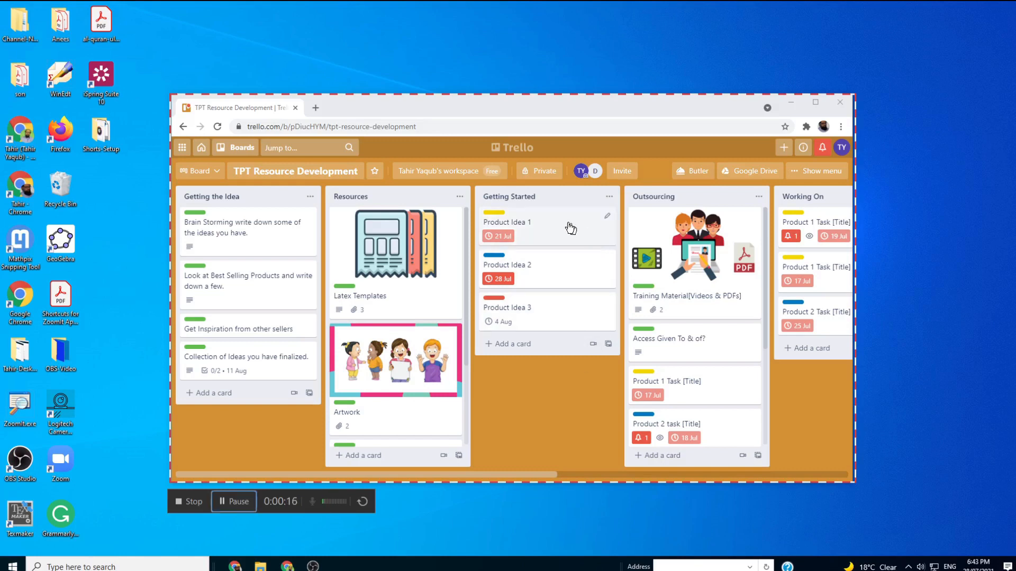
{"action": "left_click", "coordinate": [506, 222]}
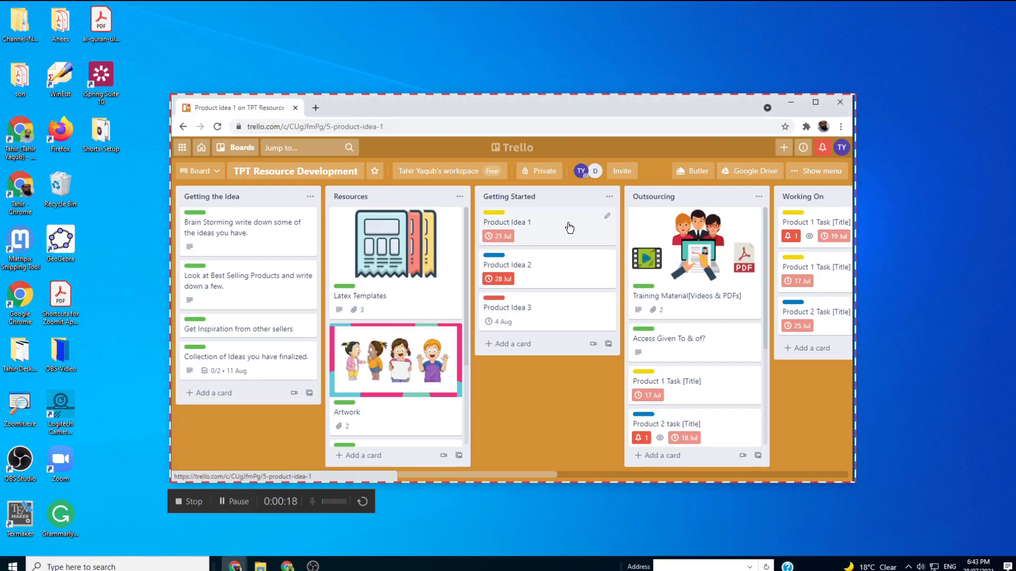
{"action": "left_click", "coordinate": [507, 222]}
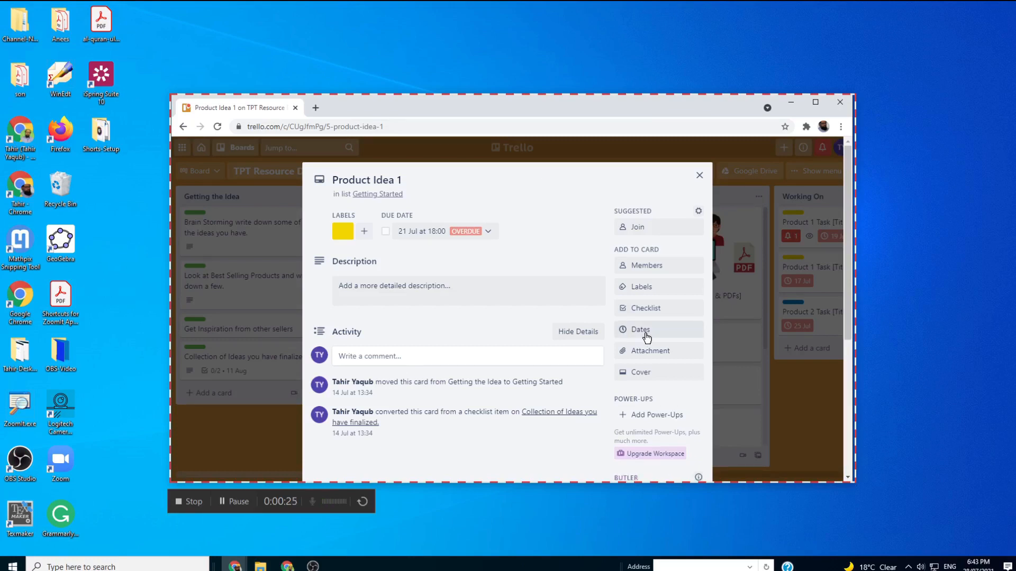
{"action": "left_click", "coordinate": [639, 330]}
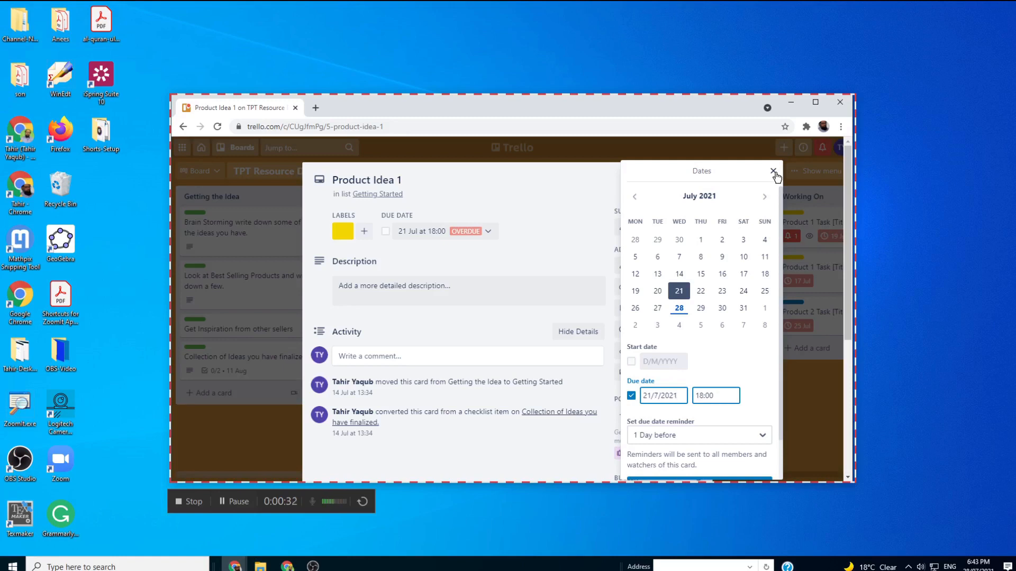
{"action": "left_click", "coordinate": [772, 174]}
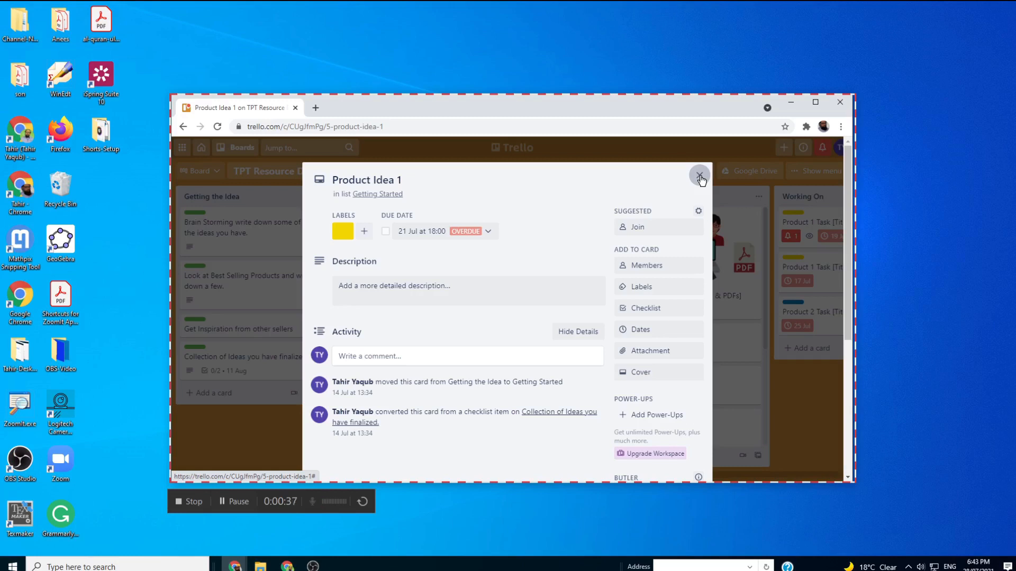
{"action": "left_click", "coordinate": [699, 178]}
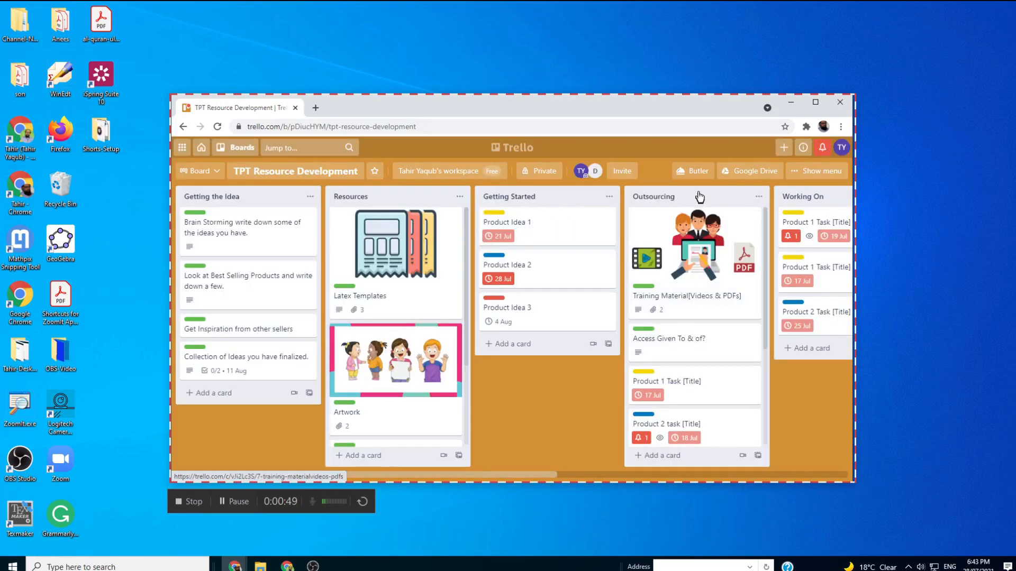
{"action": "mouse_move", "coordinate": [695, 171]}
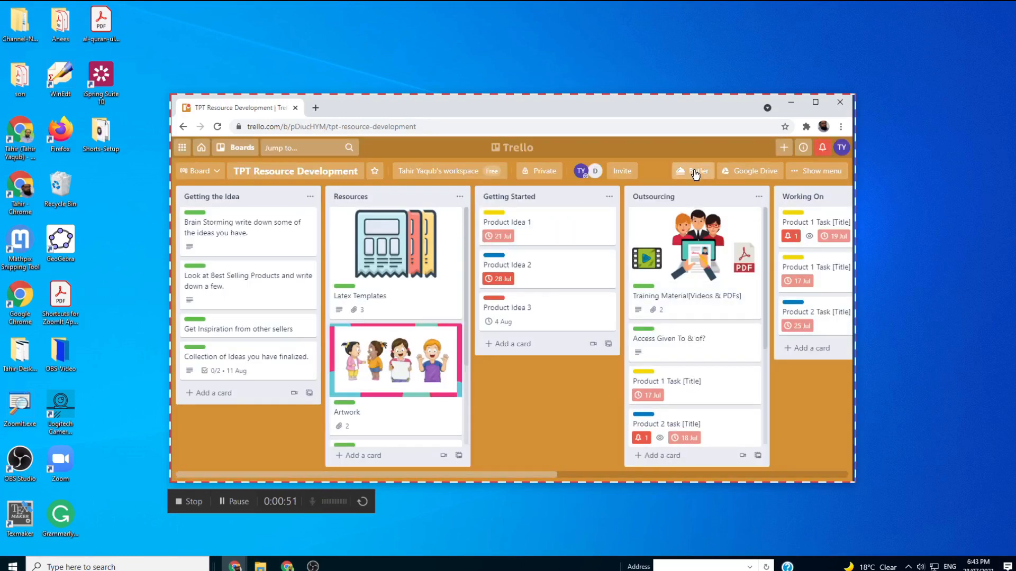
Bring up the board's Butler automation tips panel while recording continues.
{"action": "left_click", "coordinate": [692, 170]}
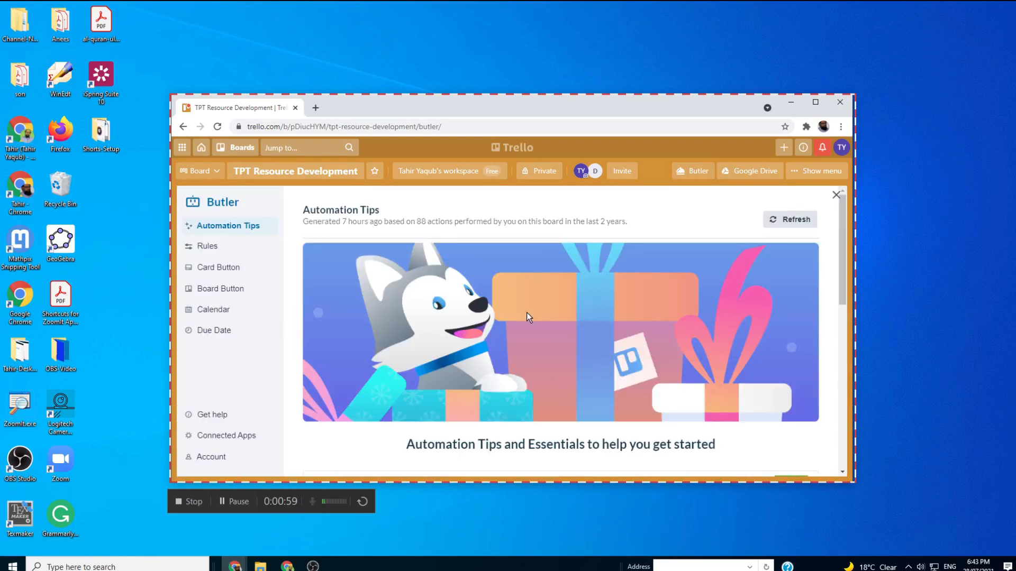
{"action": "left_click", "coordinate": [233, 500]}
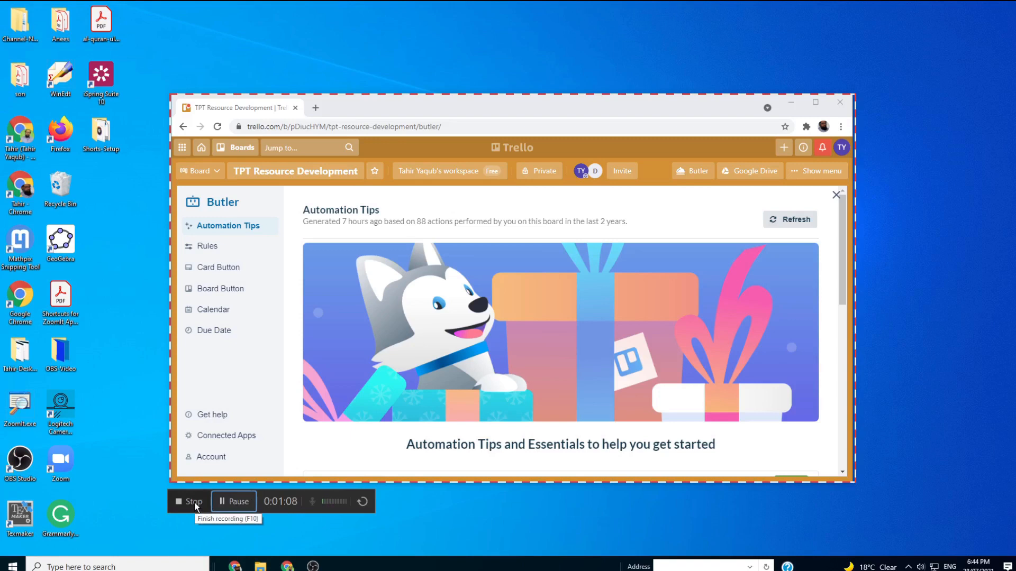
Stop the recording, enable keystroke and click annotations, and bring the clip into the project.
{"action": "left_click", "coordinate": [189, 501]}
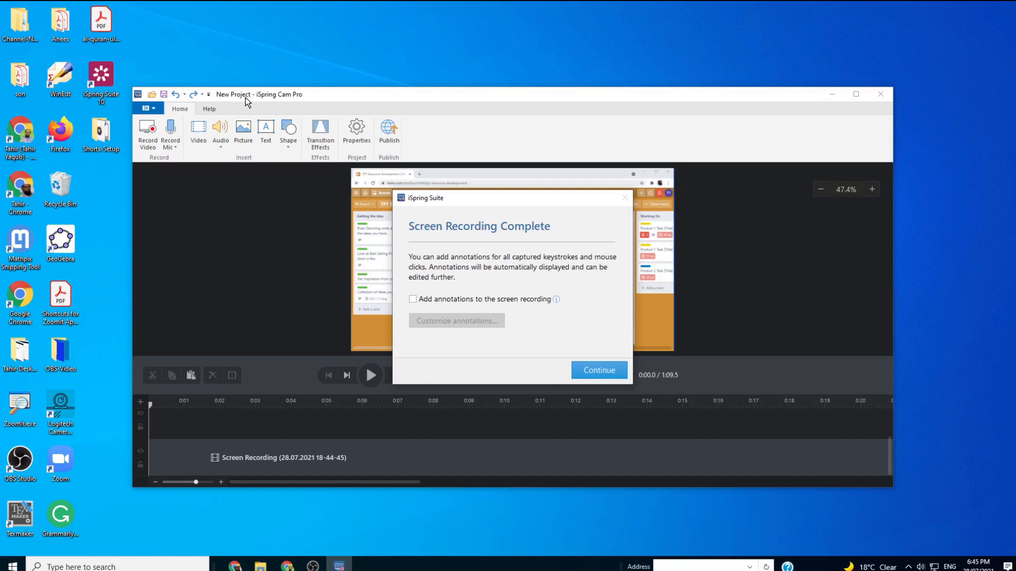
{"action": "mouse_move", "coordinate": [689, 335]}
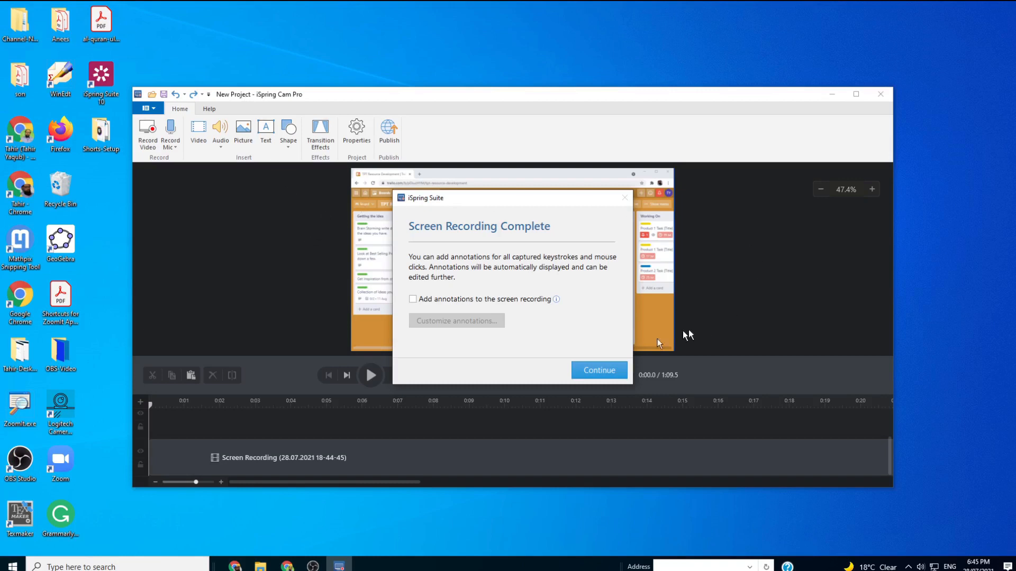
{"action": "mouse_move", "coordinate": [789, 268]}
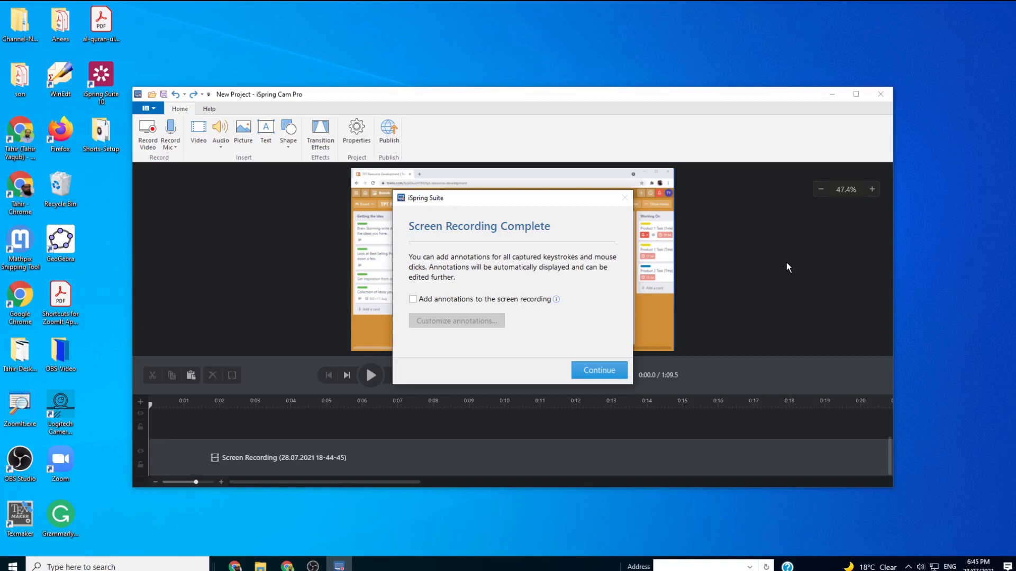
{"action": "mouse_move", "coordinate": [198, 218]}
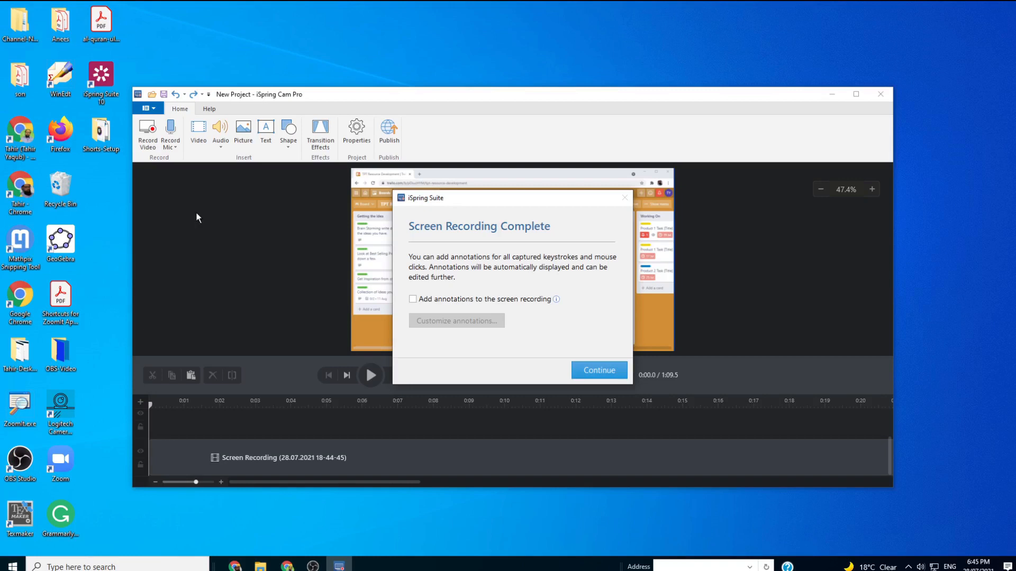
{"action": "mouse_move", "coordinate": [150, 137]}
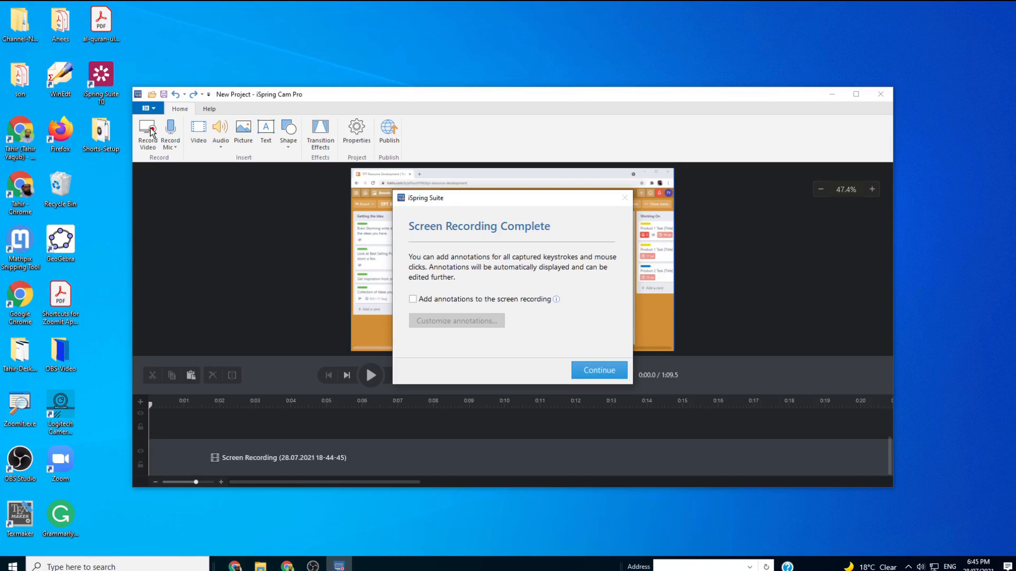
{"action": "mouse_move", "coordinate": [249, 226]}
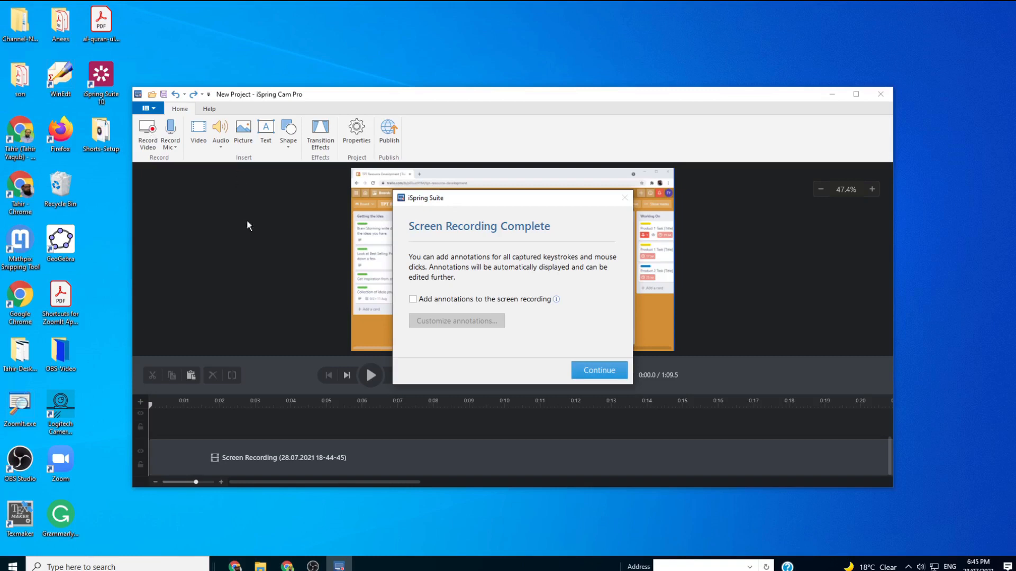
{"action": "mouse_move", "coordinate": [430, 247]}
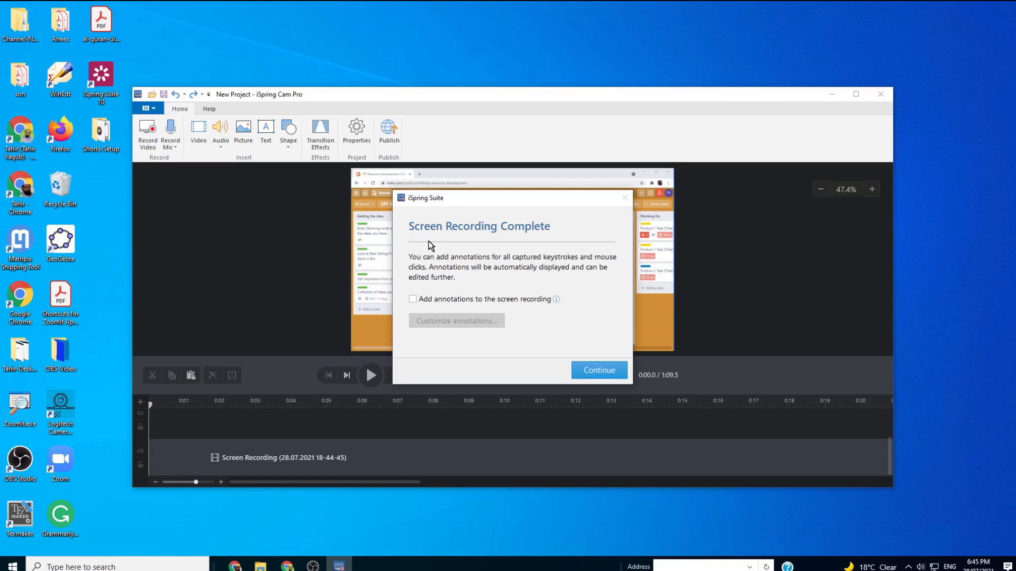
{"action": "mouse_move", "coordinate": [539, 241]}
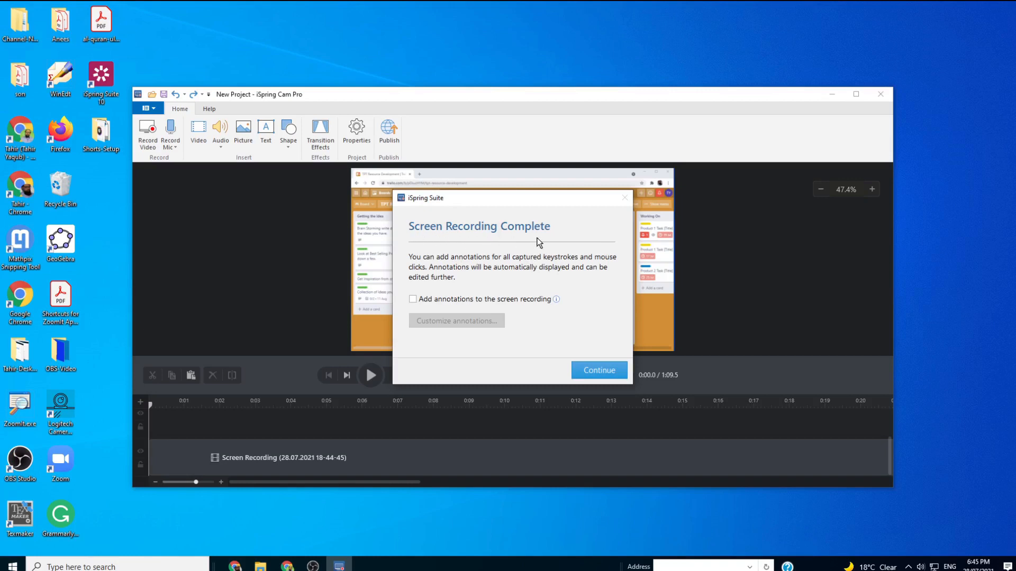
{"action": "mouse_move", "coordinate": [697, 330]}
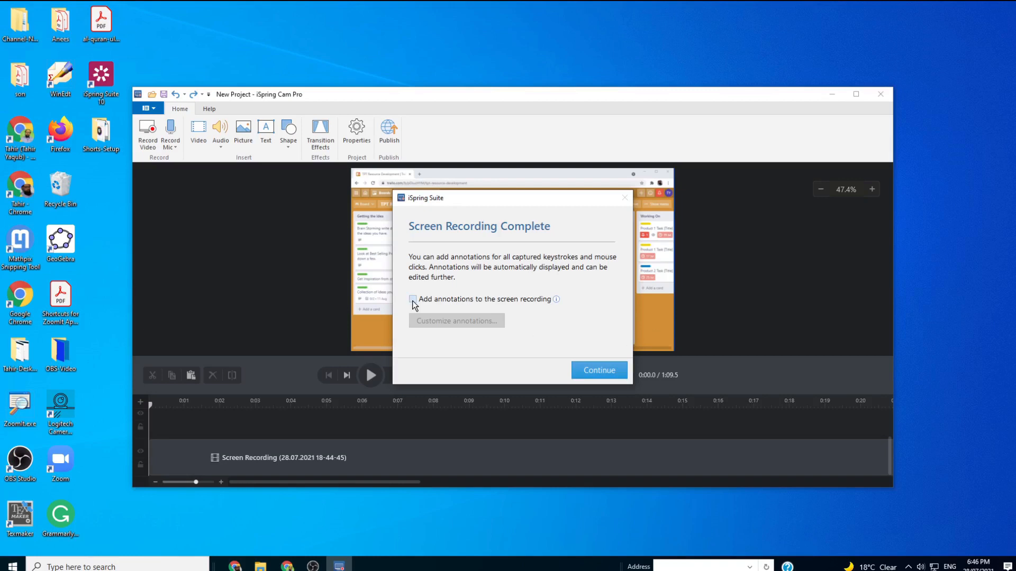
{"action": "left_click", "coordinate": [413, 298]}
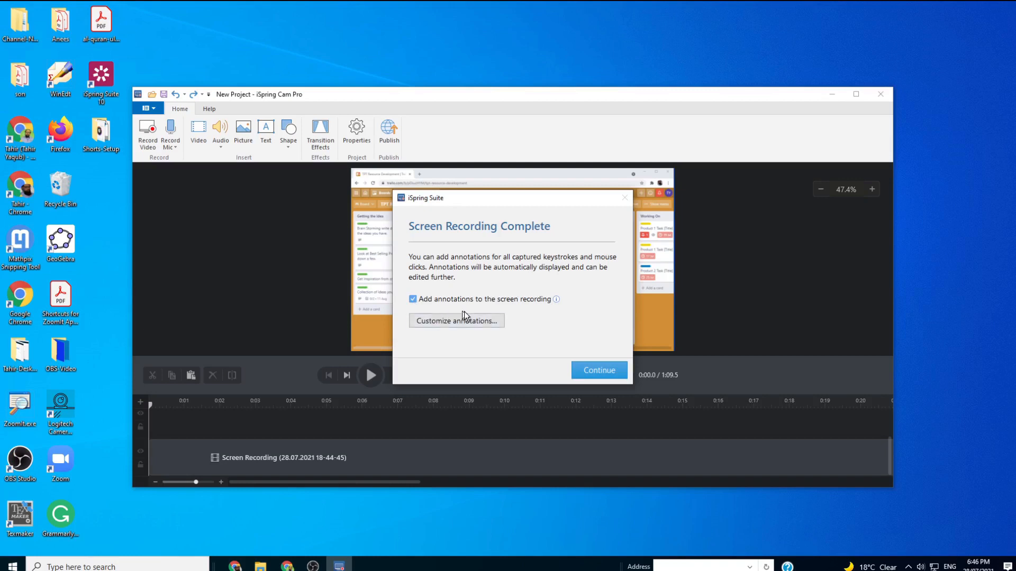
{"action": "mouse_move", "coordinate": [505, 316]}
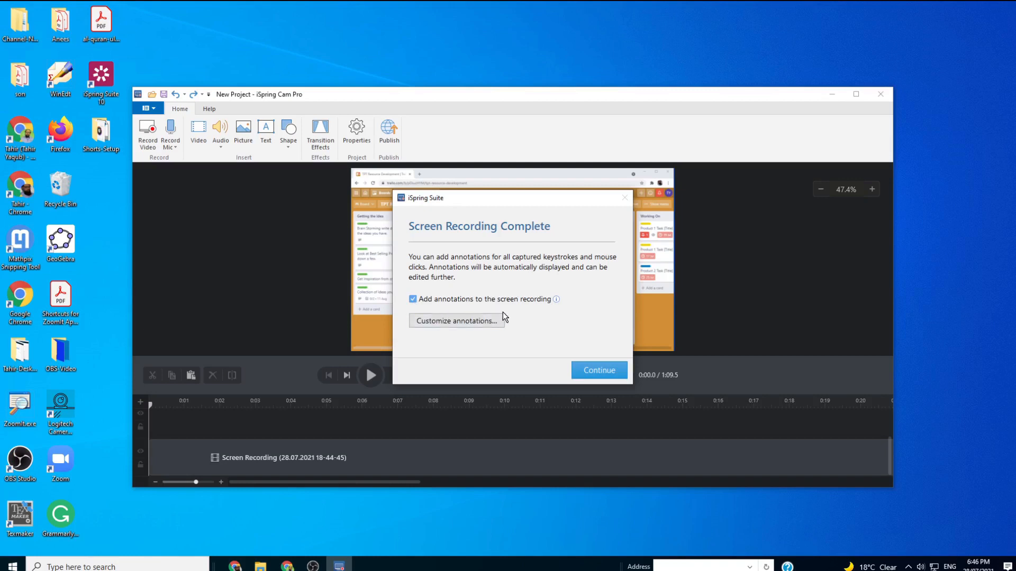
{"action": "mouse_move", "coordinate": [518, 321]}
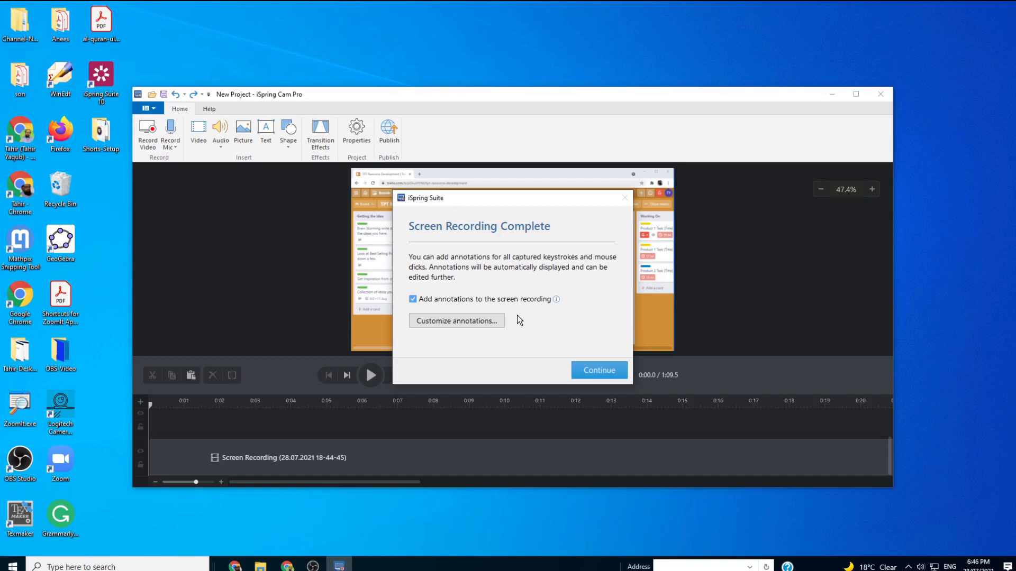
{"action": "left_click", "coordinate": [596, 371]}
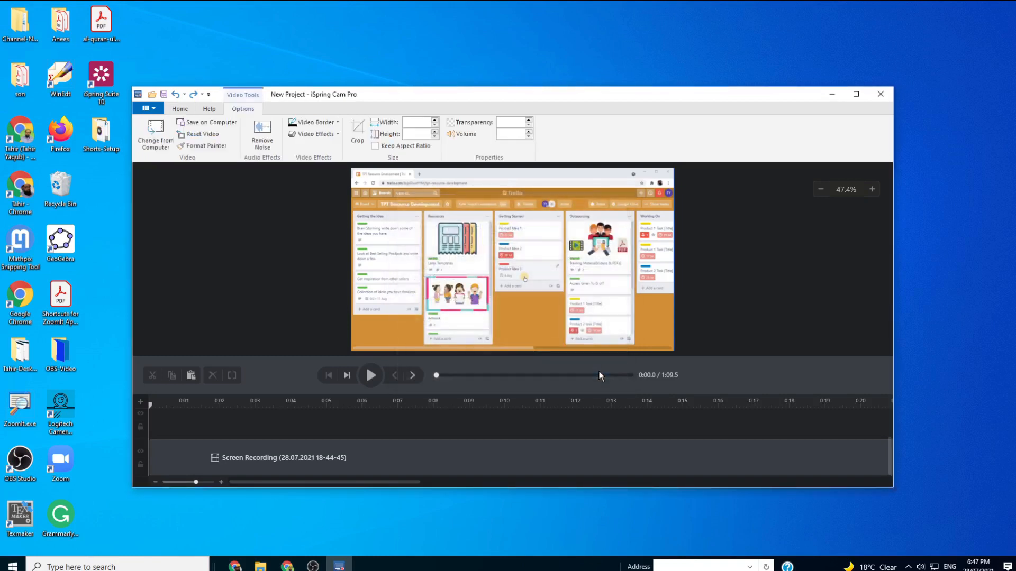
{"action": "left_click", "coordinate": [855, 94]}
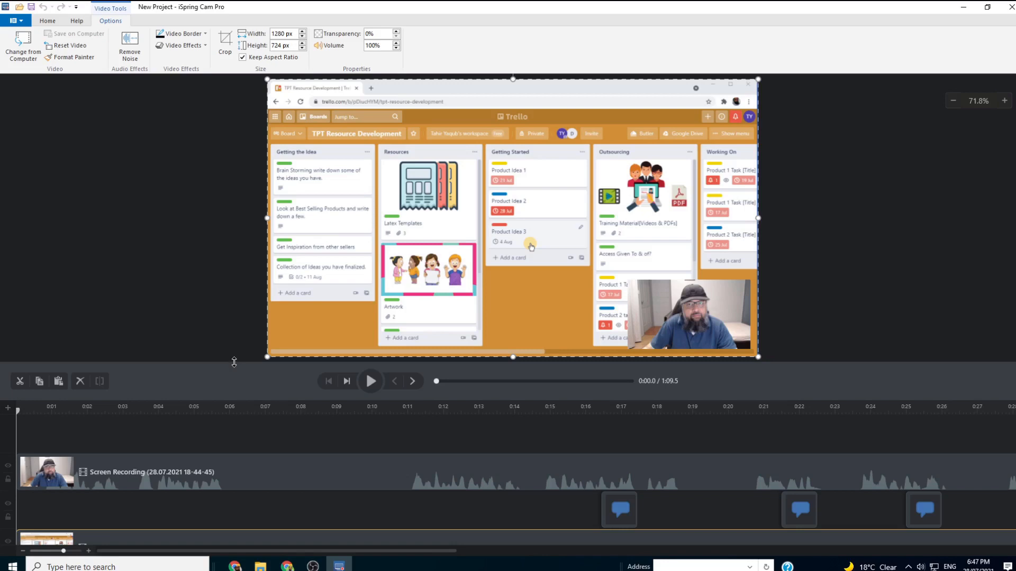
{"action": "mouse_move", "coordinate": [232, 366]}
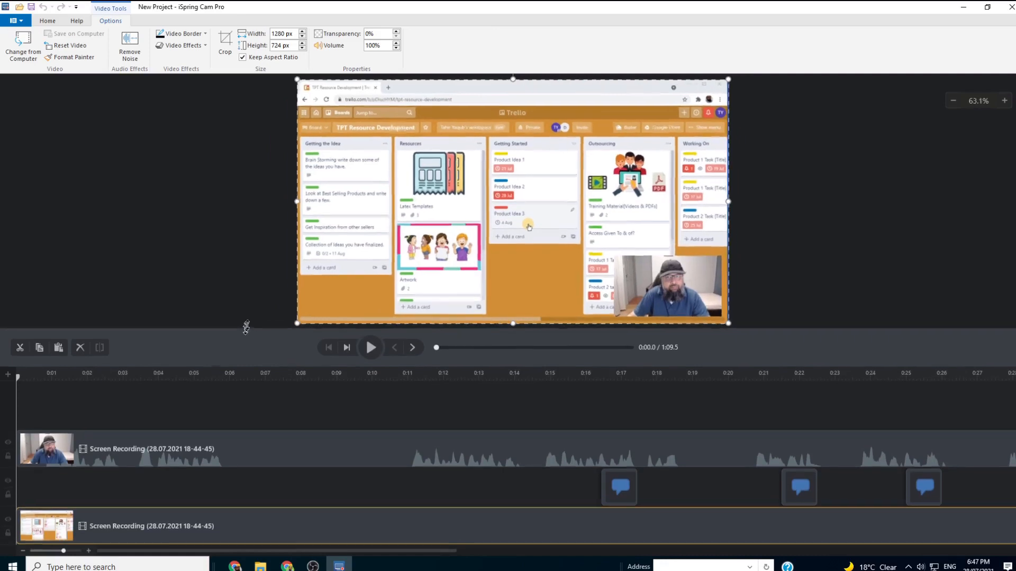
Zoom the preview out to the whole frame and select the 320×180 webcam overlay clip.
{"action": "left_click", "coordinate": [953, 100]}
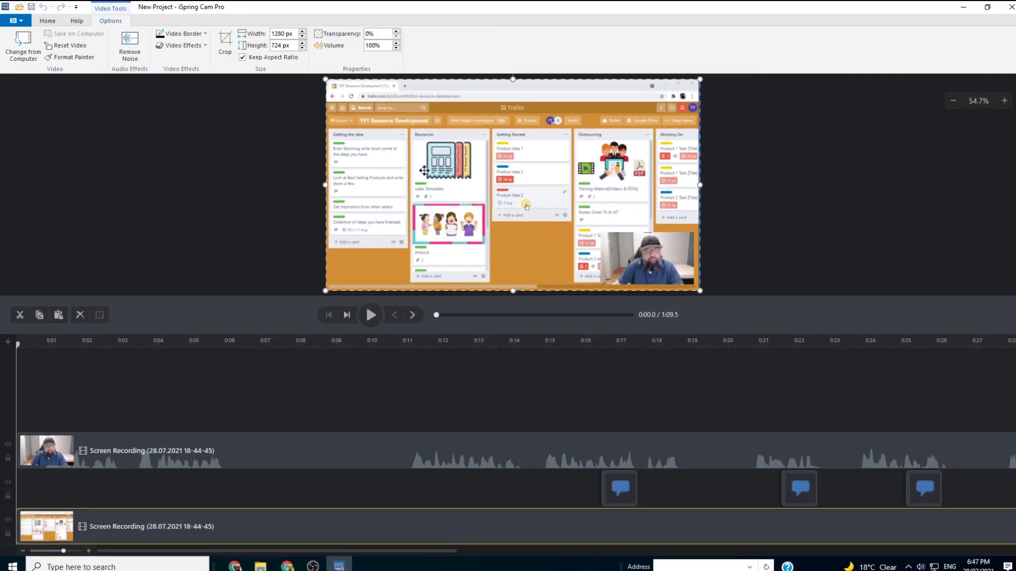
{"action": "mouse_move", "coordinate": [675, 260]}
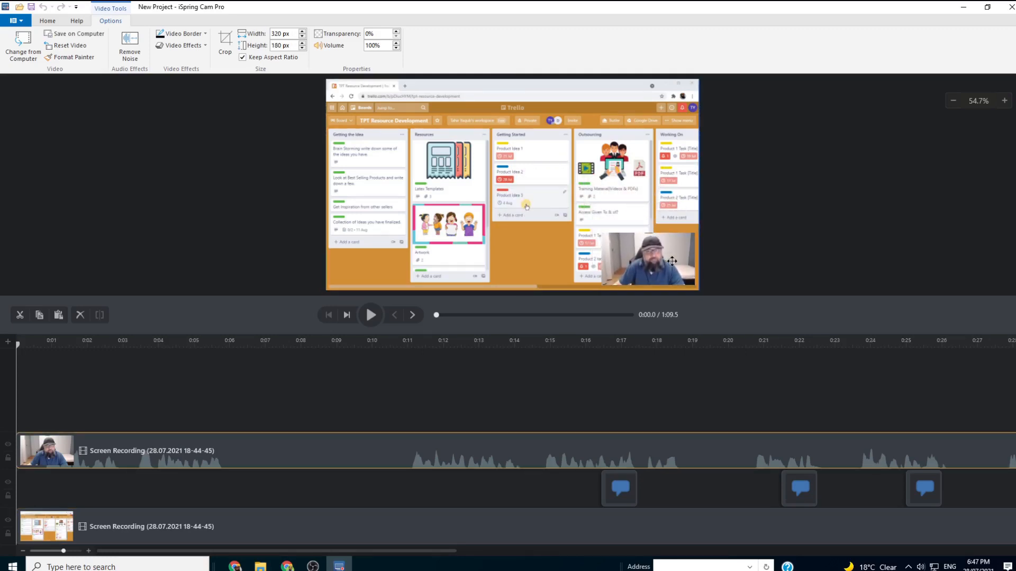
{"action": "left_click", "coordinate": [648, 259]}
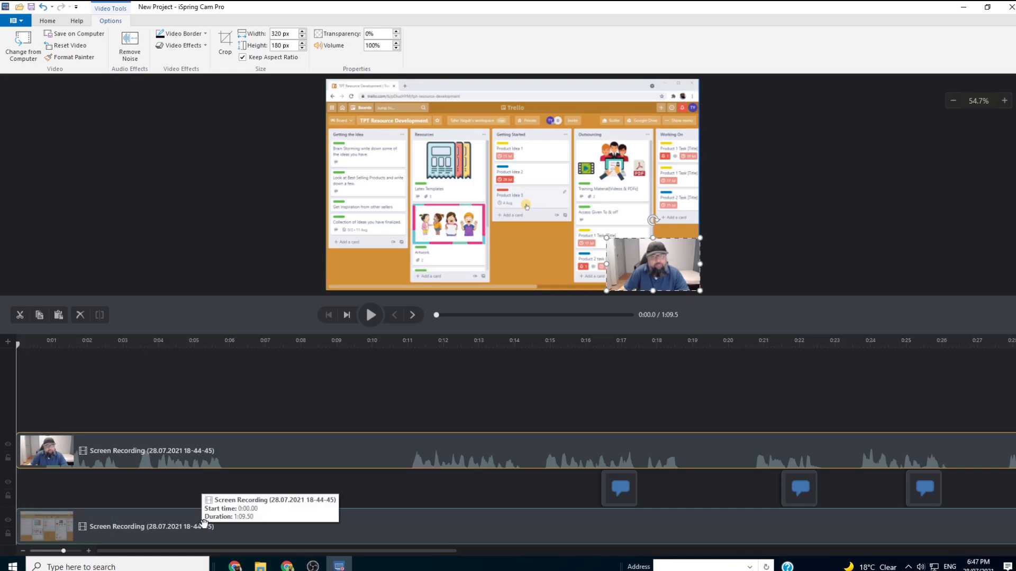
{"action": "mouse_move", "coordinate": [129, 429]}
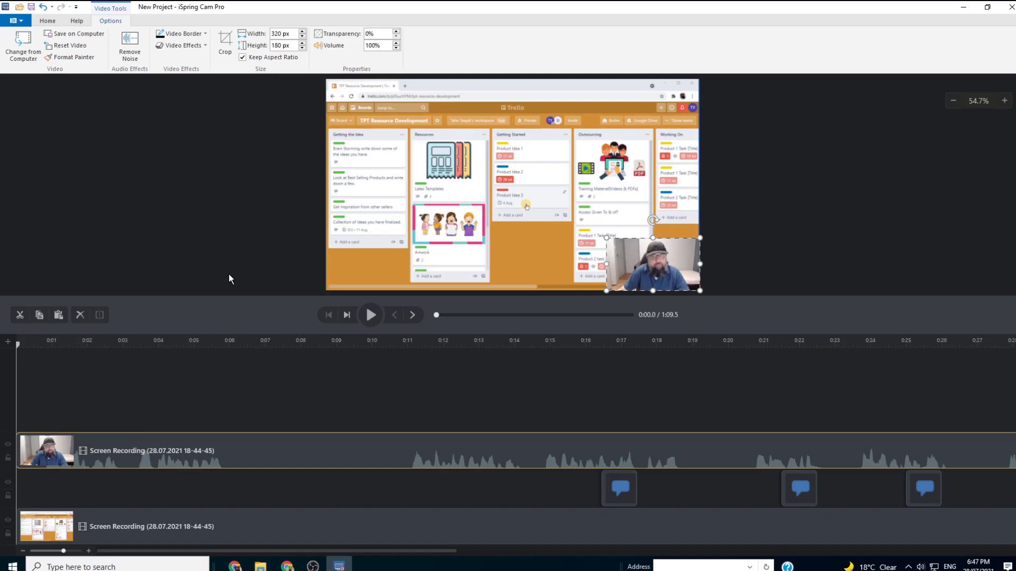
{"action": "mouse_move", "coordinate": [198, 249]}
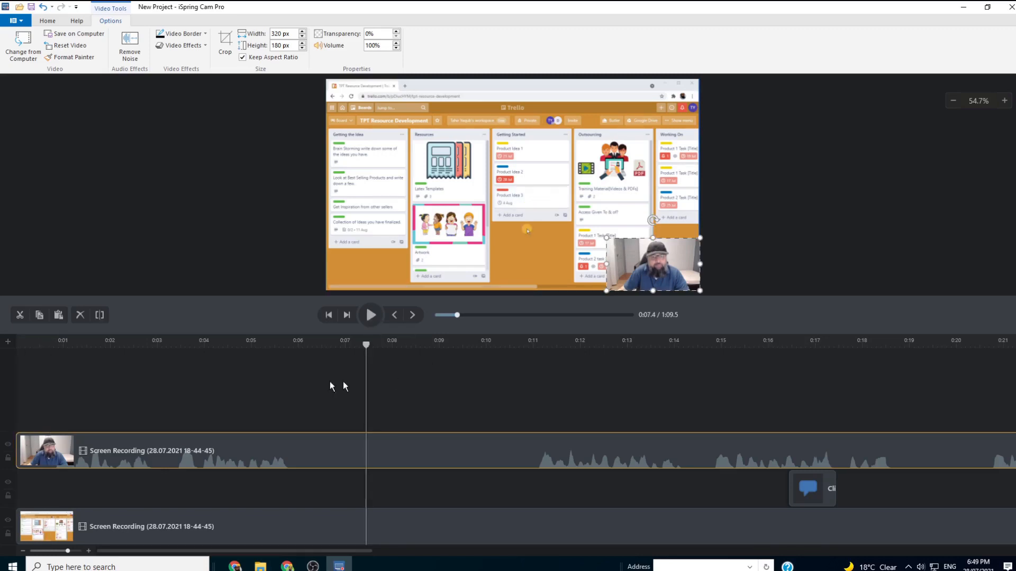
{"action": "mouse_move", "coordinate": [281, 379]}
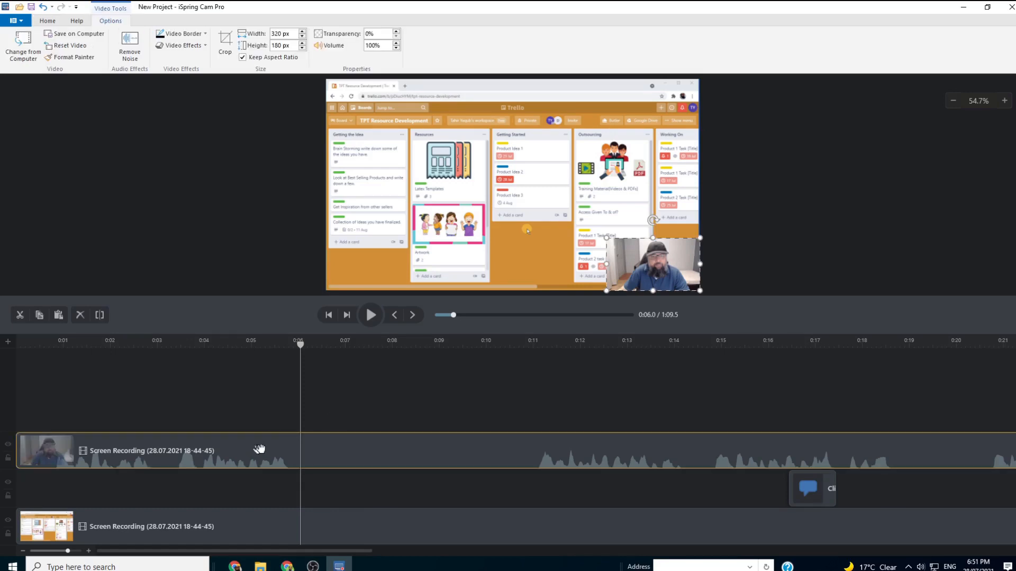
{"action": "mouse_move", "coordinate": [248, 449]}
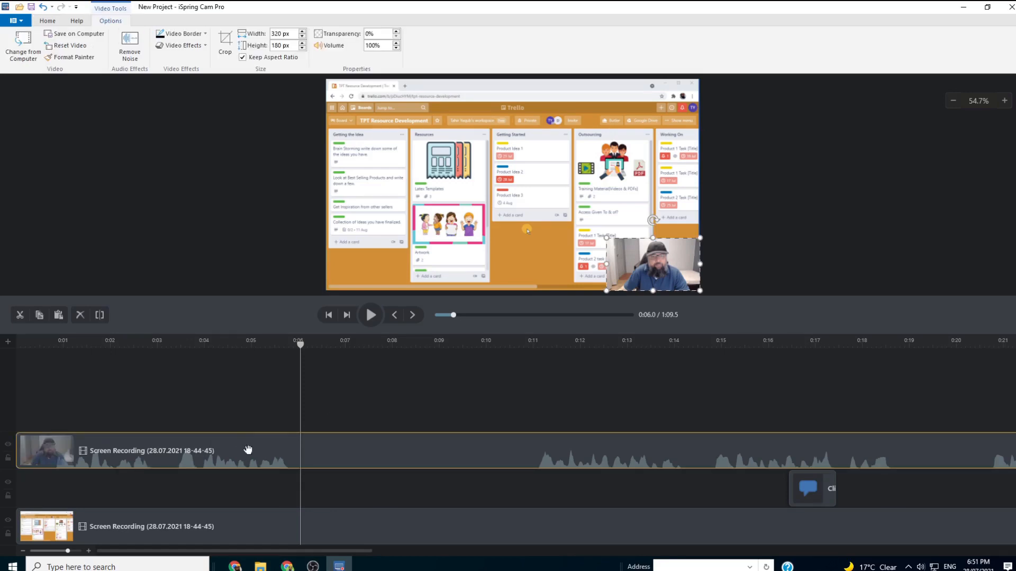
{"action": "mouse_move", "coordinate": [126, 523]}
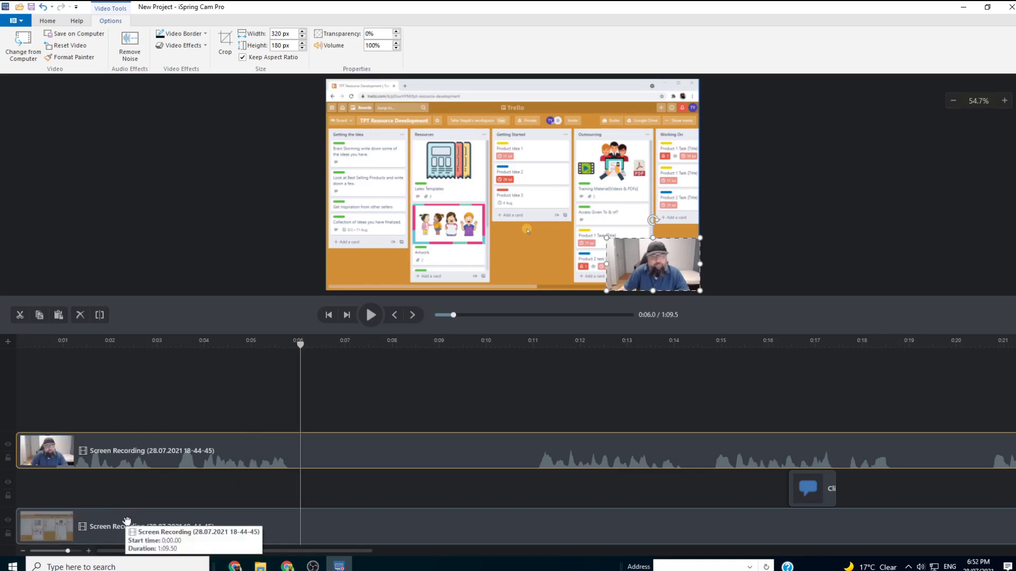
Split the webcam and screen recording clips at the 6-second mark.
{"action": "left_click", "coordinate": [308, 446]}
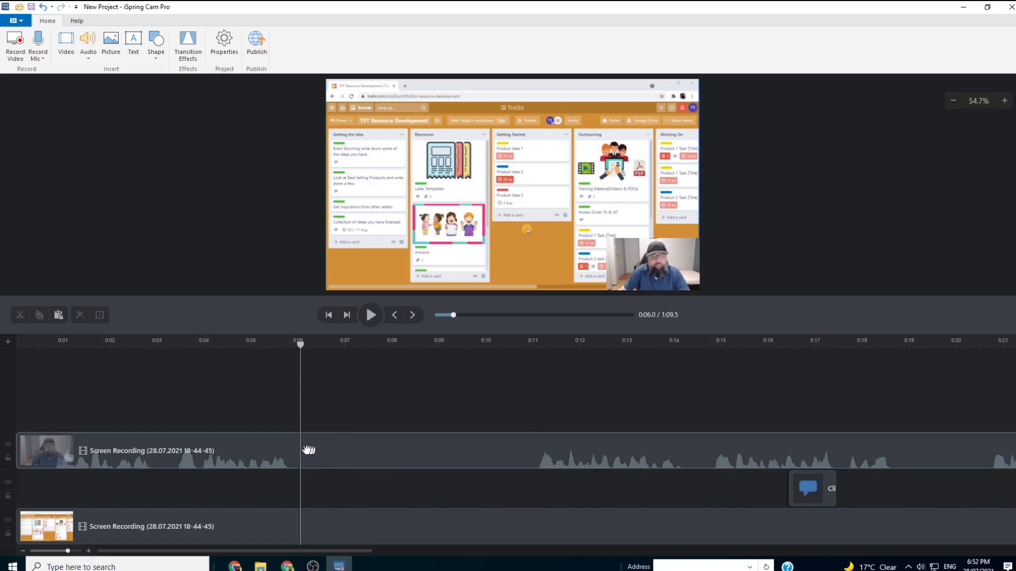
{"action": "mouse_move", "coordinate": [524, 441]}
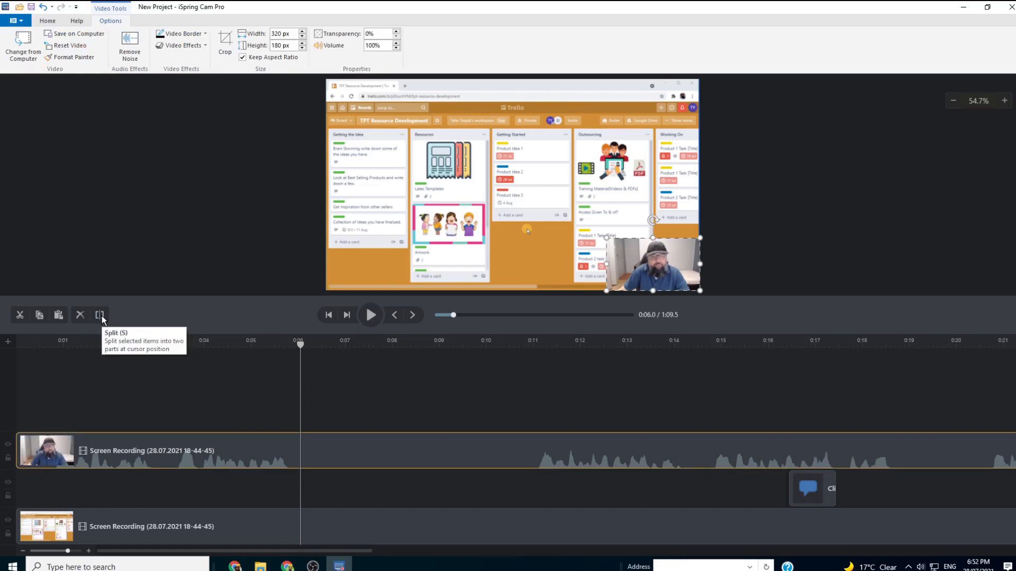
{"action": "left_click", "coordinate": [101, 315]}
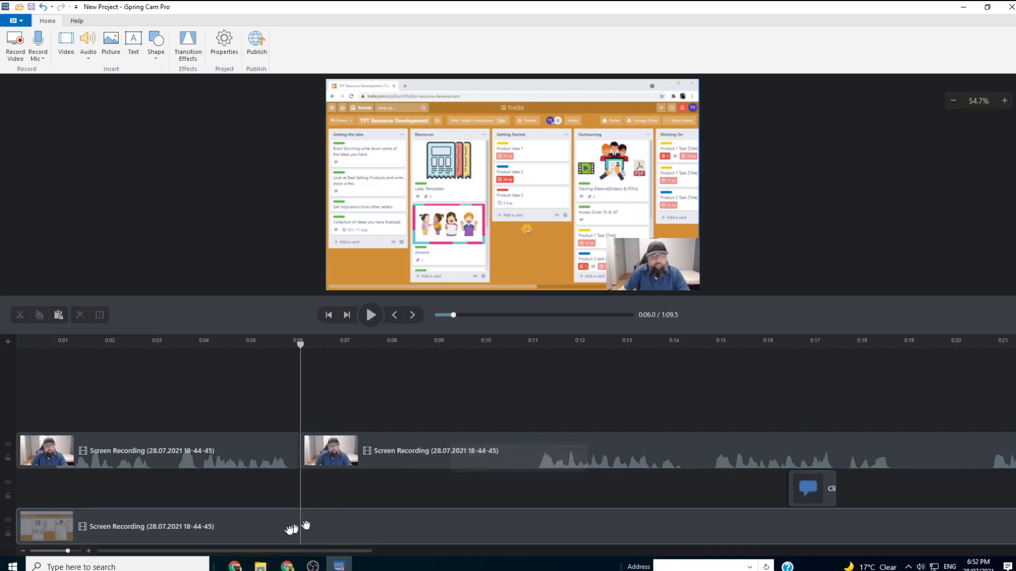
{"action": "left_click", "coordinate": [45, 526]}
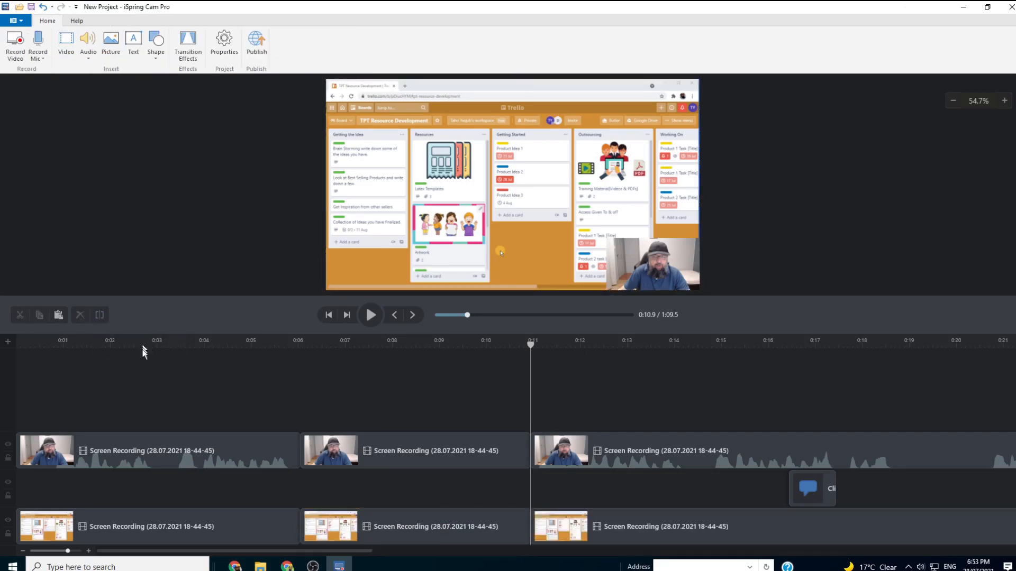
{"action": "left_click", "coordinate": [415, 451]}
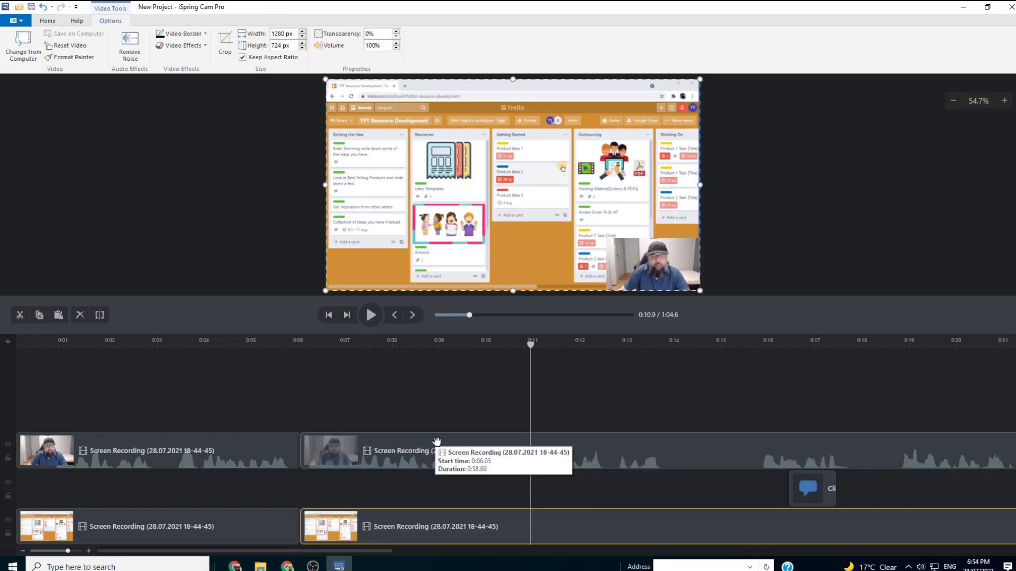
{"action": "mouse_move", "coordinate": [390, 392]}
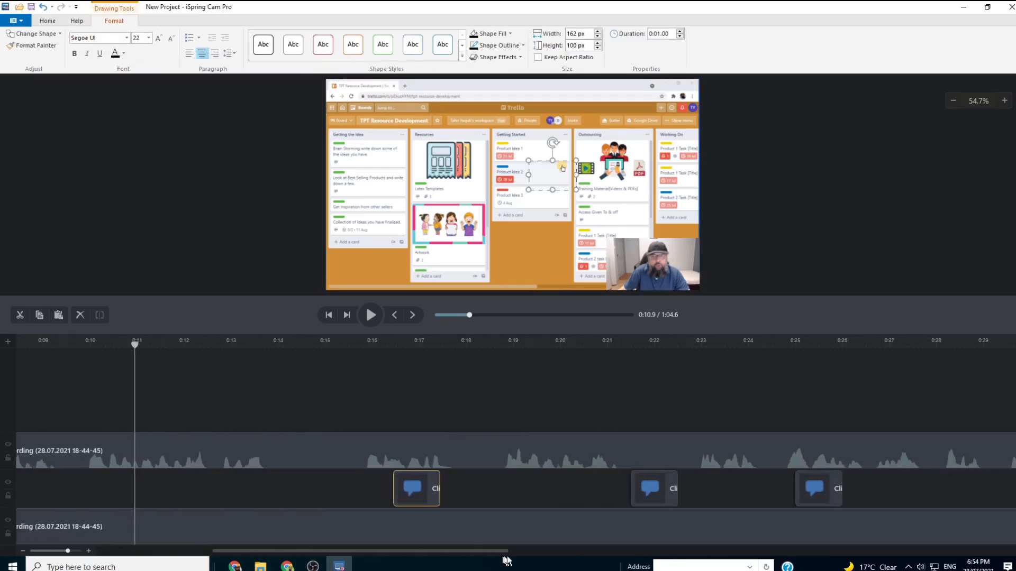
Give the callout beside the Due Date field the text 'For Due Date Click Here'.
{"action": "scroll", "scroll_direction": "right", "scroll_amount": 3}
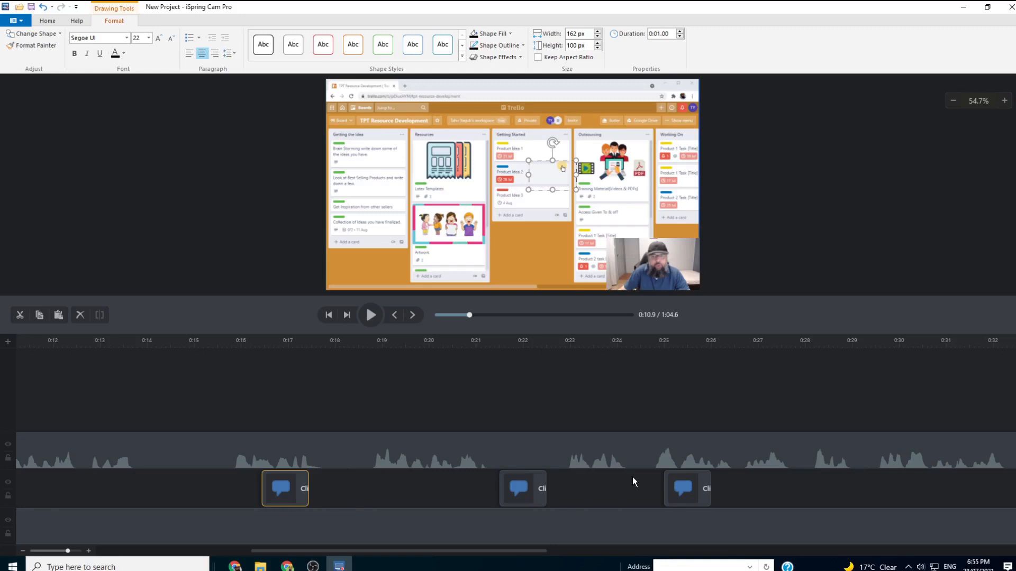
{"action": "mouse_move", "coordinate": [624, 490]}
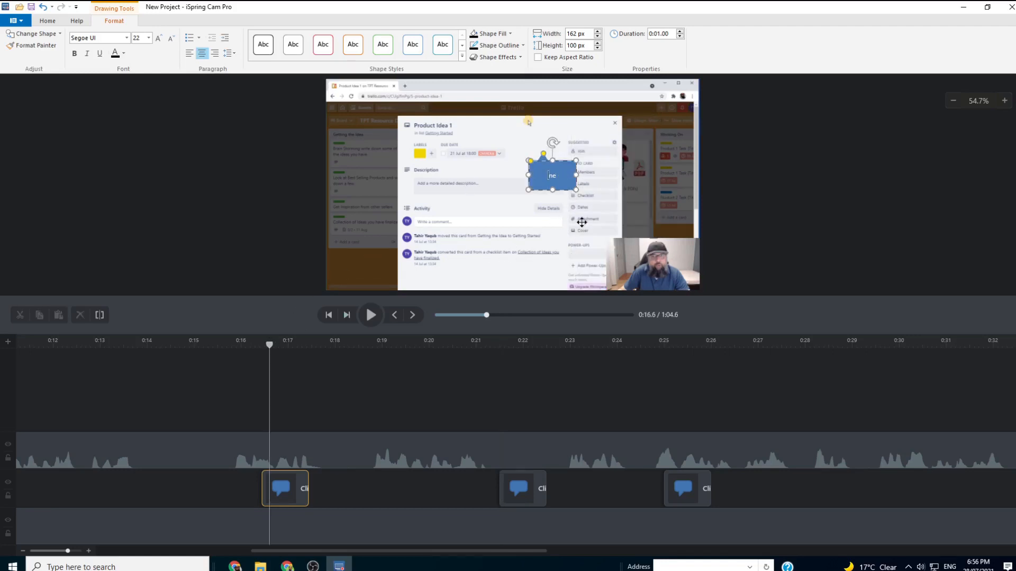
{"action": "type", "text": "For Due Date Click Here"}
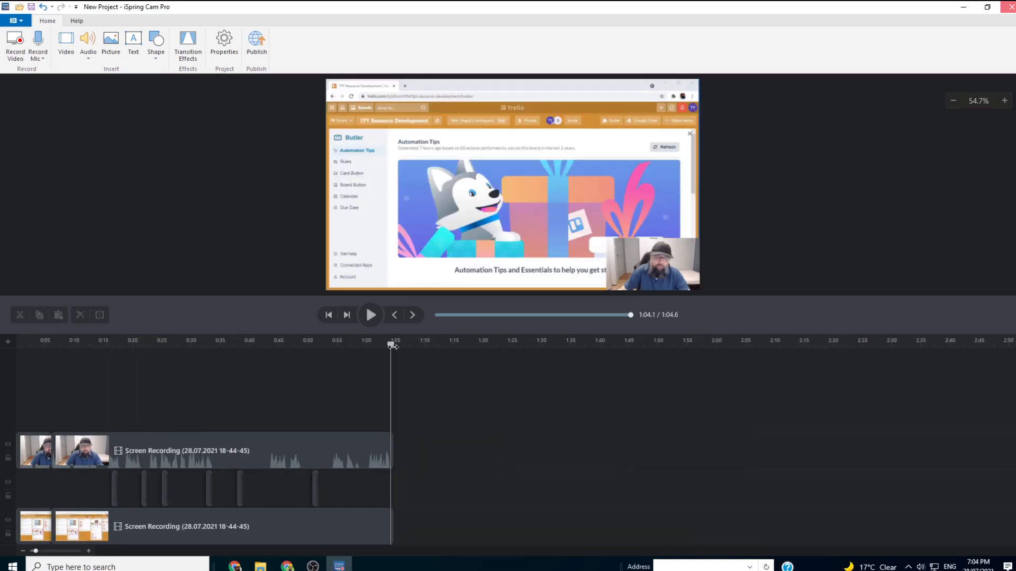
{"action": "mouse_move", "coordinate": [473, 426]}
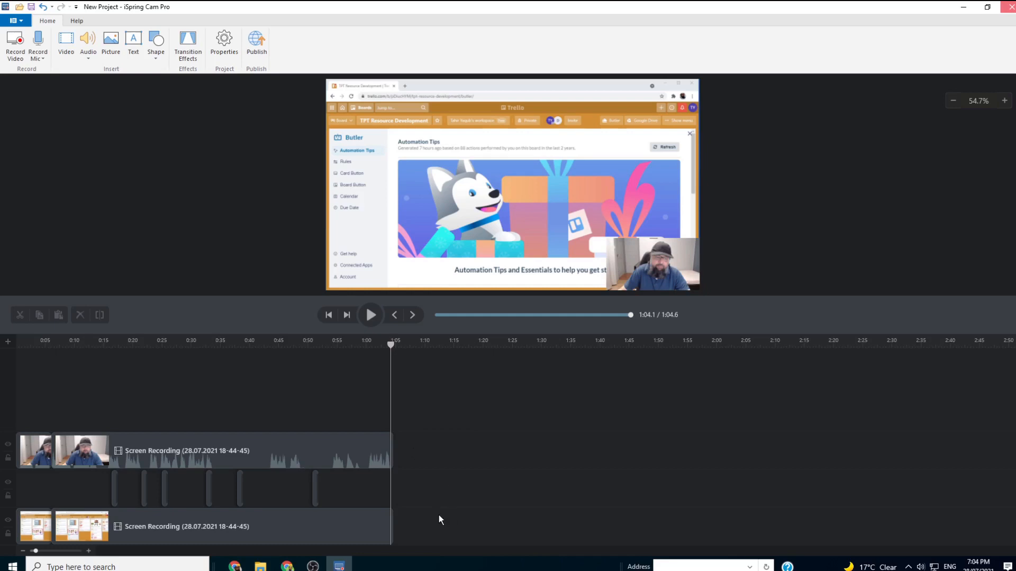
{"action": "mouse_move", "coordinate": [437, 471]}
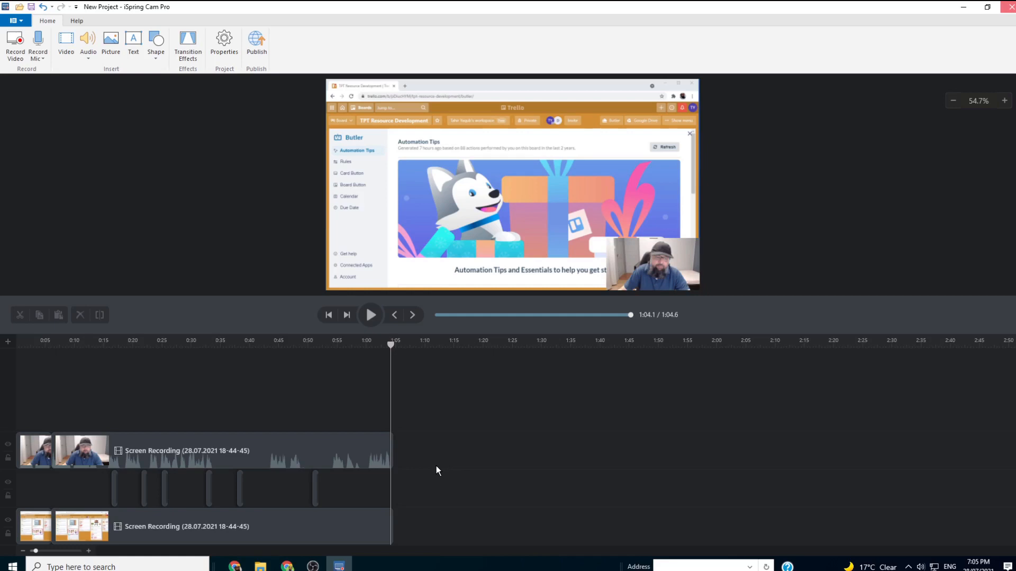
{"action": "mouse_move", "coordinate": [399, 460]}
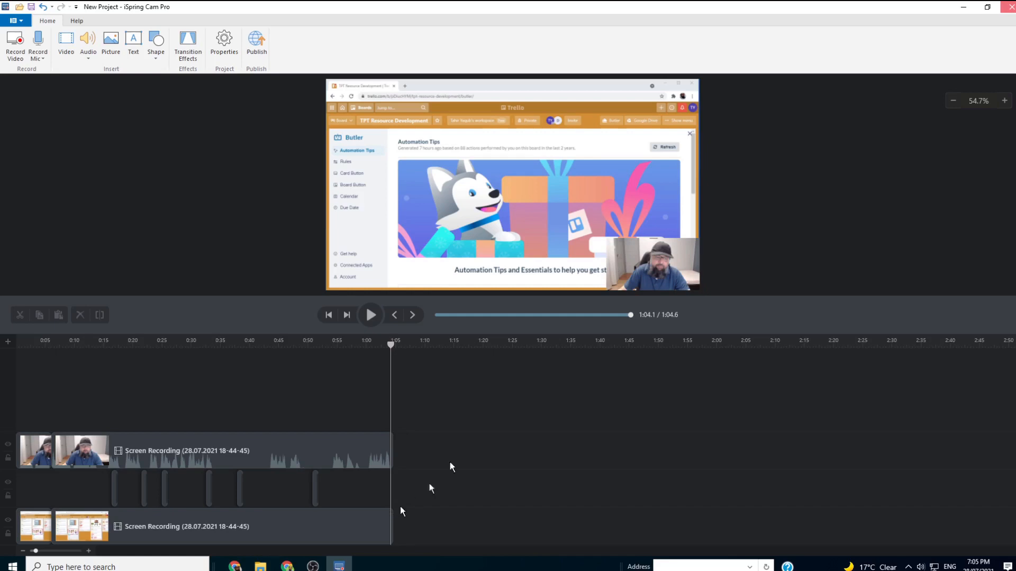
{"action": "mouse_move", "coordinate": [38, 39]}
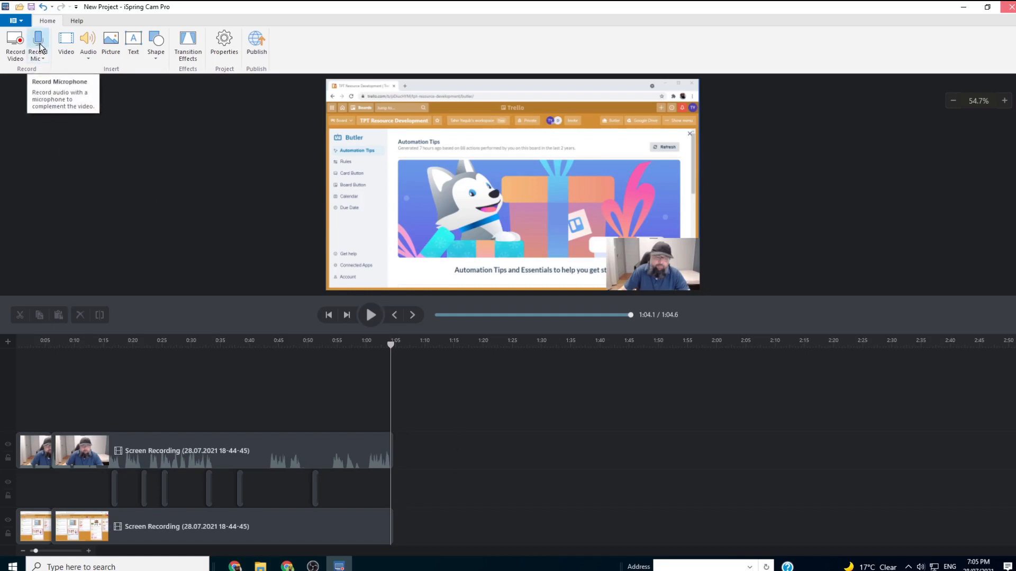
{"action": "mouse_move", "coordinate": [111, 41]}
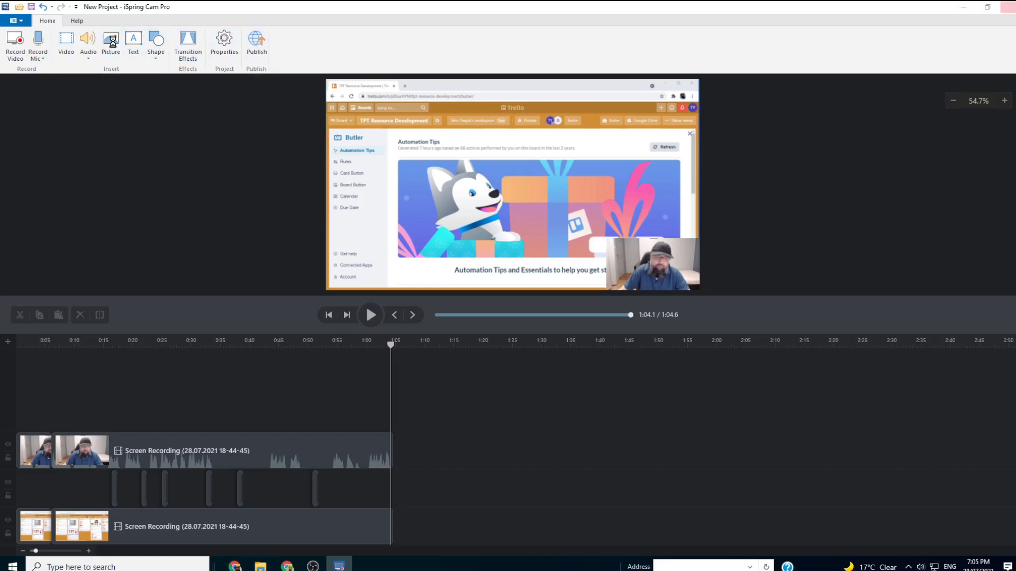
Insert the What is Trello.png picture after the recording's end on the timeline.
{"action": "left_click", "coordinate": [110, 45]}
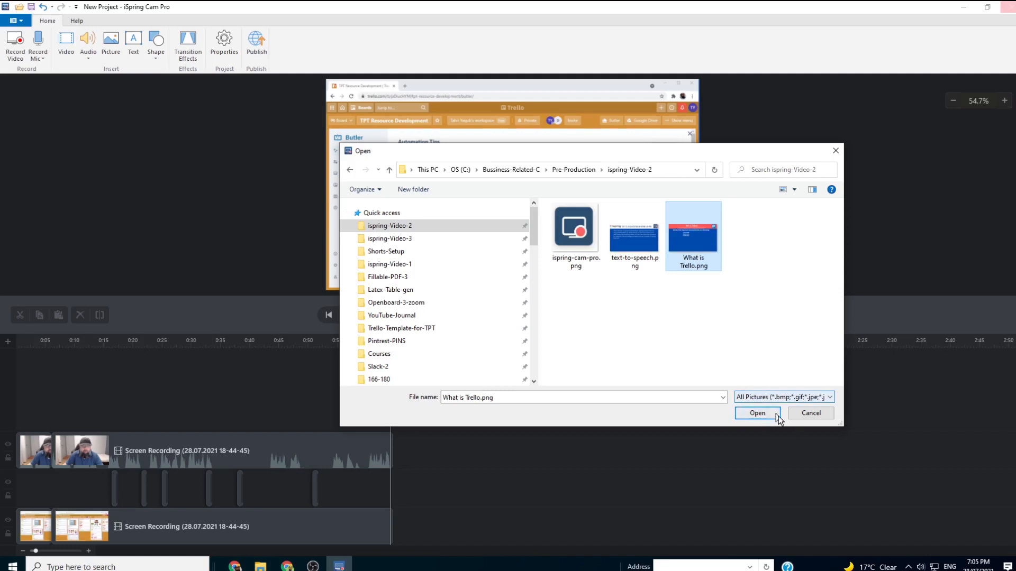
{"action": "left_click", "coordinate": [756, 414]}
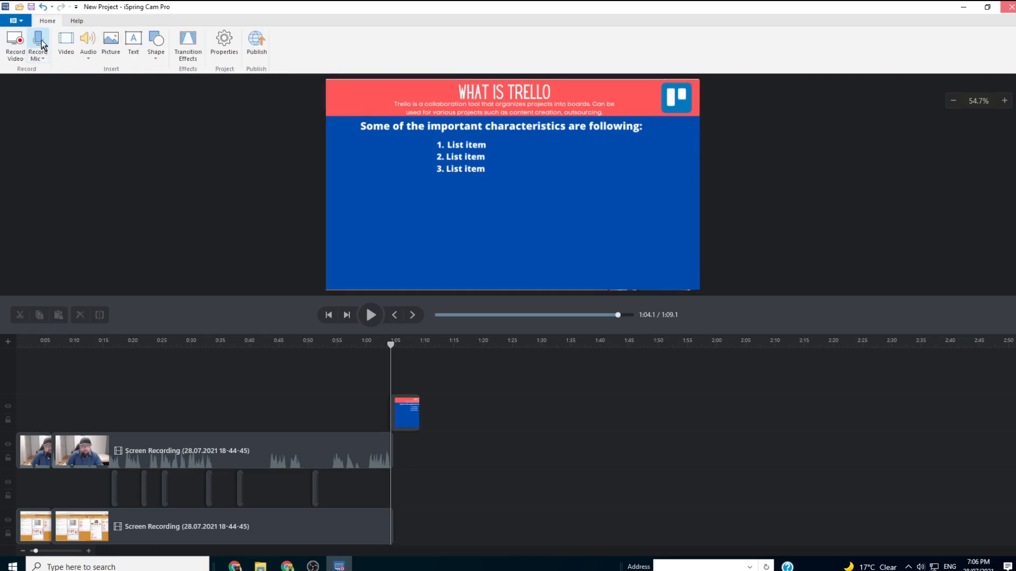
Record a microphone narration clip for the What is Trello slide in the Sound Recorder.
{"action": "left_click", "coordinate": [36, 45]}
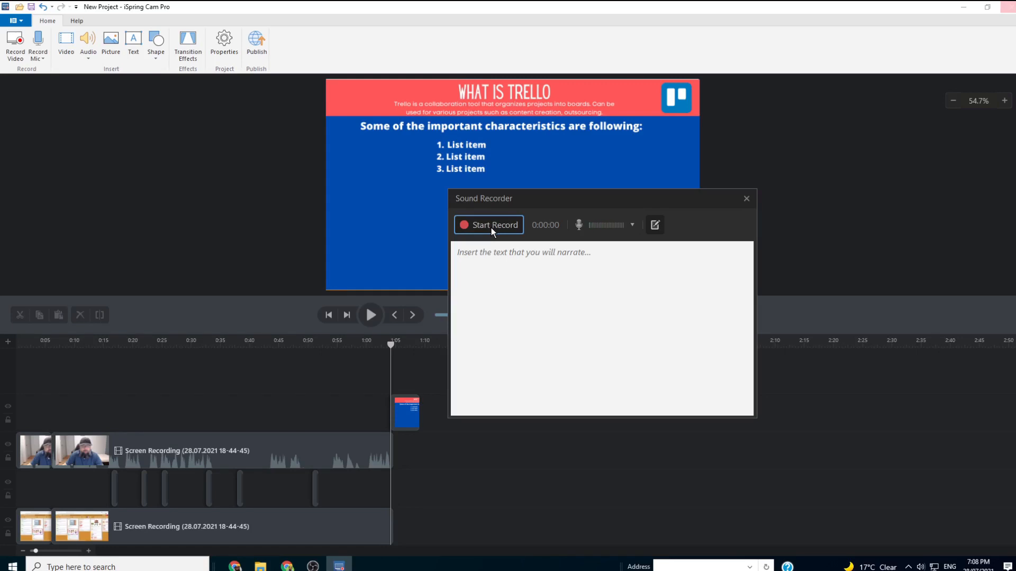
{"action": "left_click", "coordinate": [489, 224]}
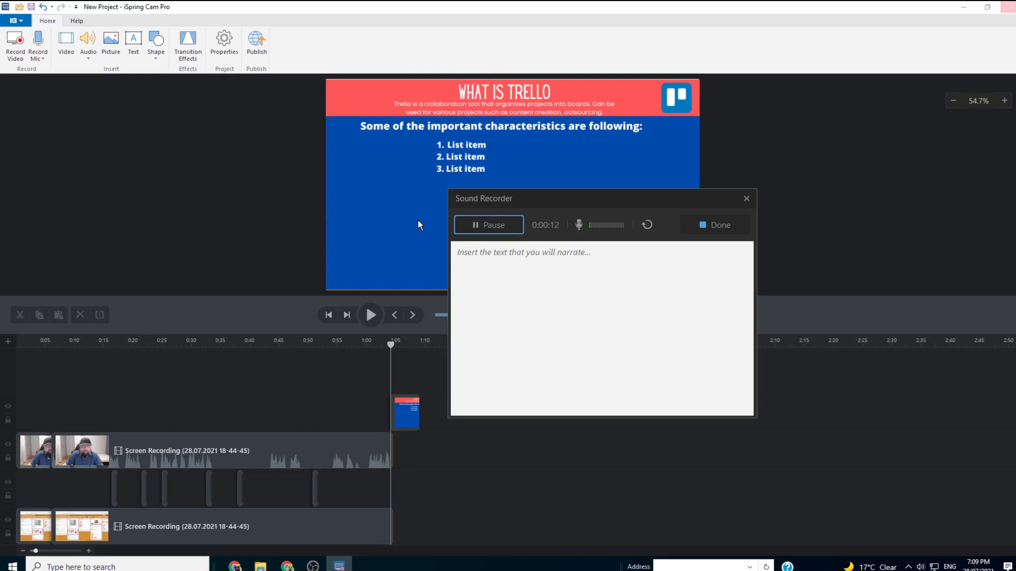
{"action": "left_click", "coordinate": [714, 225]}
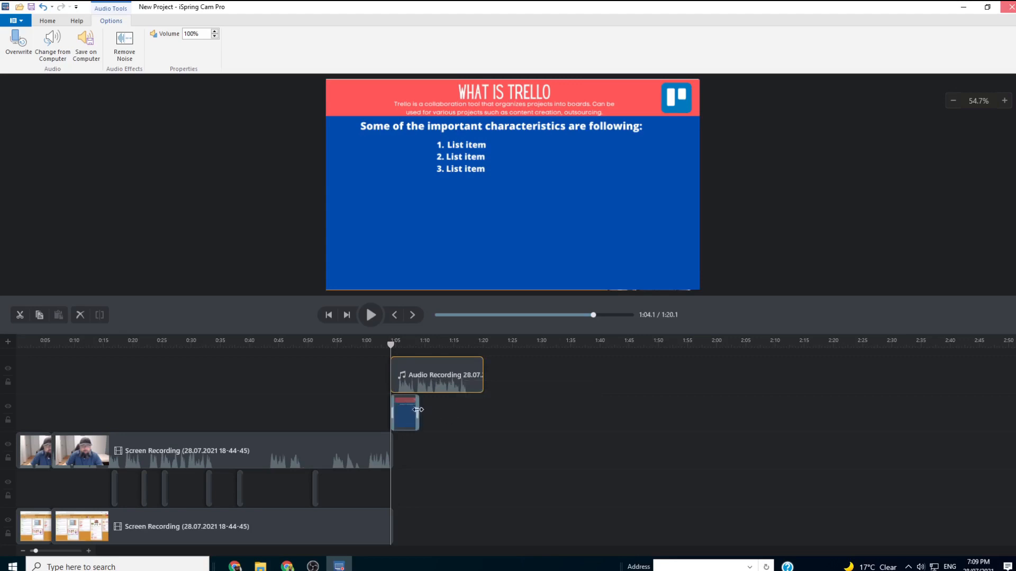
Stretch the What is Trello picture to 15.95 s to match its narration and preview it.
{"action": "left_click", "coordinate": [405, 412]}
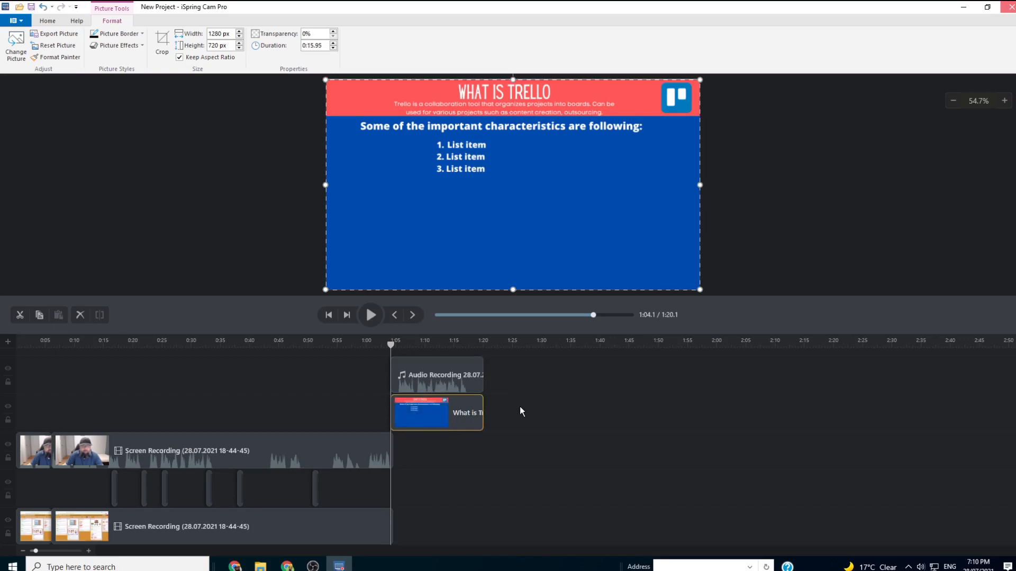
{"action": "left_click", "coordinate": [371, 315]}
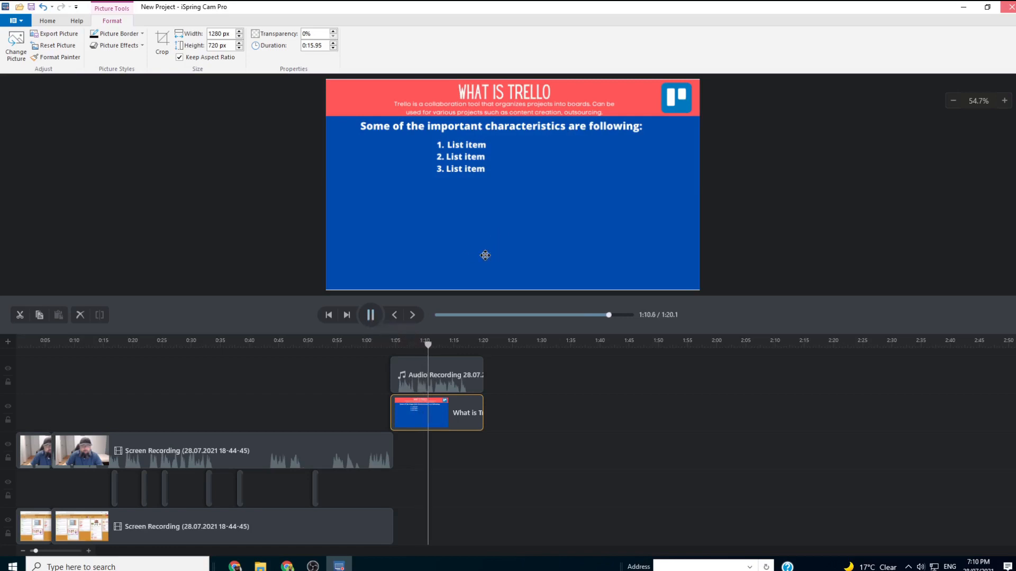
{"action": "left_click", "coordinate": [371, 315]}
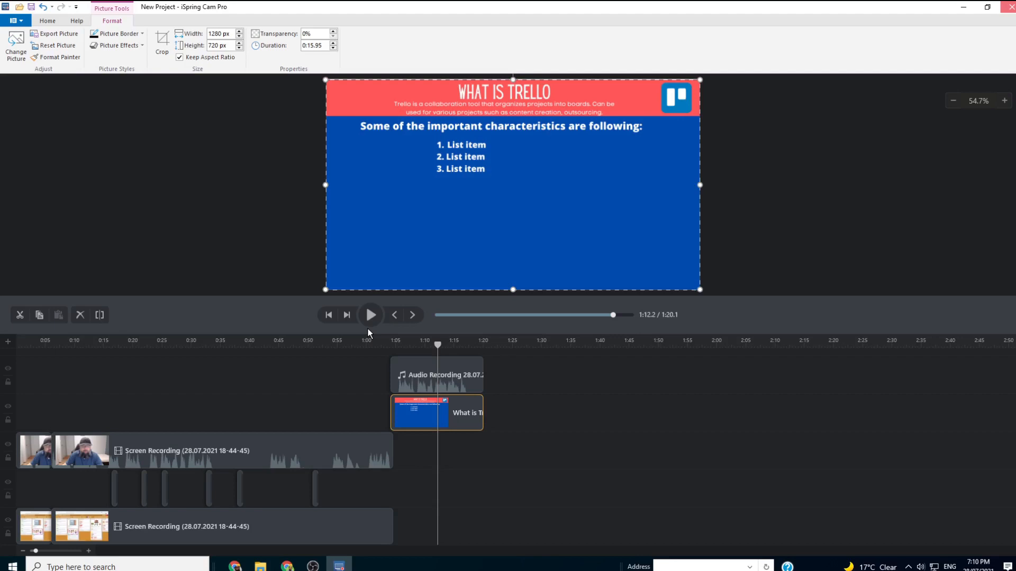
{"action": "mouse_move", "coordinate": [576, 406]}
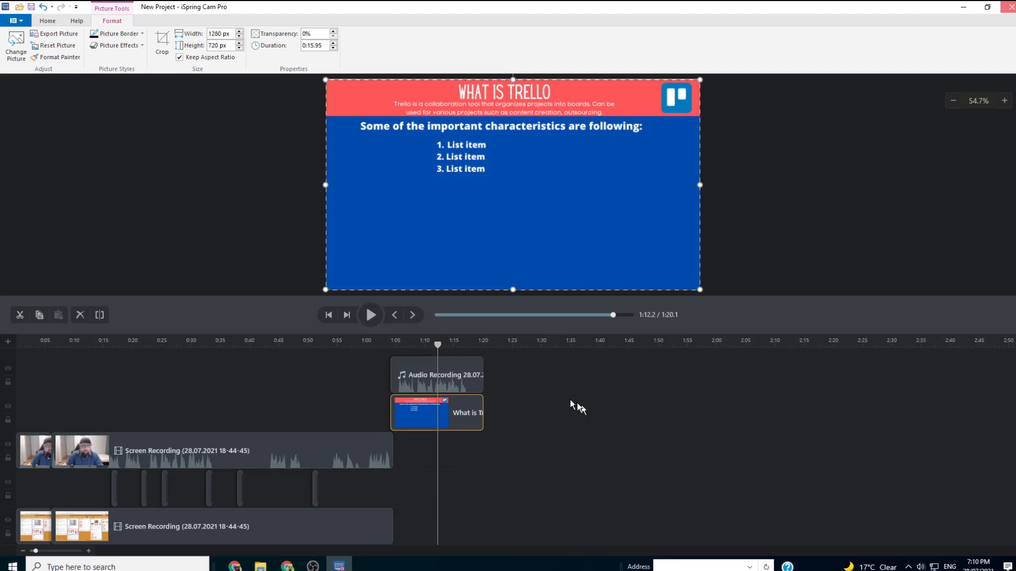
{"action": "mouse_move", "coordinate": [41, 73]}
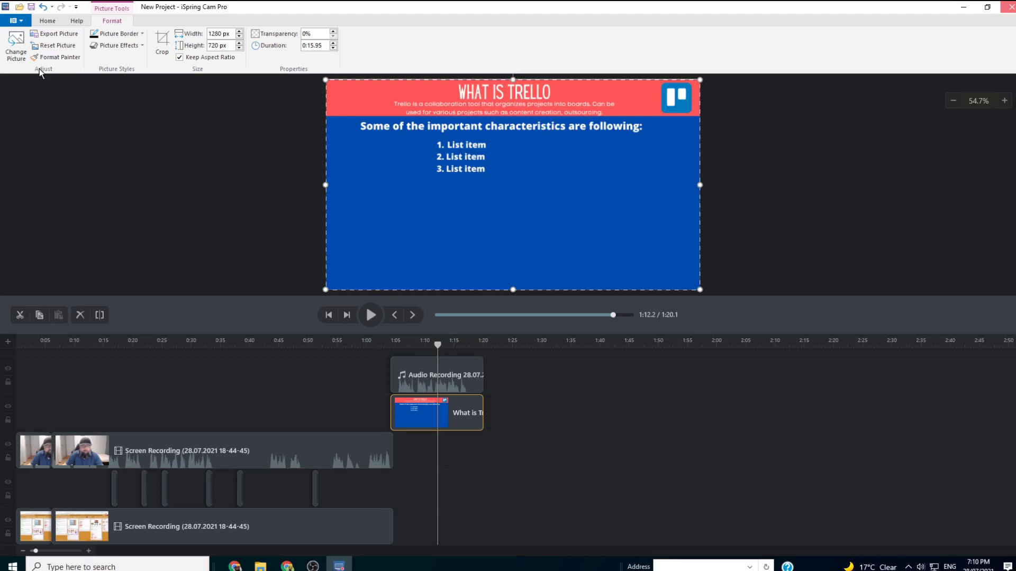
{"action": "mouse_move", "coordinate": [567, 468]}
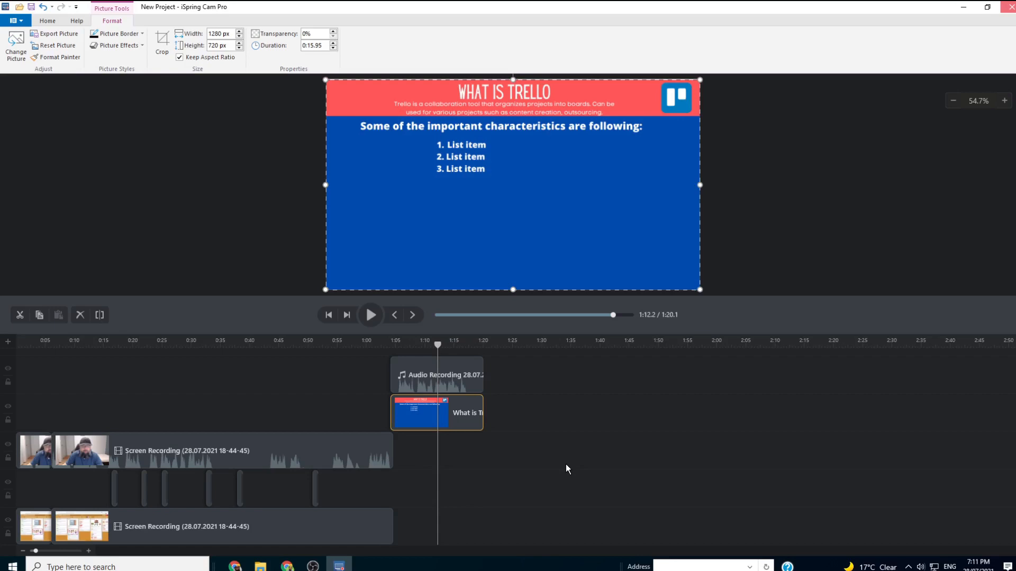
{"action": "mouse_move", "coordinate": [551, 450]}
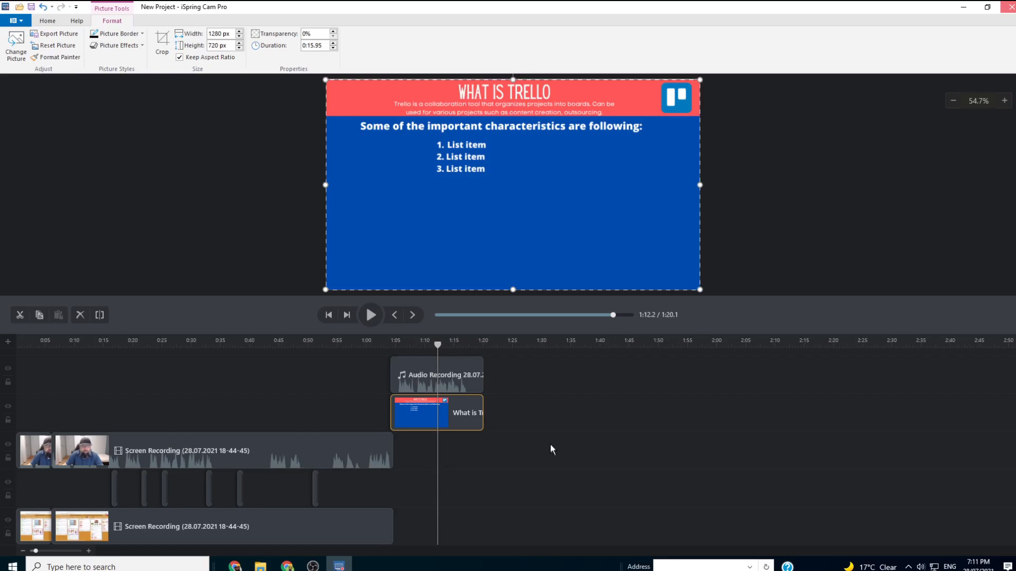
{"action": "mouse_move", "coordinate": [529, 402]}
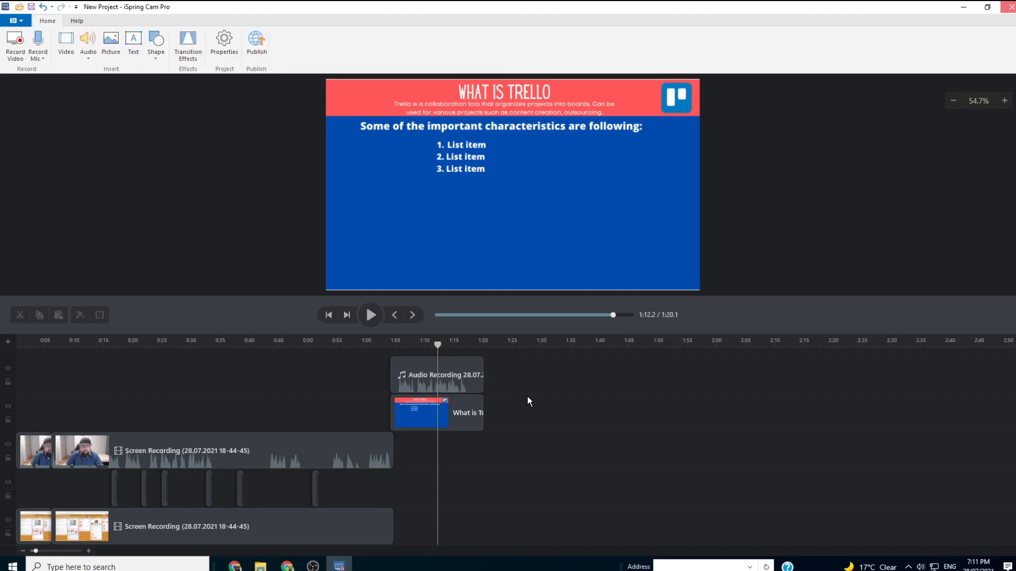
{"action": "mouse_move", "coordinate": [256, 43]}
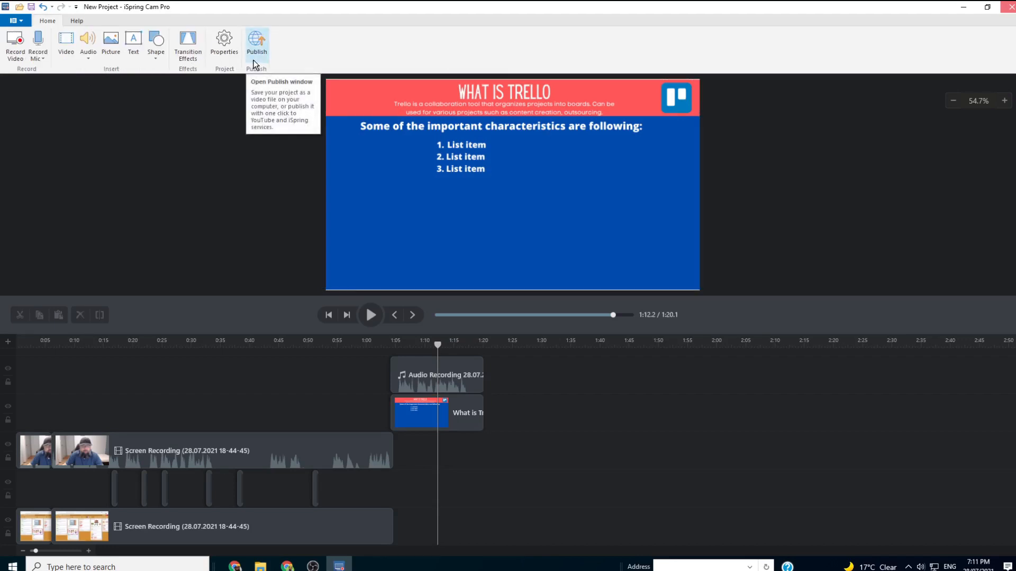
{"action": "mouse_move", "coordinate": [65, 42]}
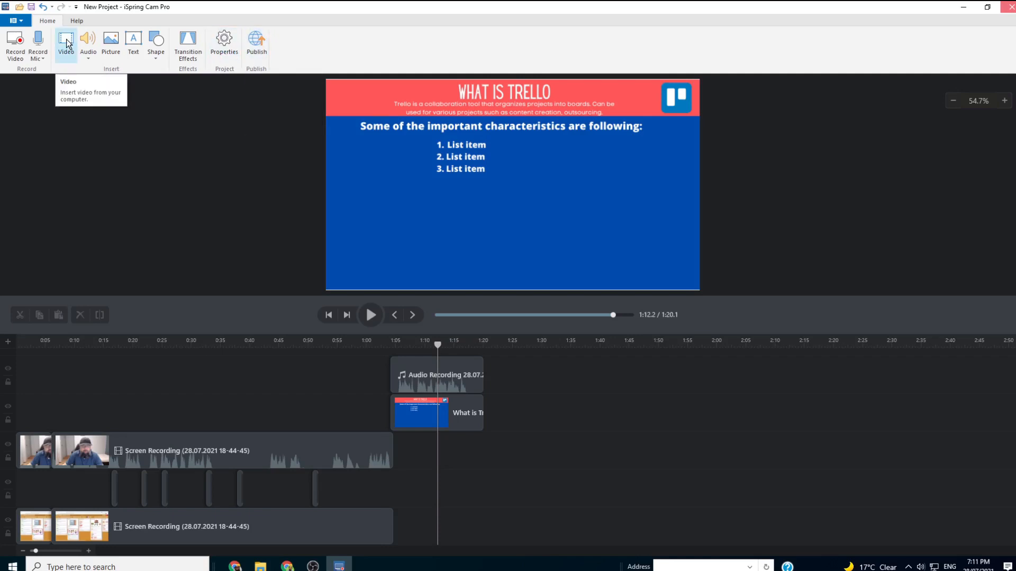
Insert the geometry shorts MP4 from the ispring-Video-2 folder after the Trello slide.
{"action": "left_click", "coordinate": [65, 39]}
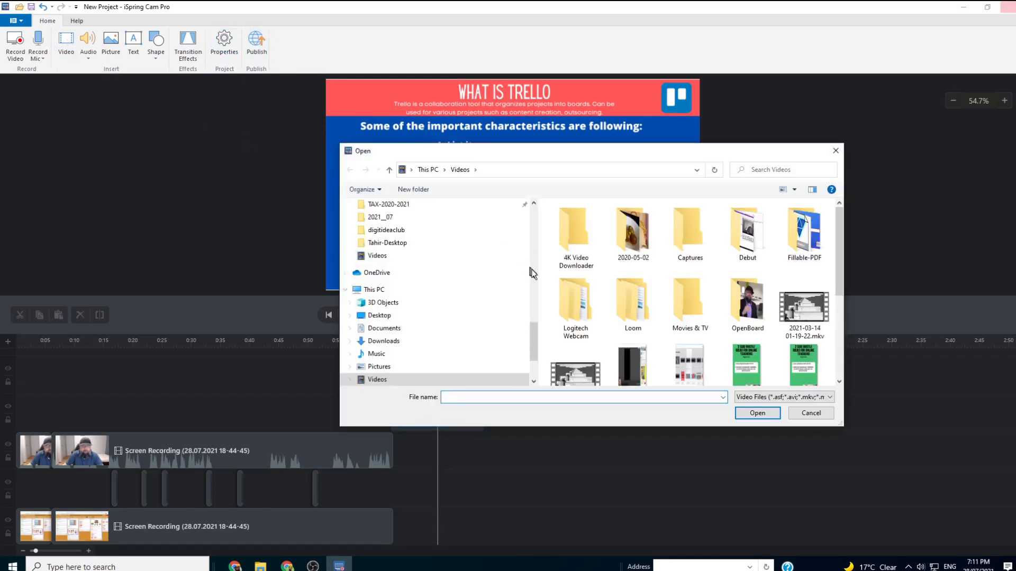
{"action": "double_click", "coordinate": [634, 238]}
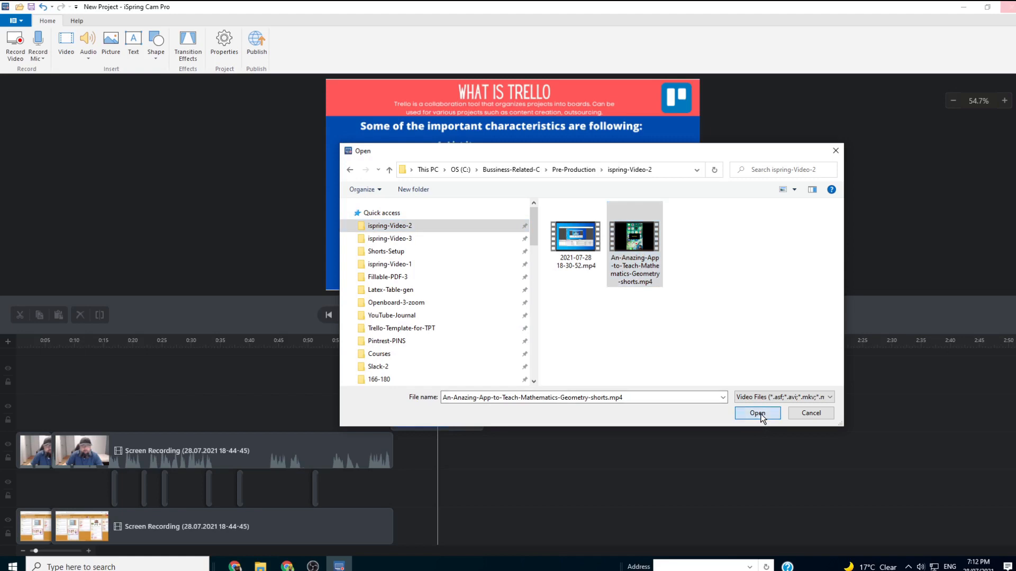
{"action": "left_click", "coordinate": [756, 414]}
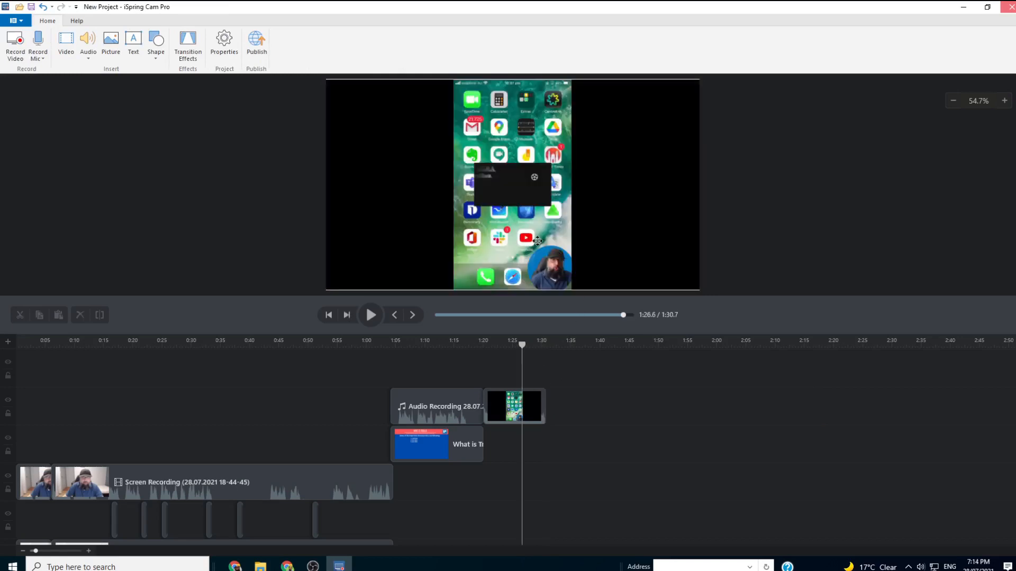
{"action": "mouse_move", "coordinate": [517, 173]}
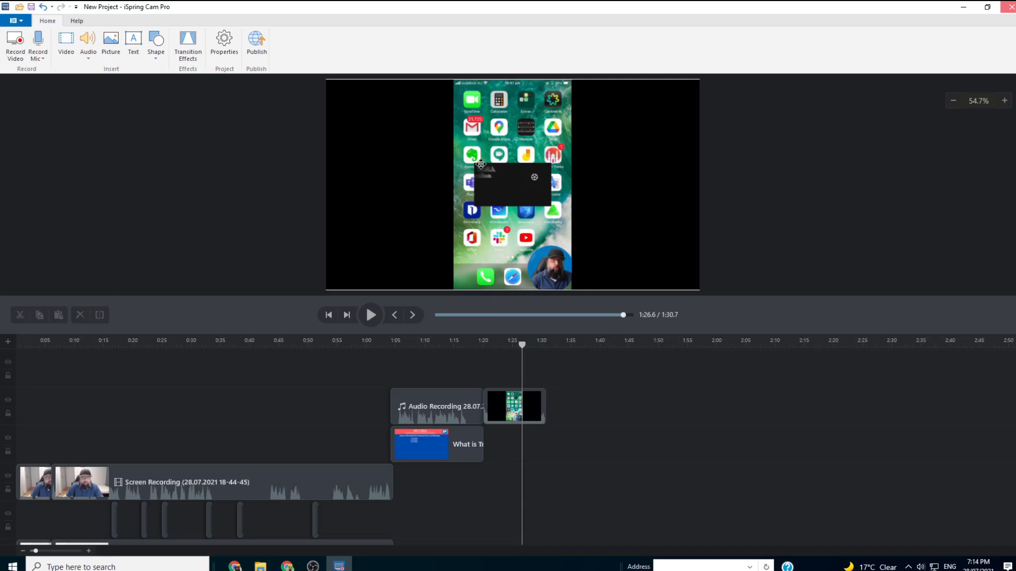
Crop the phone recording clip to the phone screen, removing the black side bars.
{"action": "left_click", "coordinate": [513, 407]}
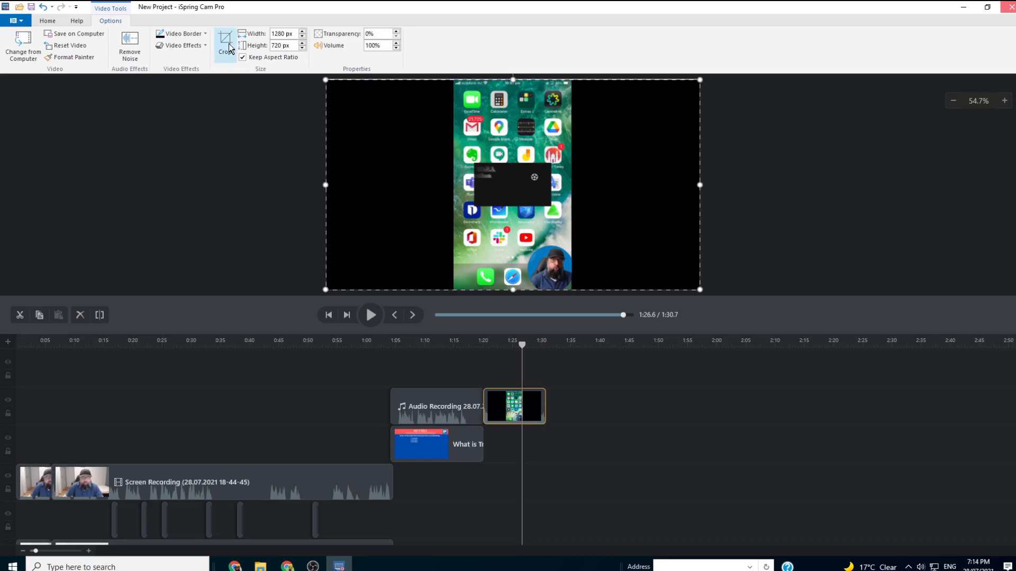
{"action": "mouse_move", "coordinate": [224, 46]}
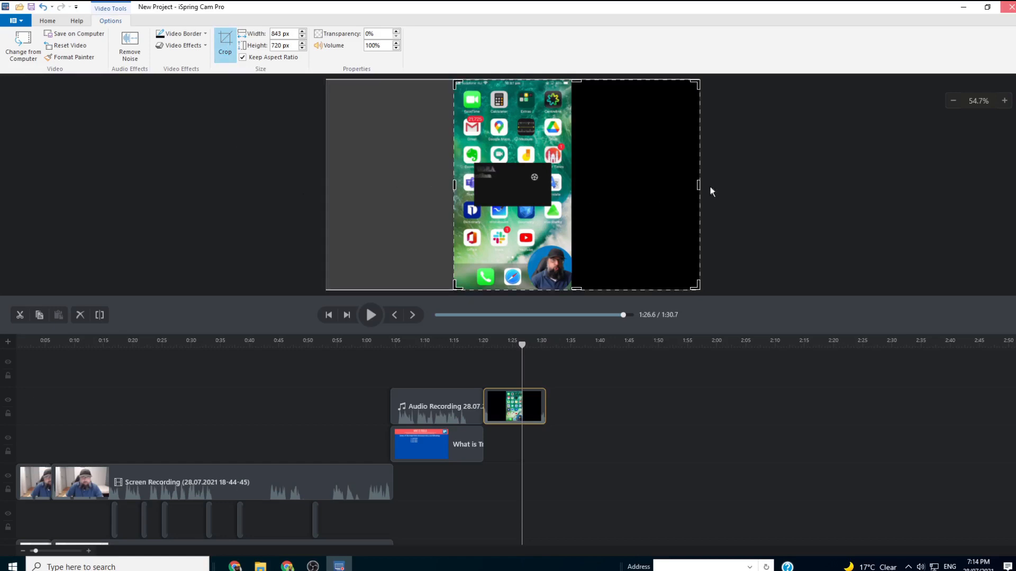
{"action": "left_click_drag", "start_coordinate": [698, 185], "coordinate": [571, 184]}
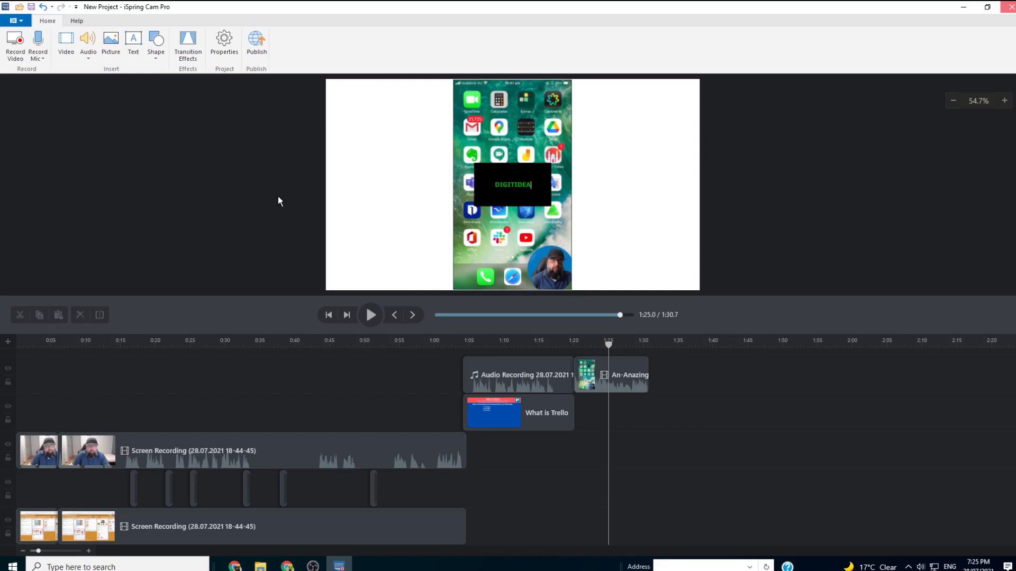
{"action": "mouse_move", "coordinate": [253, 143]}
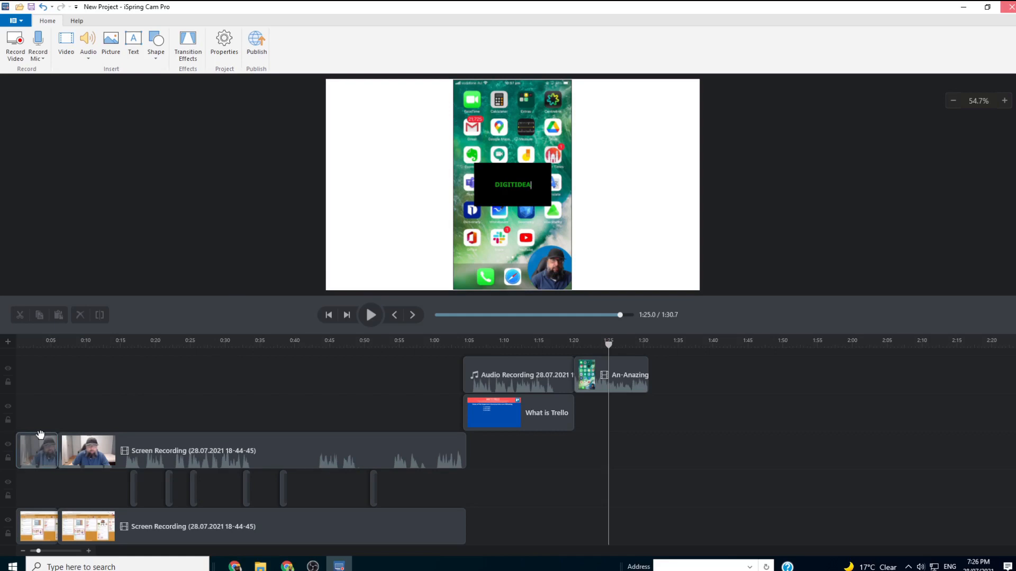
{"action": "left_click", "coordinate": [88, 451]}
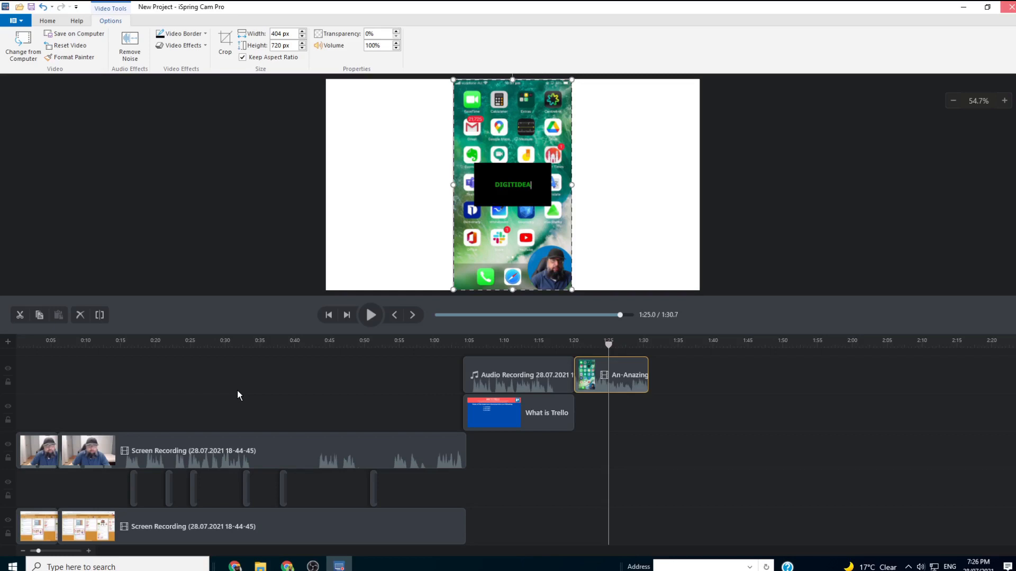
{"action": "mouse_move", "coordinate": [218, 108]}
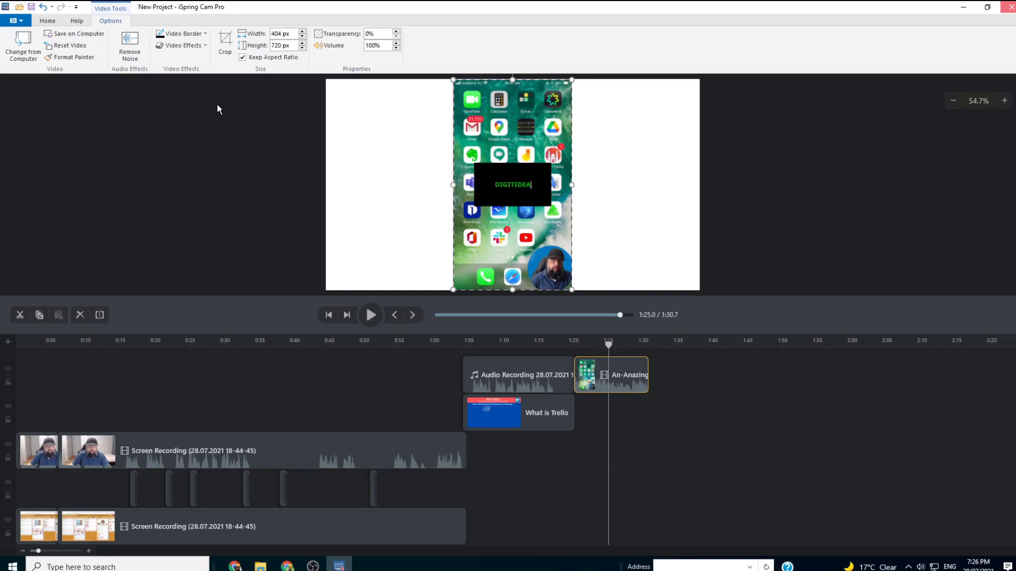
Set the project canvas preset to Video: 1080p (1920 × 1080) and save.
{"action": "left_click", "coordinate": [47, 21]}
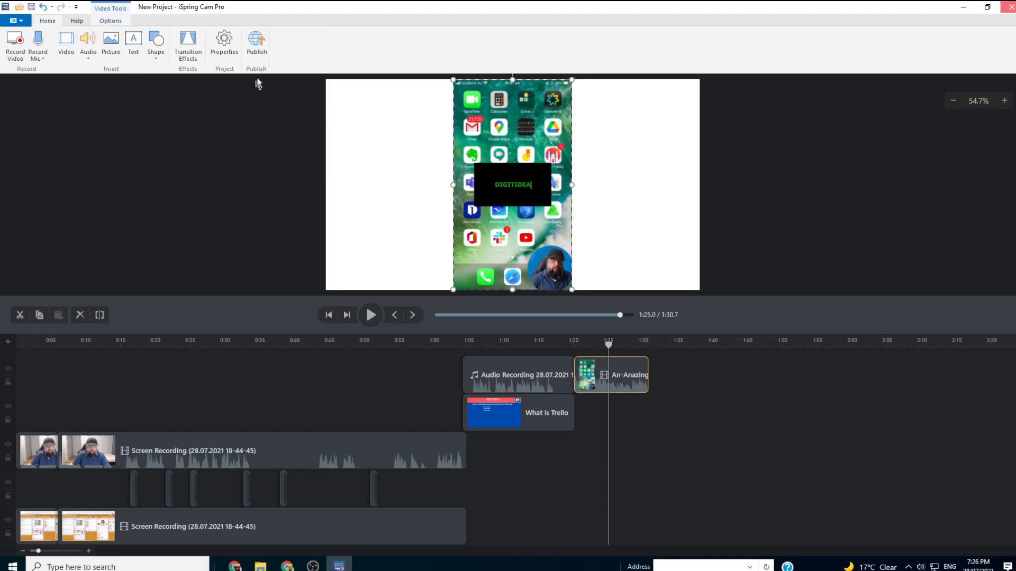
{"action": "left_click", "coordinate": [223, 45]}
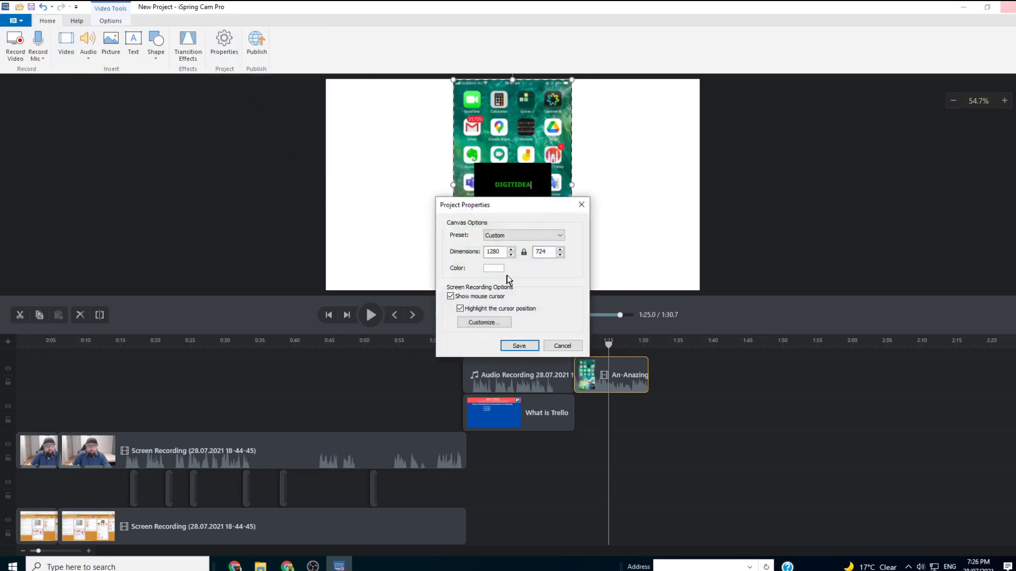
{"action": "type", "text": "19"}
{"action": "type", "text": "1080"}
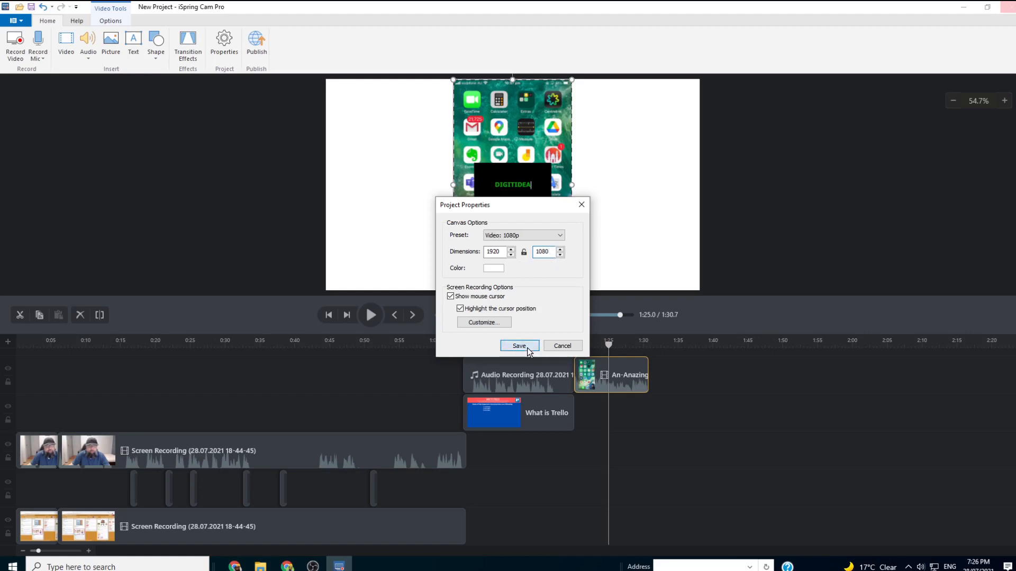
{"action": "left_click", "coordinate": [519, 346]}
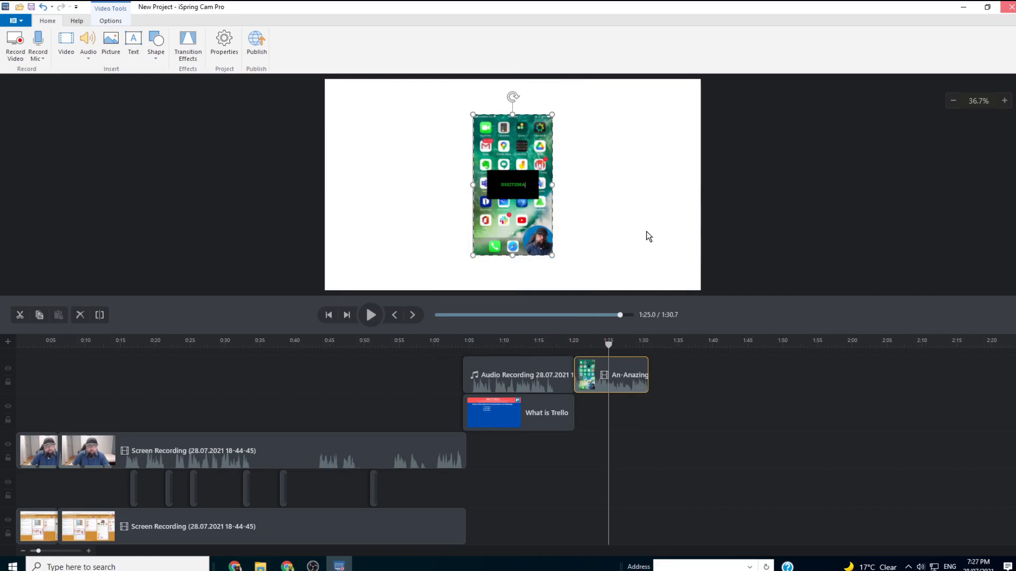
Enlarge the phone clip by its handle and set the What is Trello slide width to 1920.
{"action": "left_click_drag", "start_coordinate": [512, 184], "coordinate": [506, 149]}
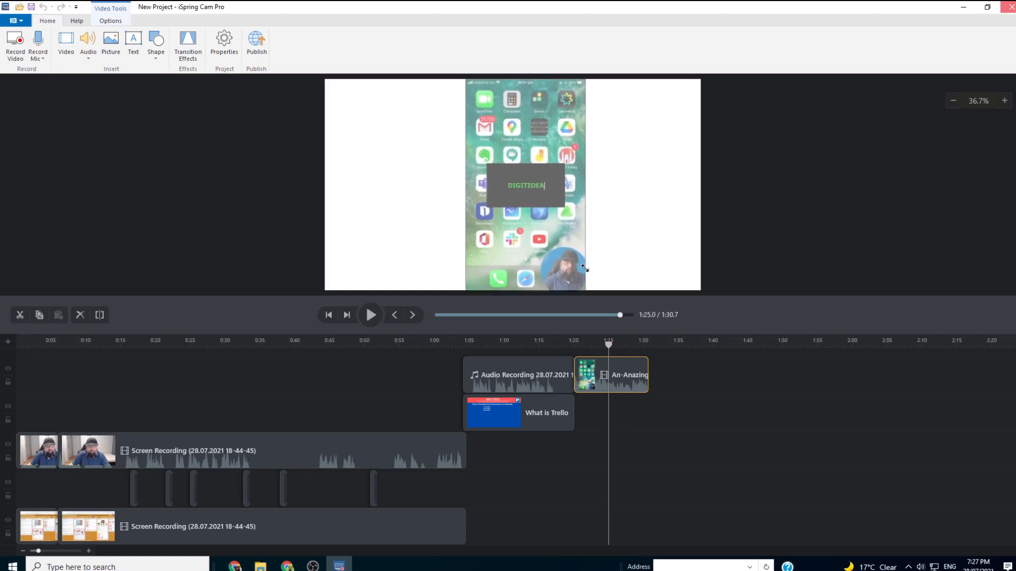
{"action": "left_click", "coordinate": [494, 413]}
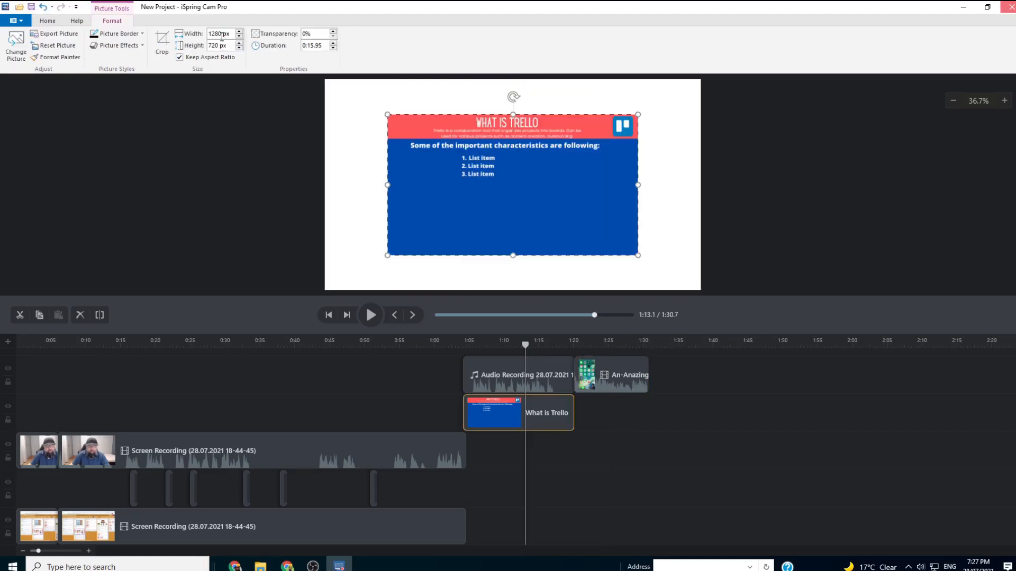
{"action": "type", "text": "192"}
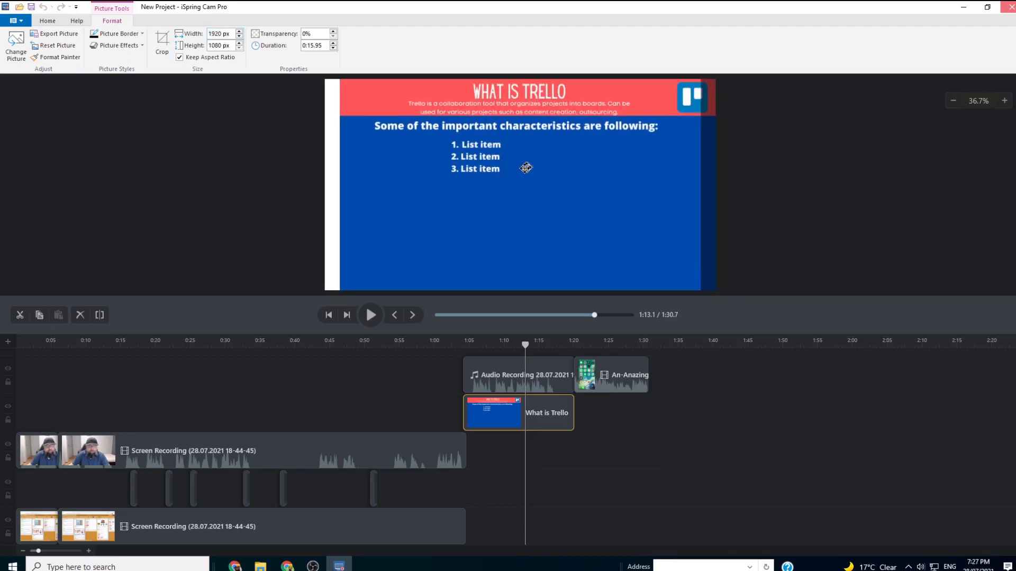
Resize the Trello screen recording to 1920 × 1080 to fill the canvas.
{"action": "left_click", "coordinate": [513, 184]}
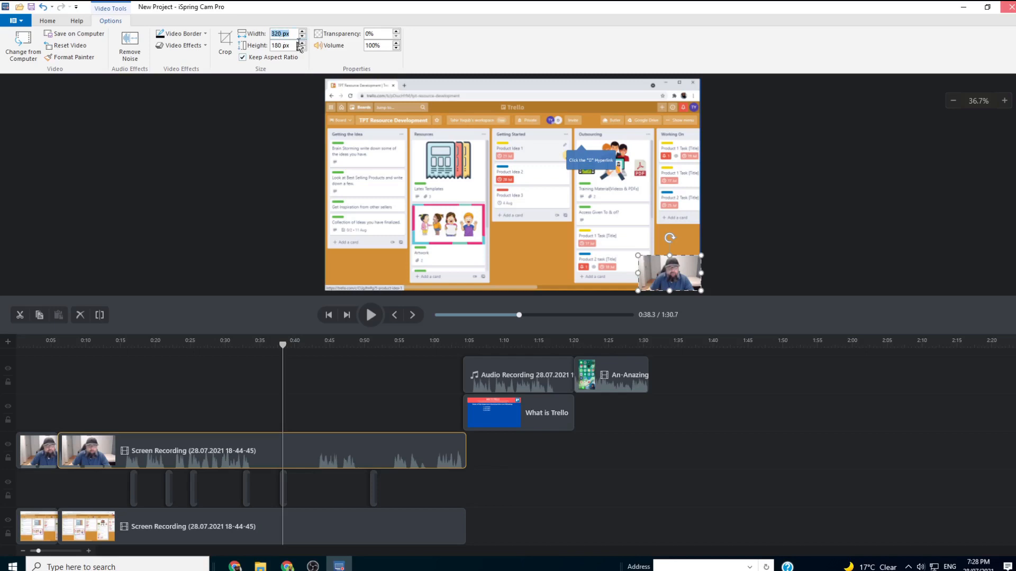
{"action": "mouse_move", "coordinate": [287, 40]}
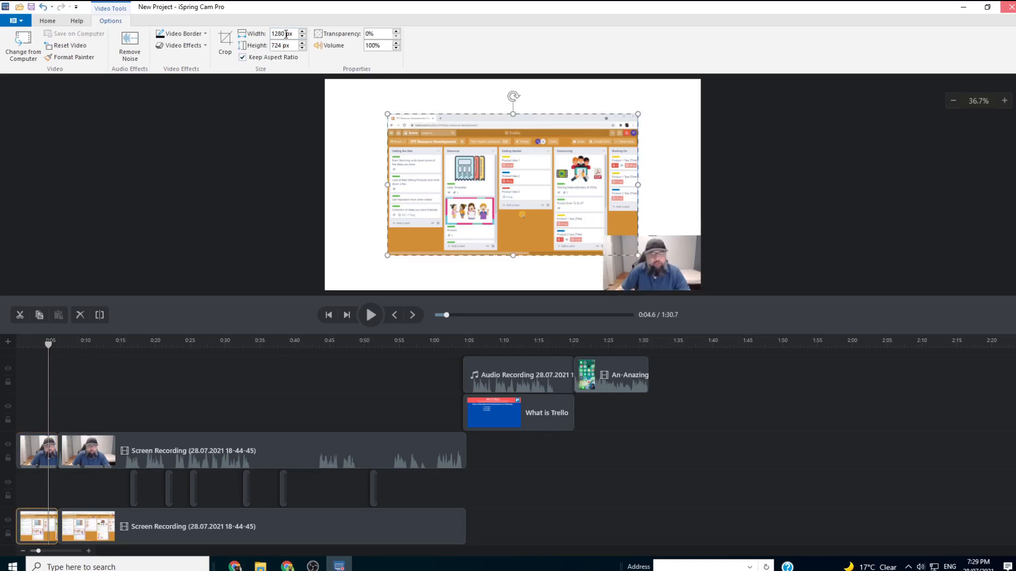
{"action": "left_click", "coordinate": [301, 31]}
{"action": "type", "text": "1920"}
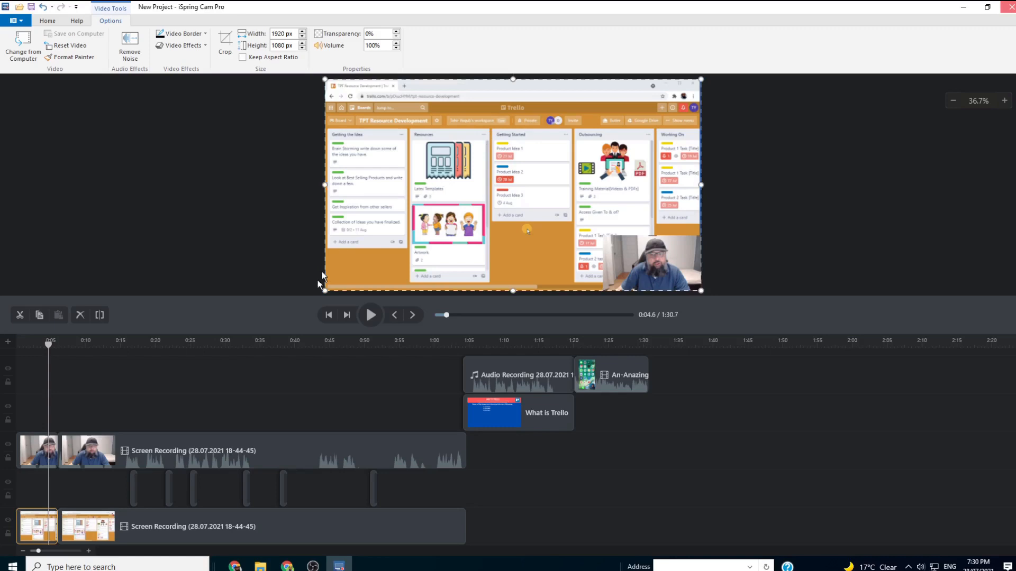
{"action": "left_click", "coordinate": [47, 21]}
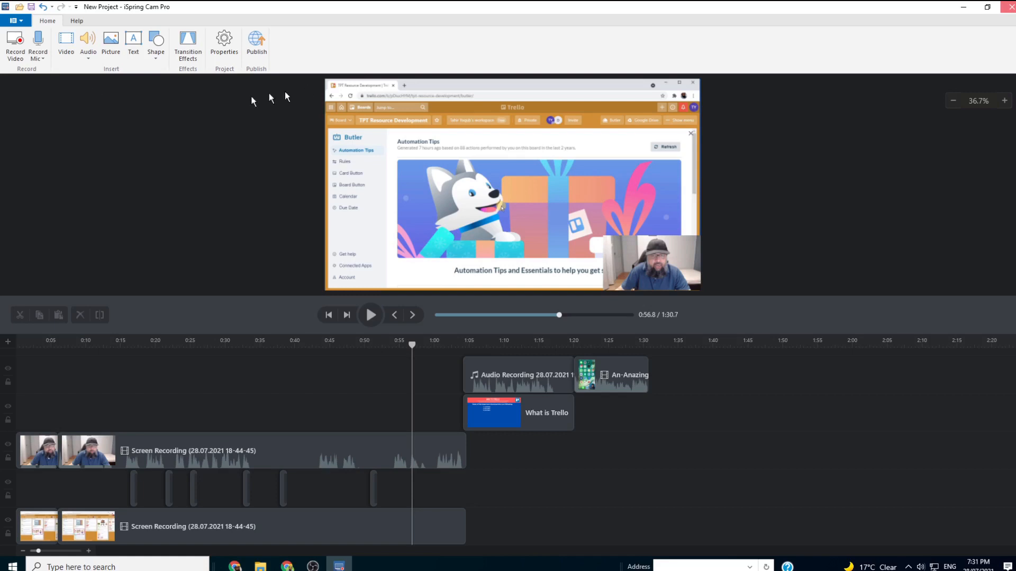
{"action": "left_click", "coordinate": [88, 45]}
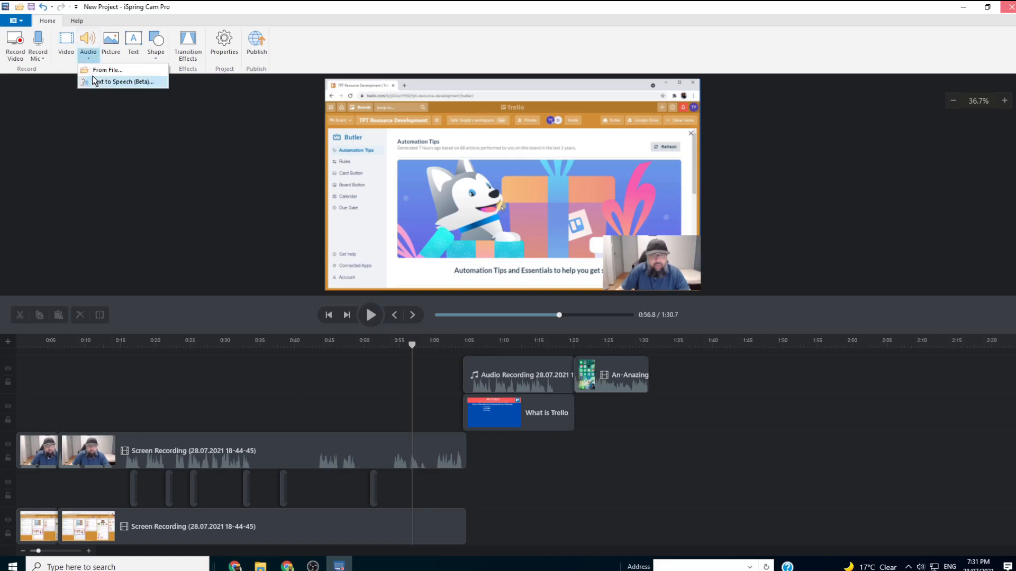
{"action": "mouse_move", "coordinate": [107, 70]}
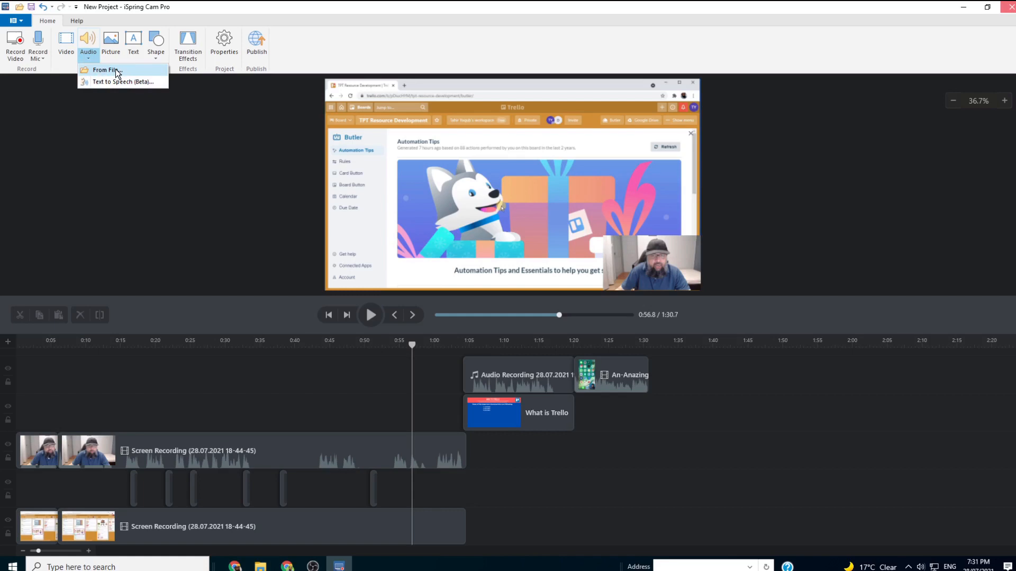
{"action": "mouse_move", "coordinate": [102, 70]}
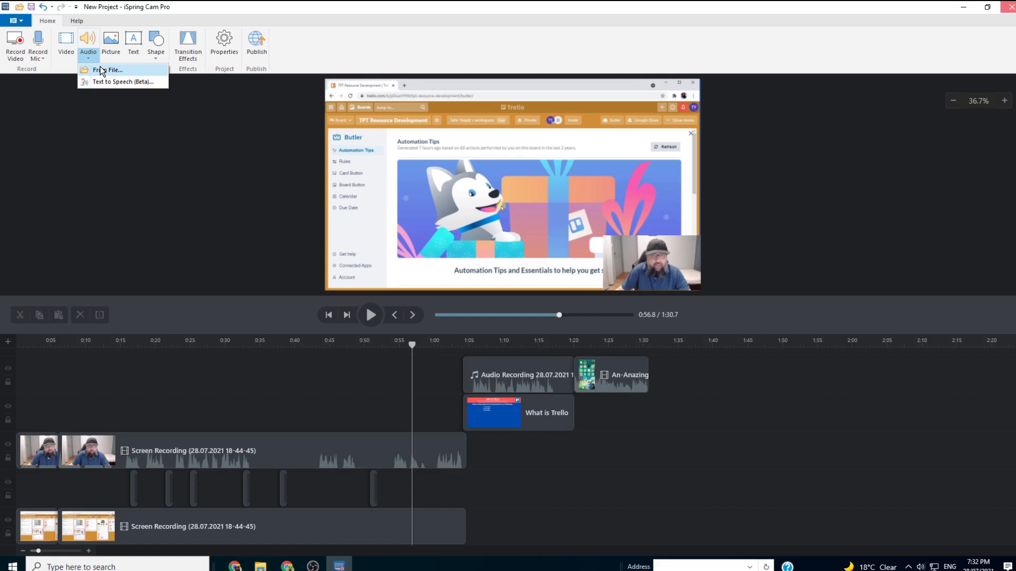
{"action": "mouse_move", "coordinate": [116, 77]}
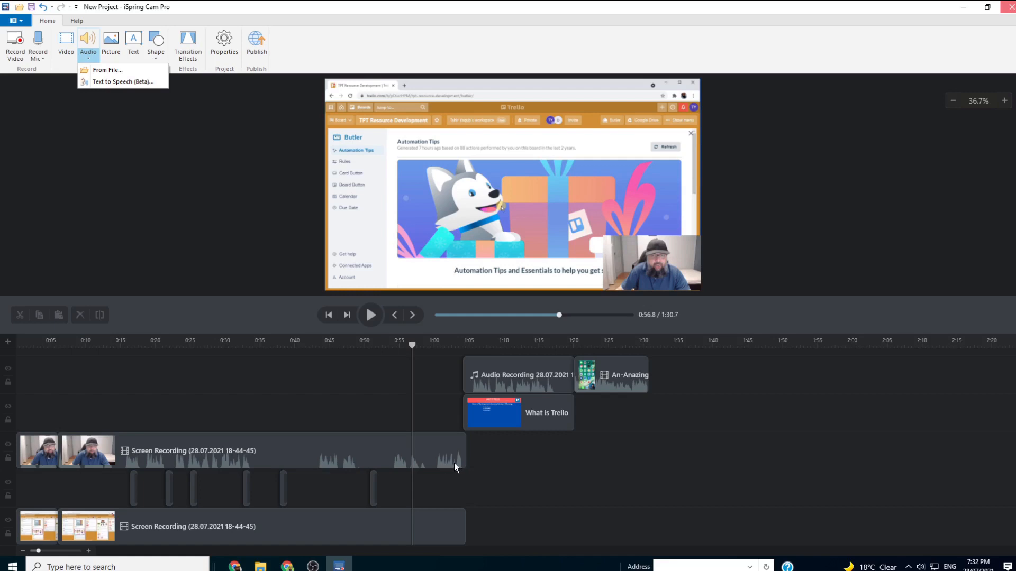
{"action": "mouse_move", "coordinate": [276, 417]}
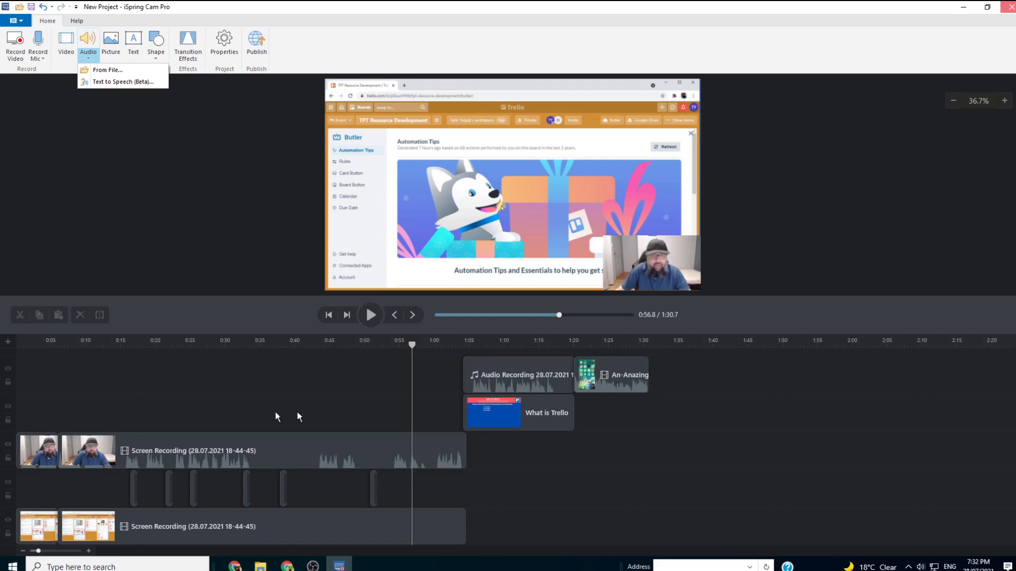
{"action": "mouse_move", "coordinate": [282, 389]}
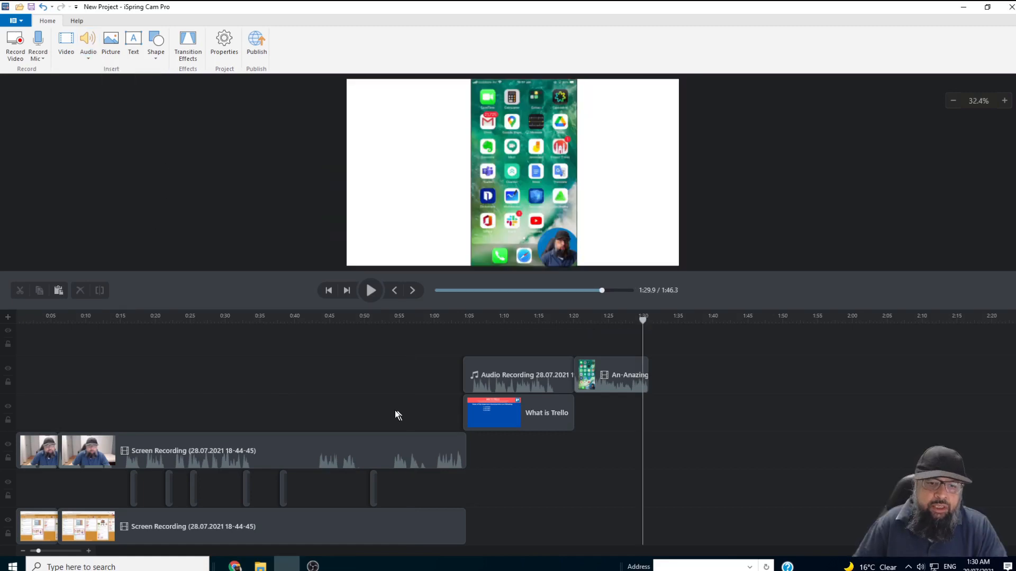
{"action": "mouse_move", "coordinate": [317, 380]}
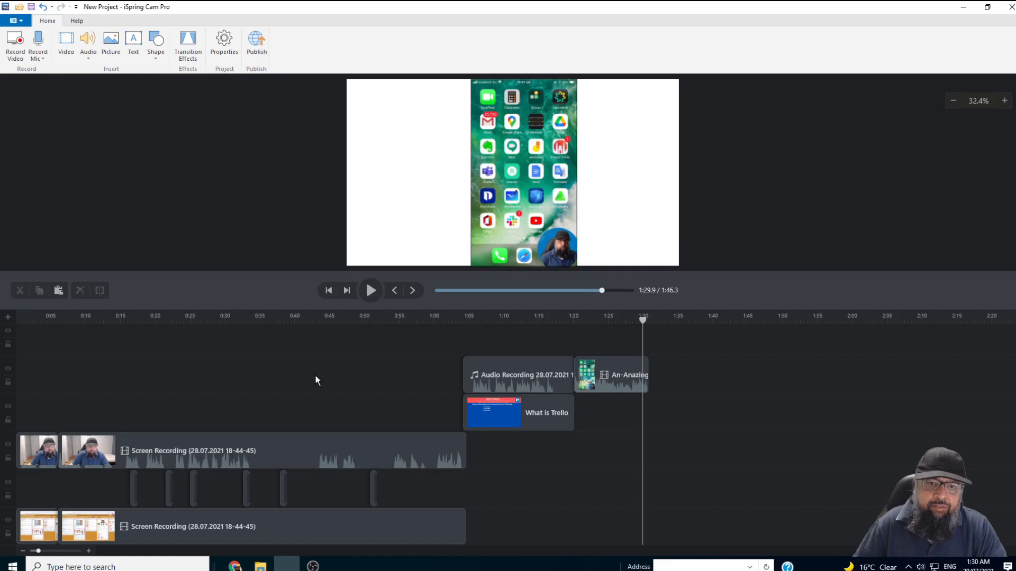
Use Change Speed on the phone app clip to try a slower speed, then keep normal speed.
{"action": "right_click", "coordinate": [317, 380]}
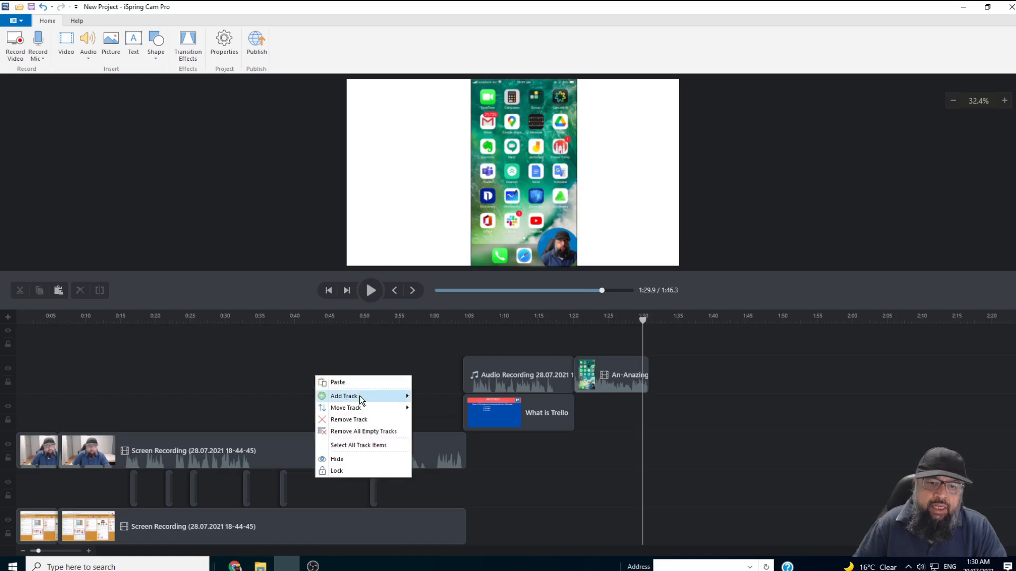
{"action": "mouse_move", "coordinate": [344, 396]}
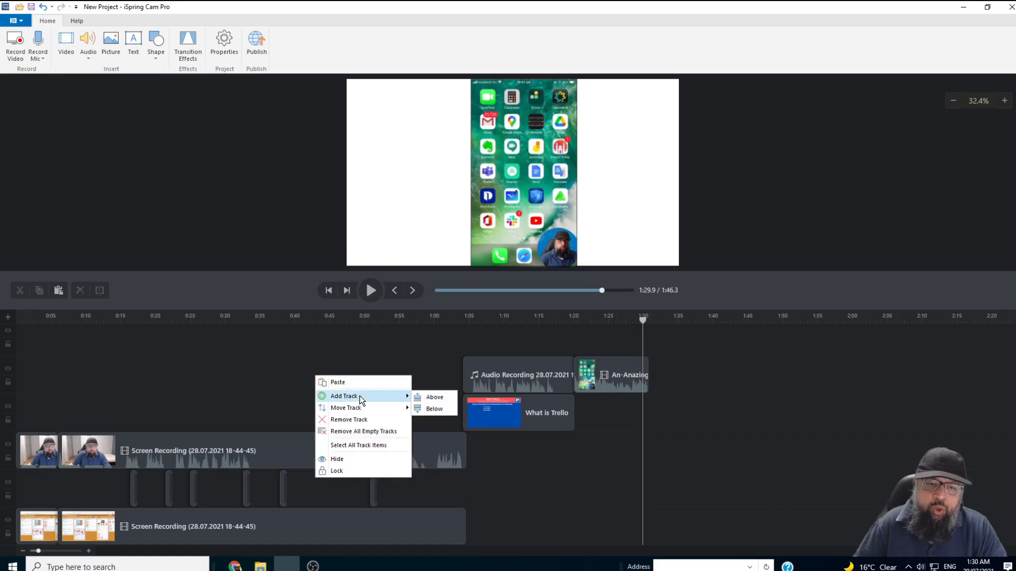
{"action": "mouse_move", "coordinate": [344, 407]}
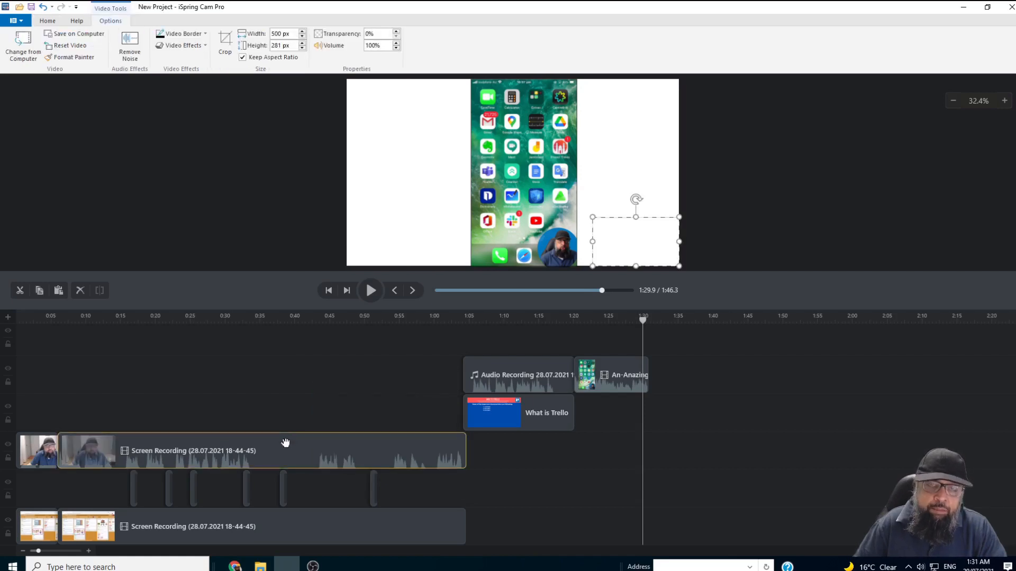
{"action": "right_click", "coordinate": [285, 444]}
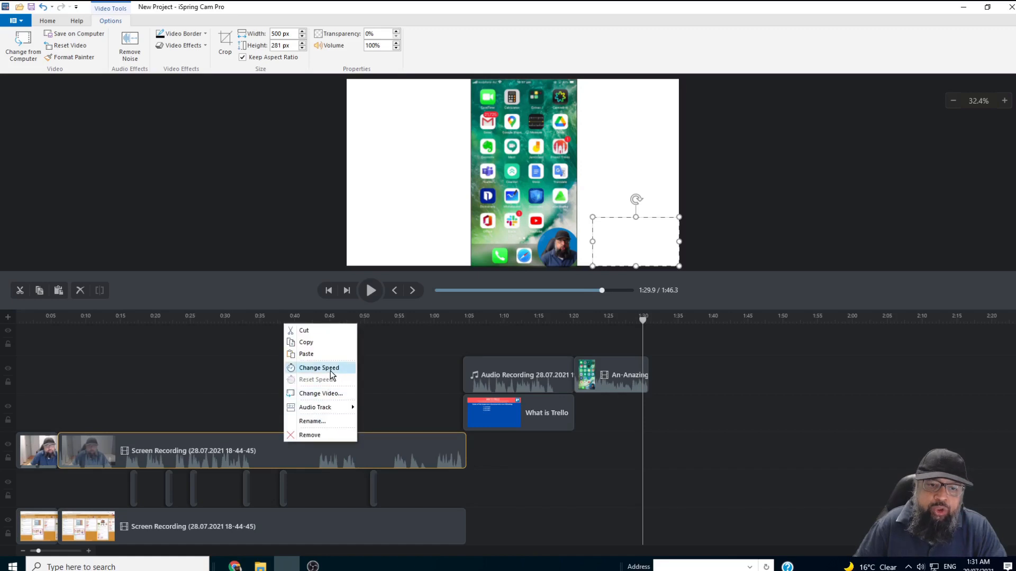
{"action": "left_click", "coordinate": [622, 441]}
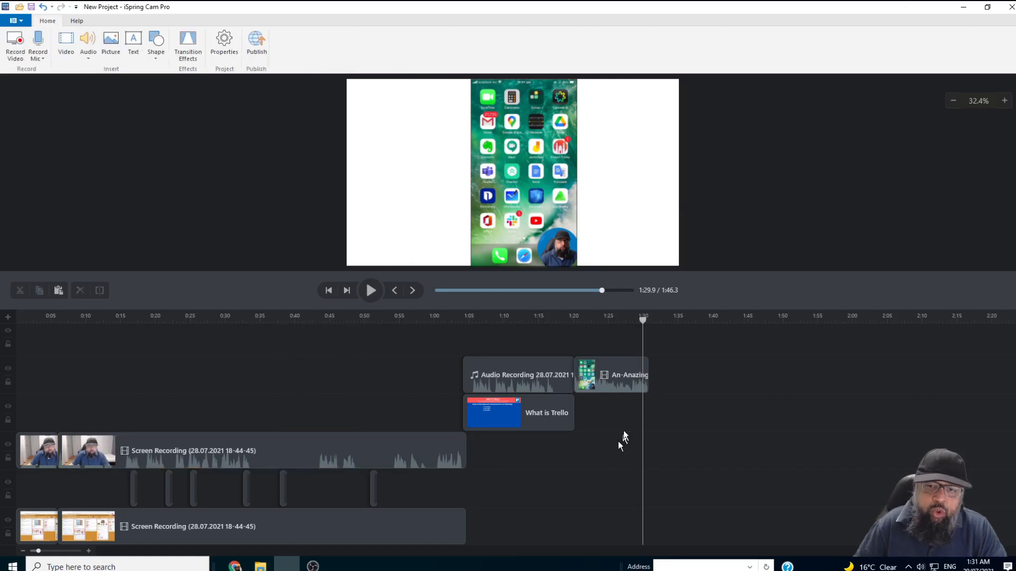
{"action": "right_click", "coordinate": [609, 375]}
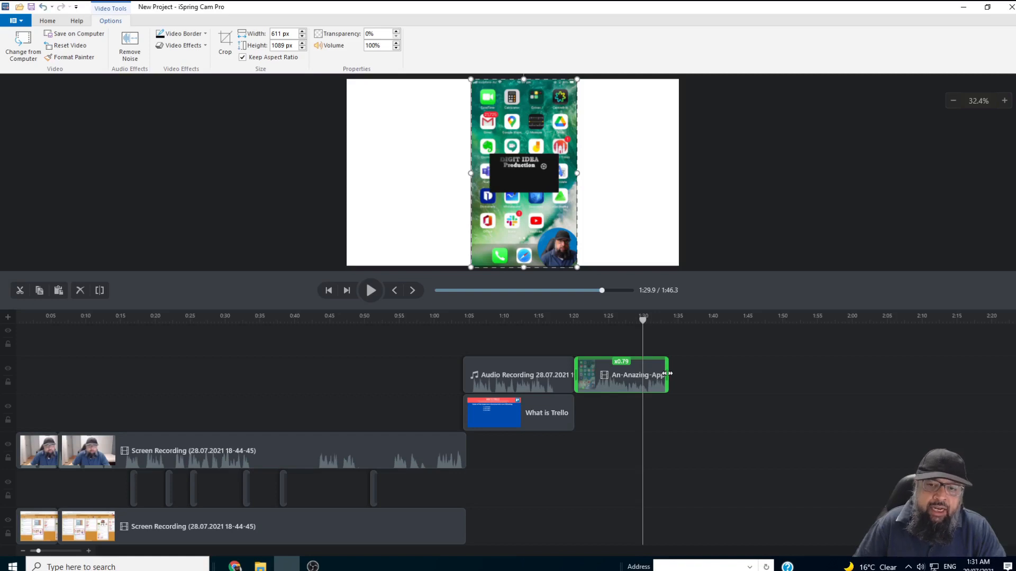
{"action": "mouse_move", "coordinate": [621, 374]}
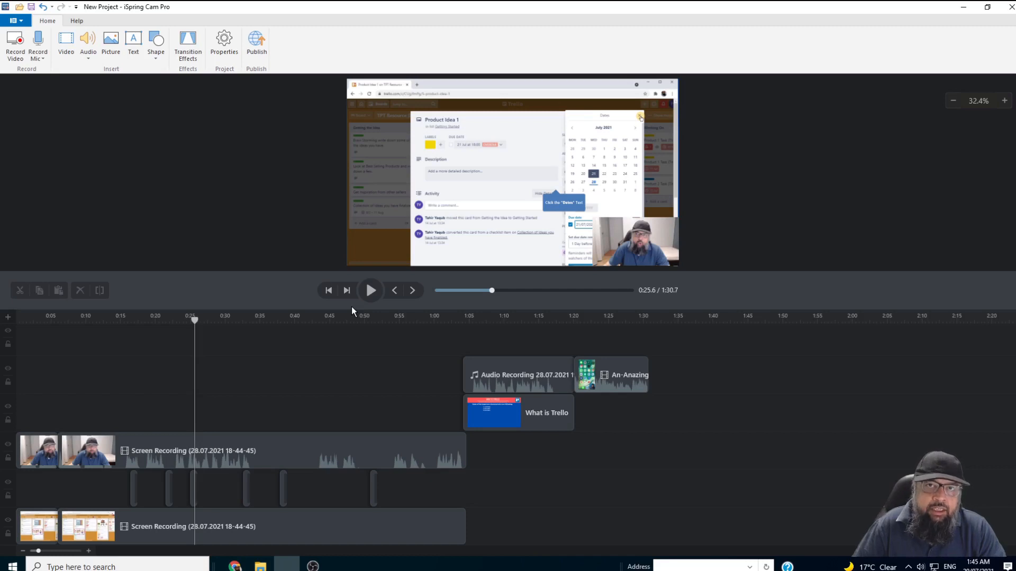
{"action": "mouse_move", "coordinate": [187, 46]}
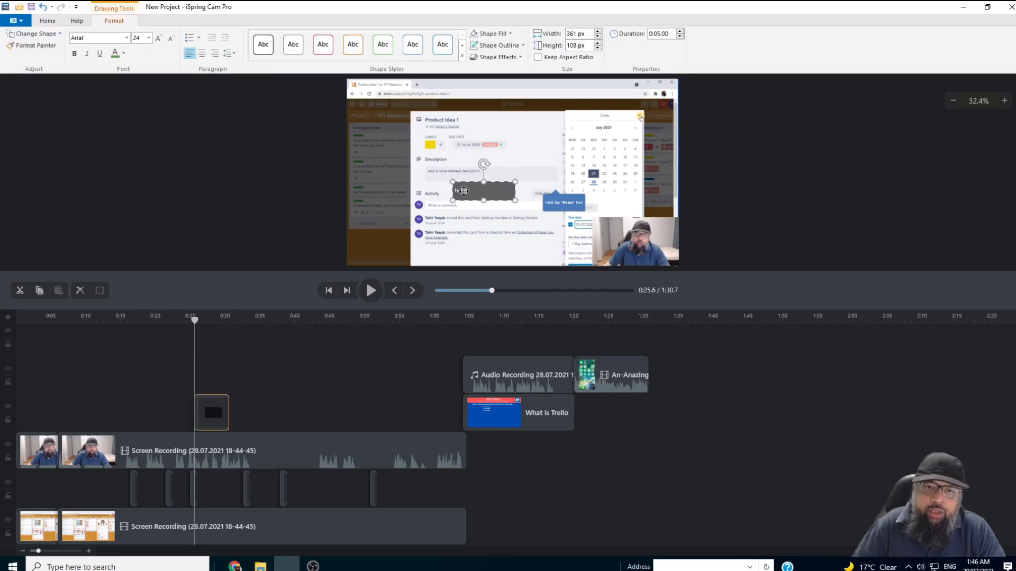
Create a size-72 green 'Write Something' text caption over the Trello card at 0:25.
{"action": "left_click", "coordinate": [148, 38]}
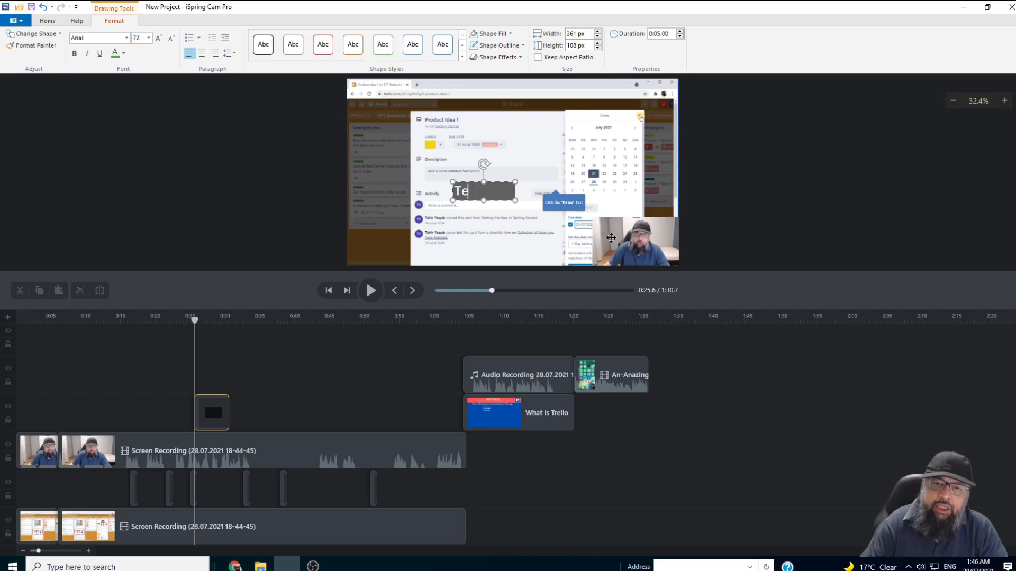
{"action": "type", "text": "Write Something"}
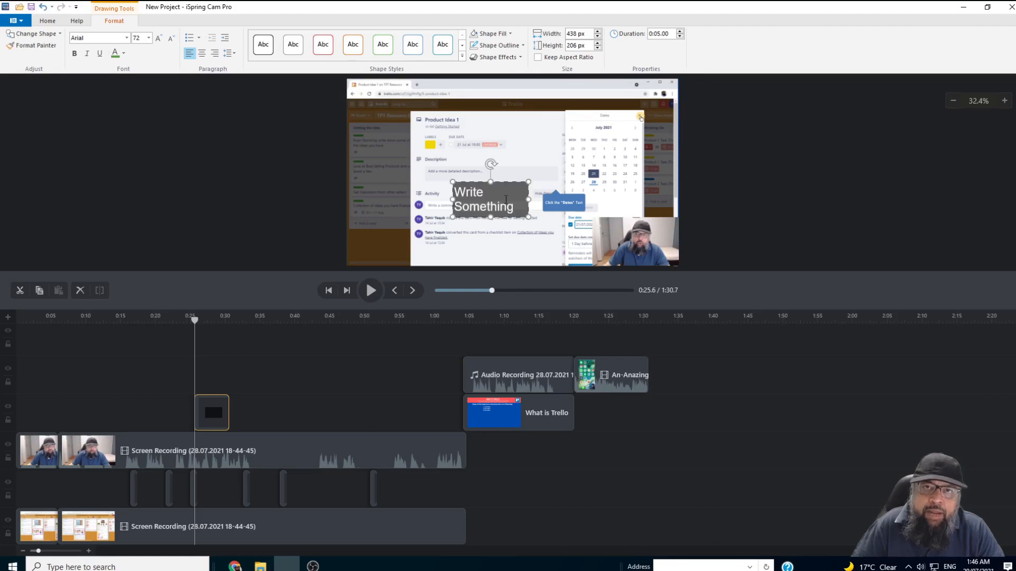
{"action": "mouse_move", "coordinate": [494, 34]}
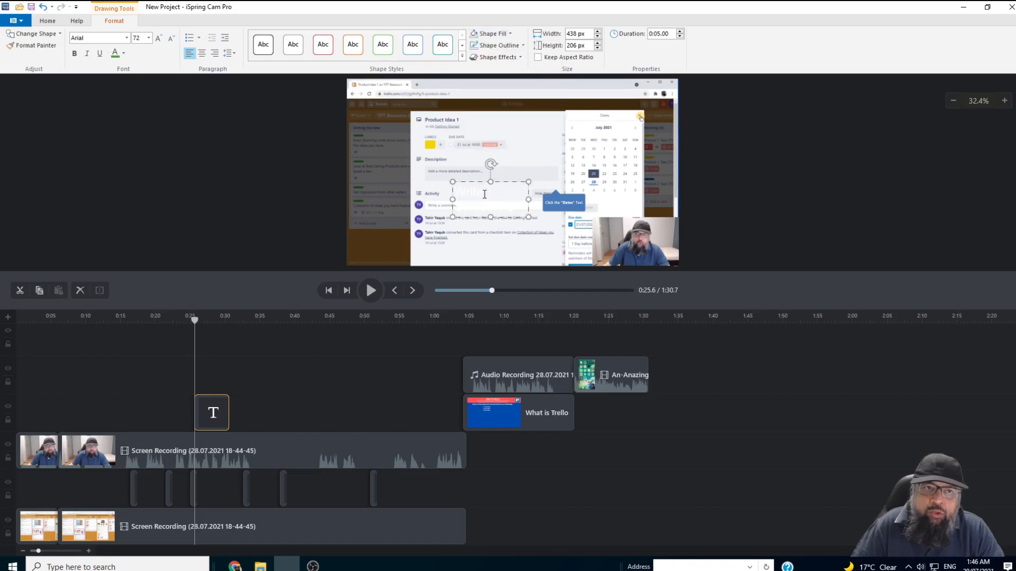
{"action": "left_click", "coordinate": [122, 52]}
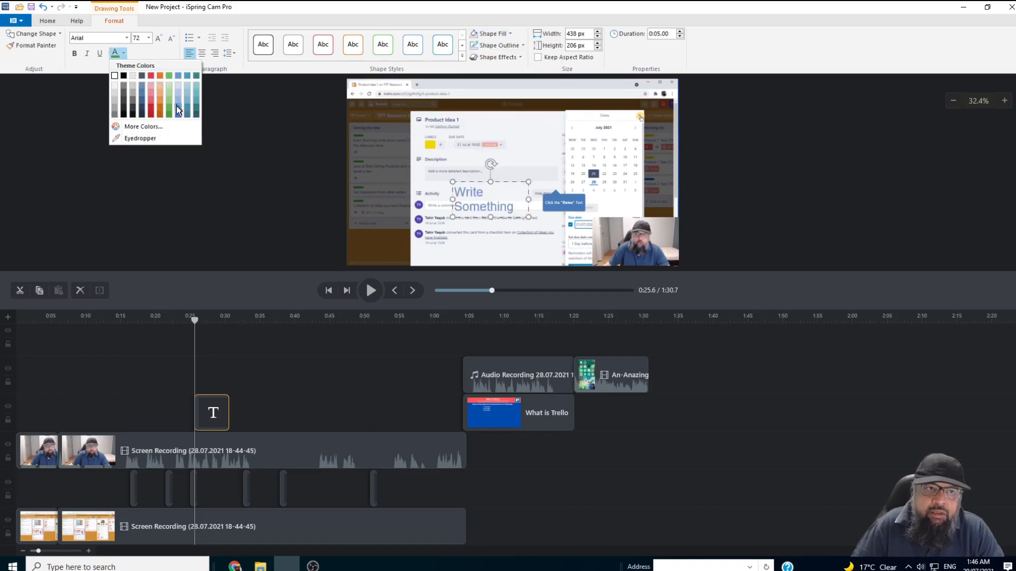
{"action": "left_click", "coordinate": [178, 102]}
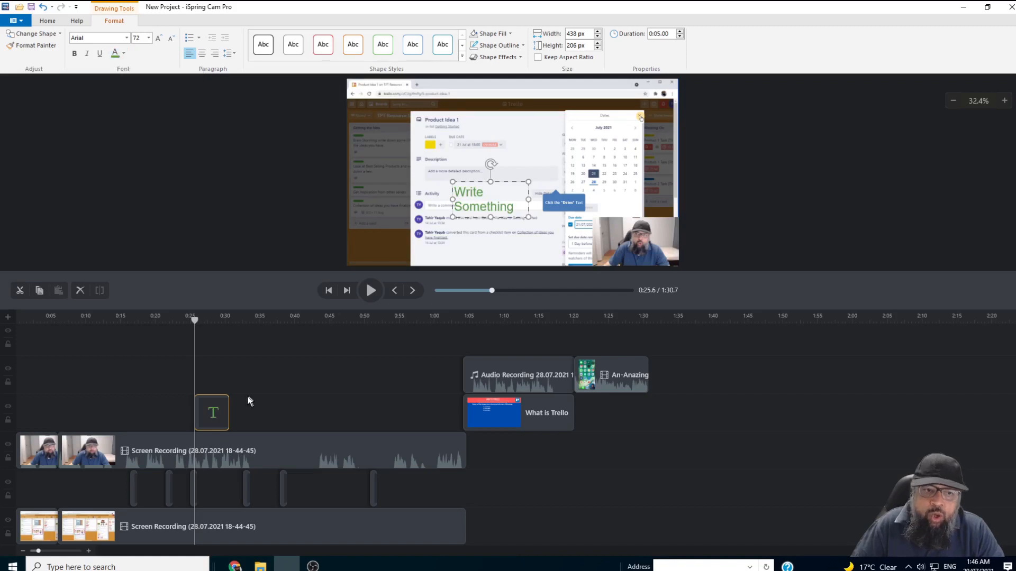
{"action": "mouse_move", "coordinate": [210, 411]}
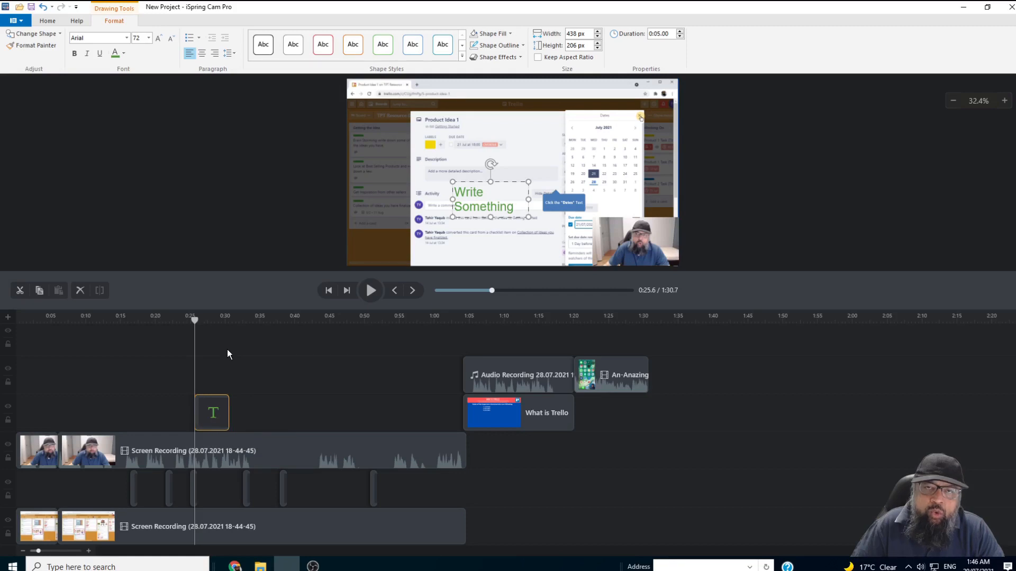
{"action": "left_click", "coordinate": [47, 22]}
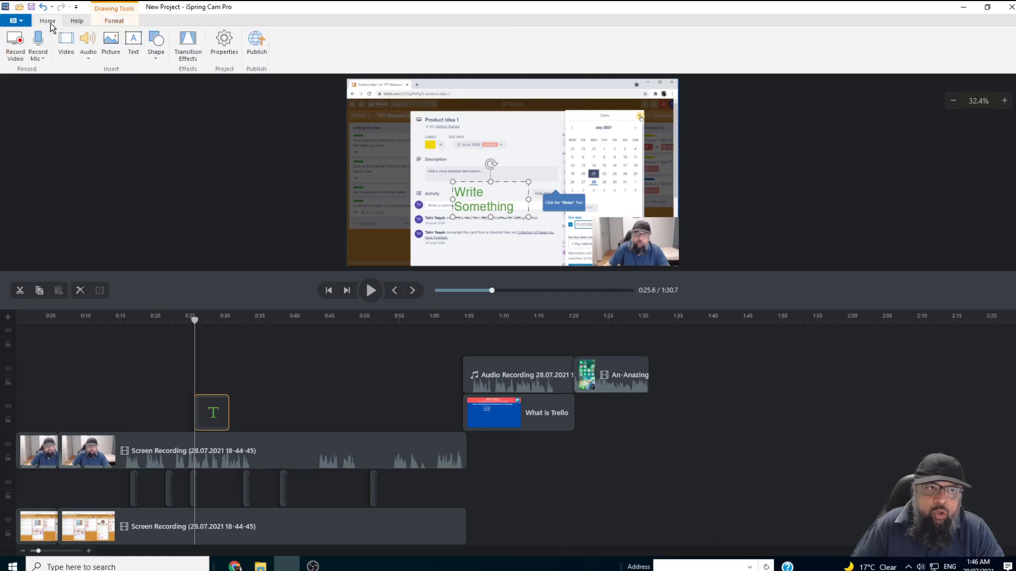
Apply the Fade > Smoothly transition to the caption clip and play it to check.
{"action": "left_click", "coordinate": [188, 46]}
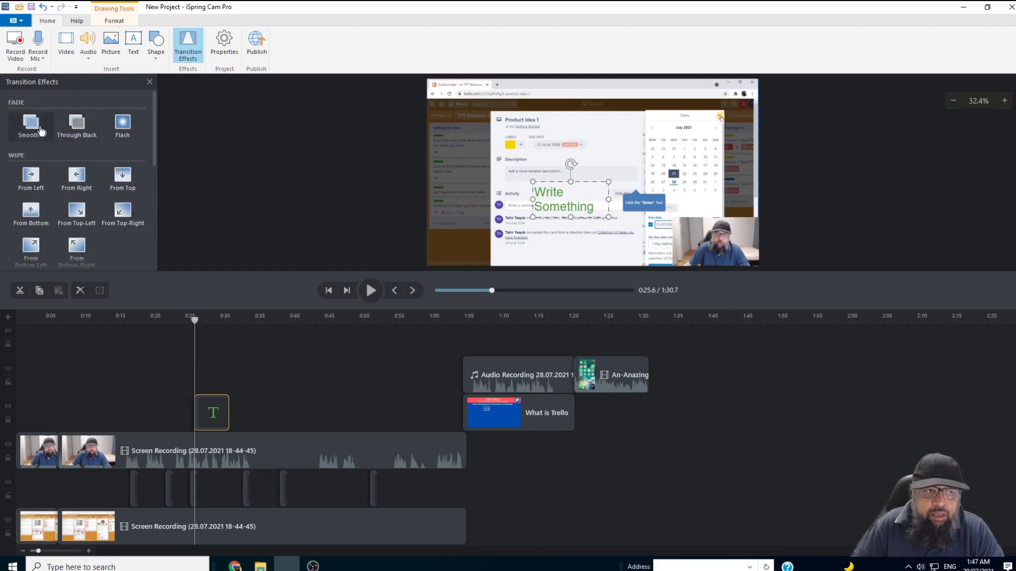
{"action": "mouse_move", "coordinate": [31, 122]}
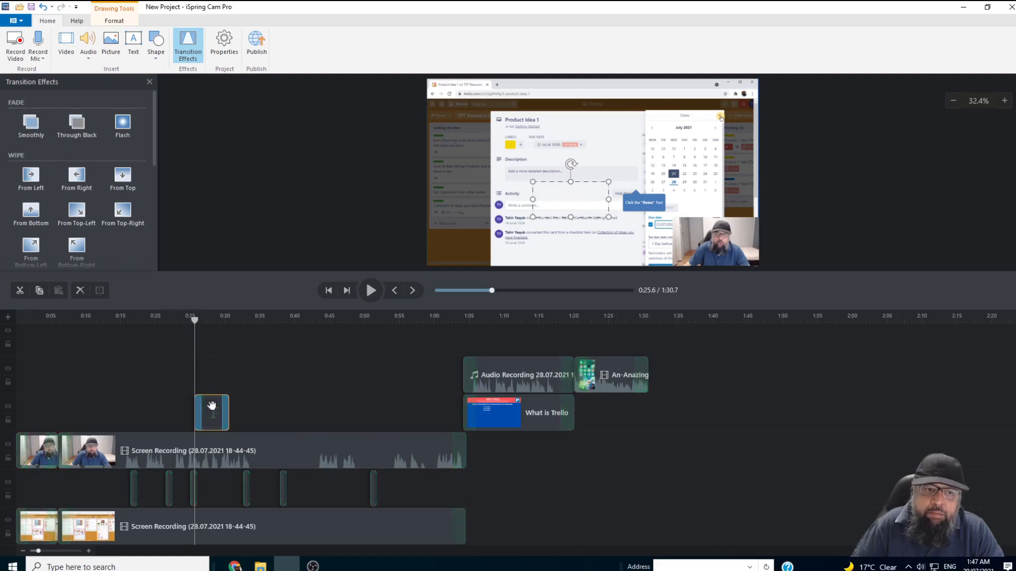
{"action": "mouse_move", "coordinate": [199, 402]}
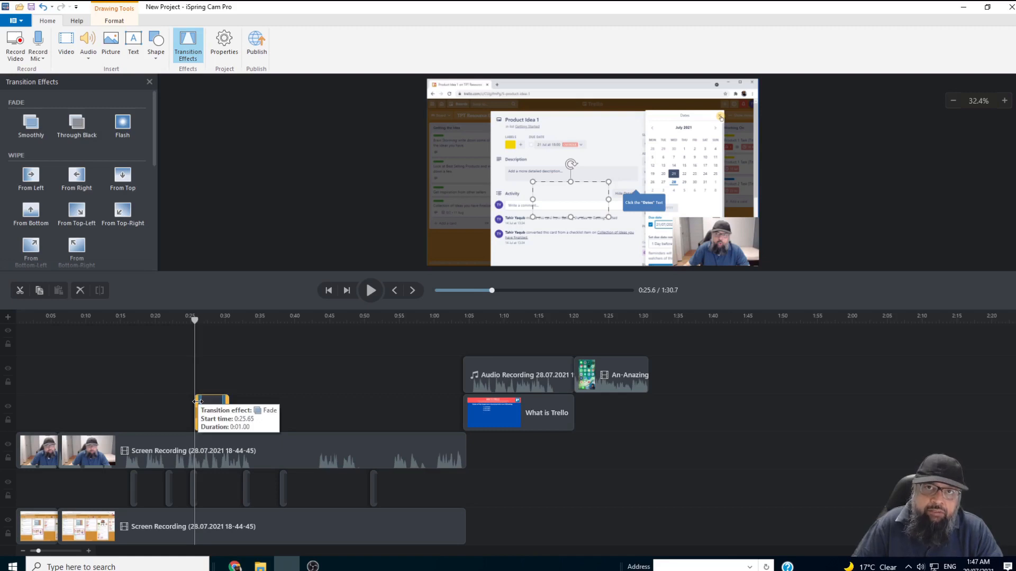
{"action": "mouse_move", "coordinate": [402, 340]}
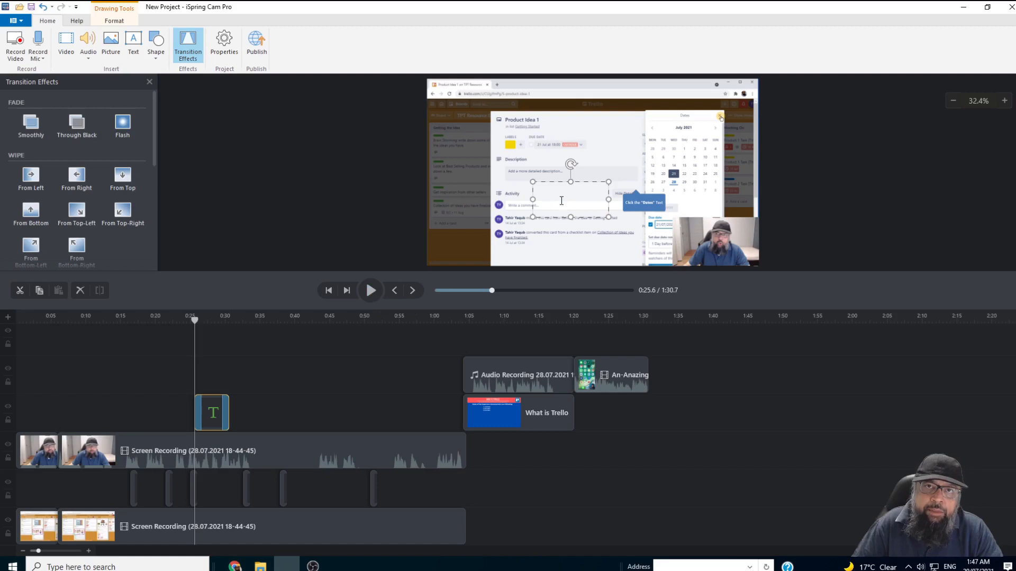
{"action": "left_click", "coordinate": [371, 289]}
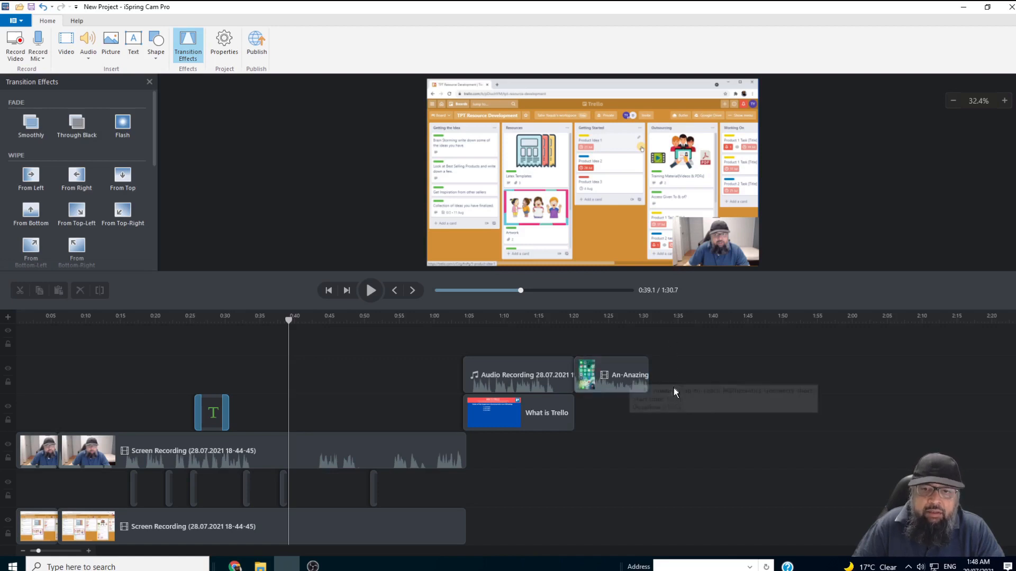
{"action": "mouse_move", "coordinate": [660, 336]}
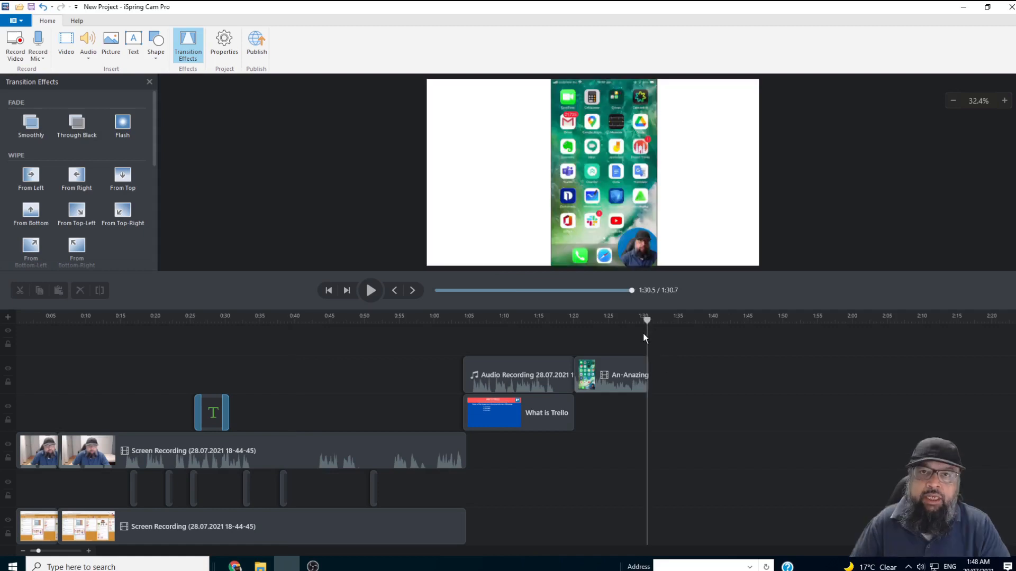
Insert text-to-speech.png as a closing slide after the phone clip.
{"action": "left_click", "coordinate": [110, 43]}
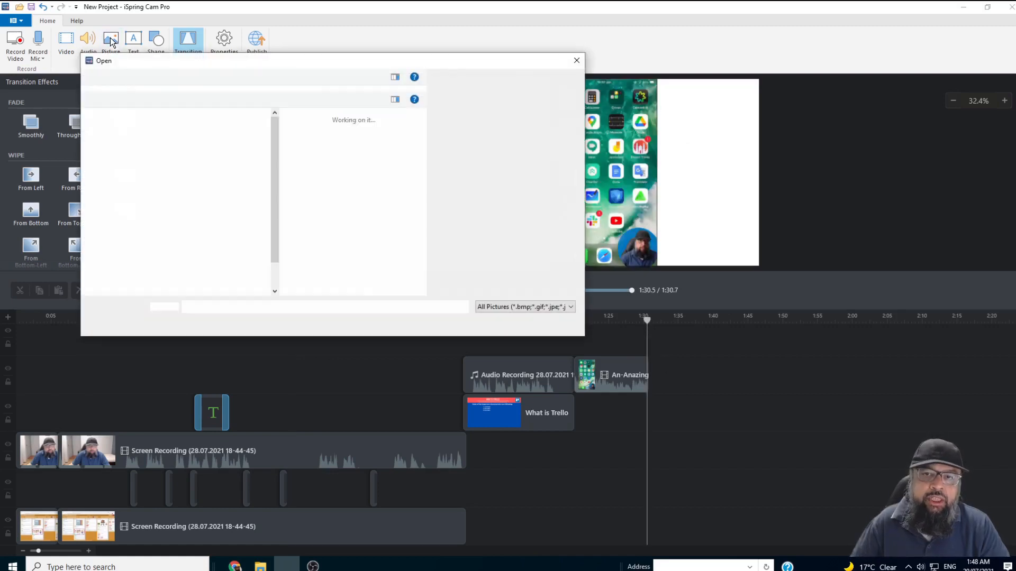
{"action": "left_click", "coordinate": [434, 137]}
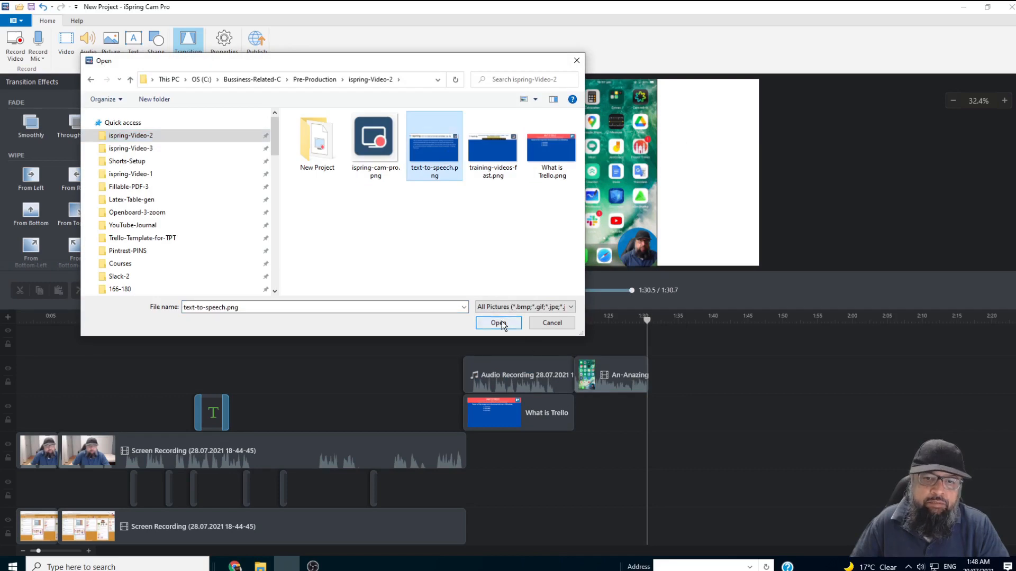
{"action": "left_click", "coordinate": [497, 322]}
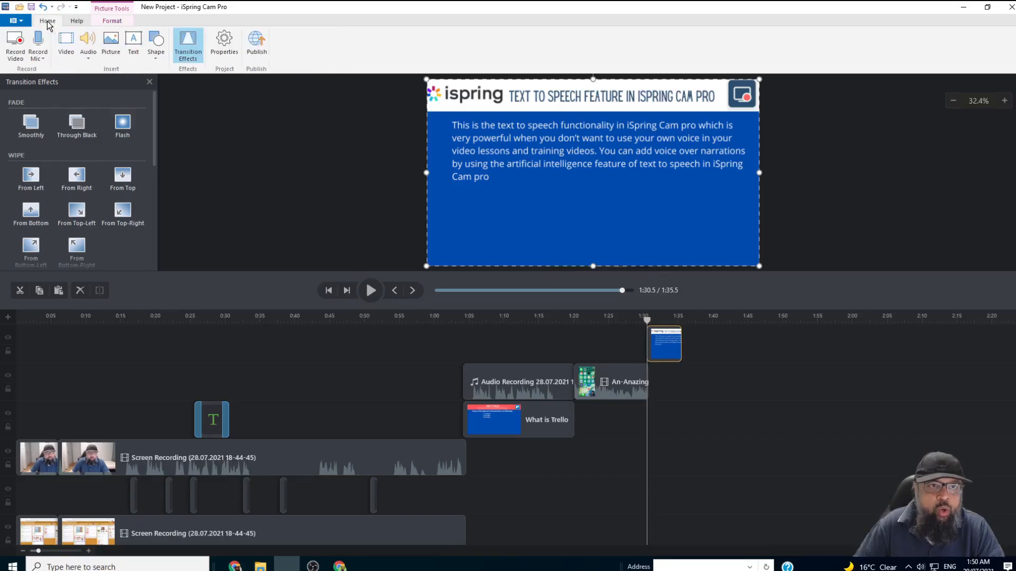
{"action": "left_click", "coordinate": [88, 44]}
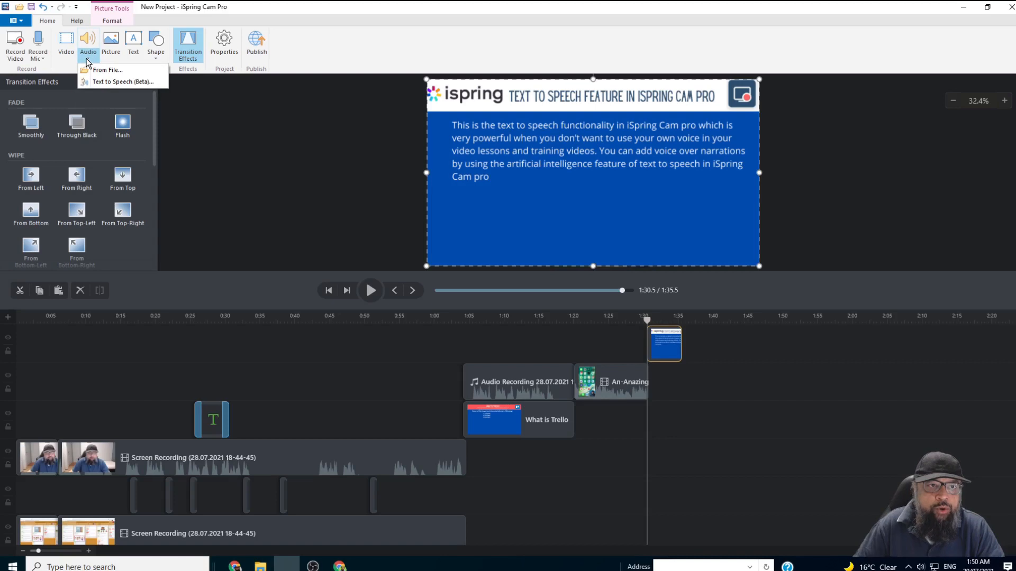
Enter the text-to-speech paragraph with the Daisy natural voice in English (Great Britain).
{"action": "left_click", "coordinate": [121, 82]}
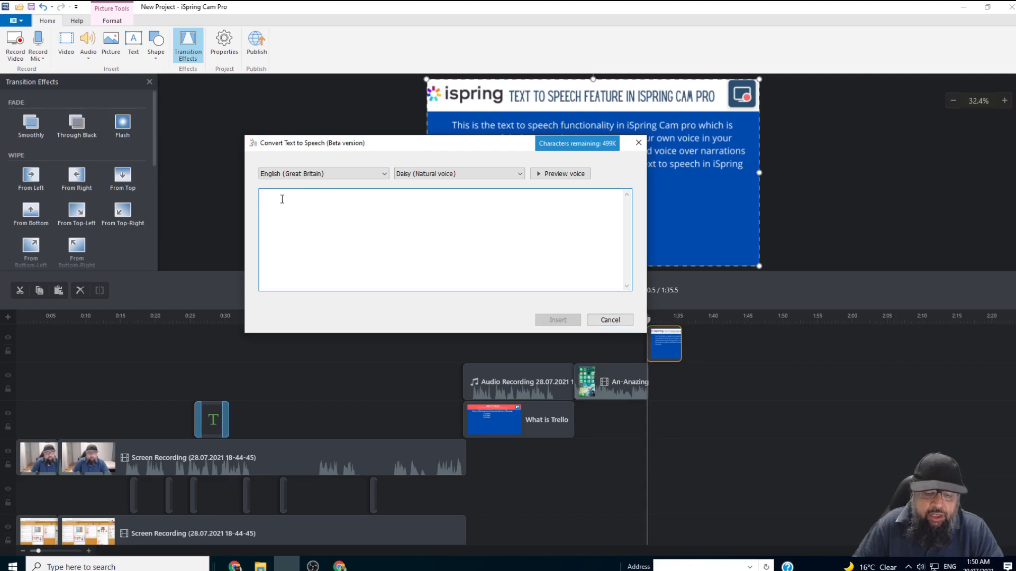
{"action": "type", "text": "This is the text to speech functionality in iSpring Cam pro which is very powerful when you don't want to use your own voice in your video lessons and training videos. You can add voice over narrations by using the artificial intelligence feature of text to speech in iSpring Cam pro"}
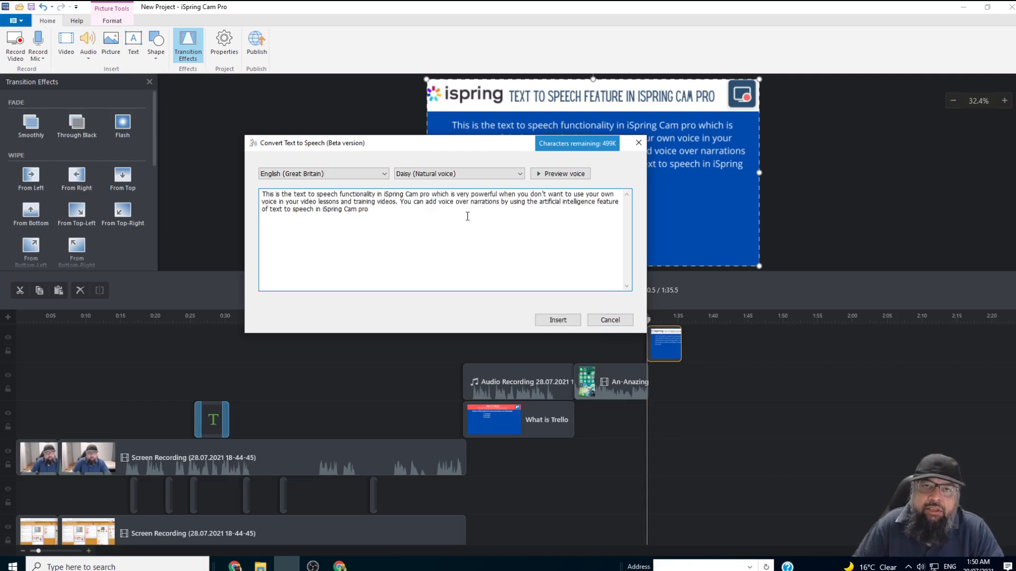
{"action": "left_click", "coordinate": [457, 173]}
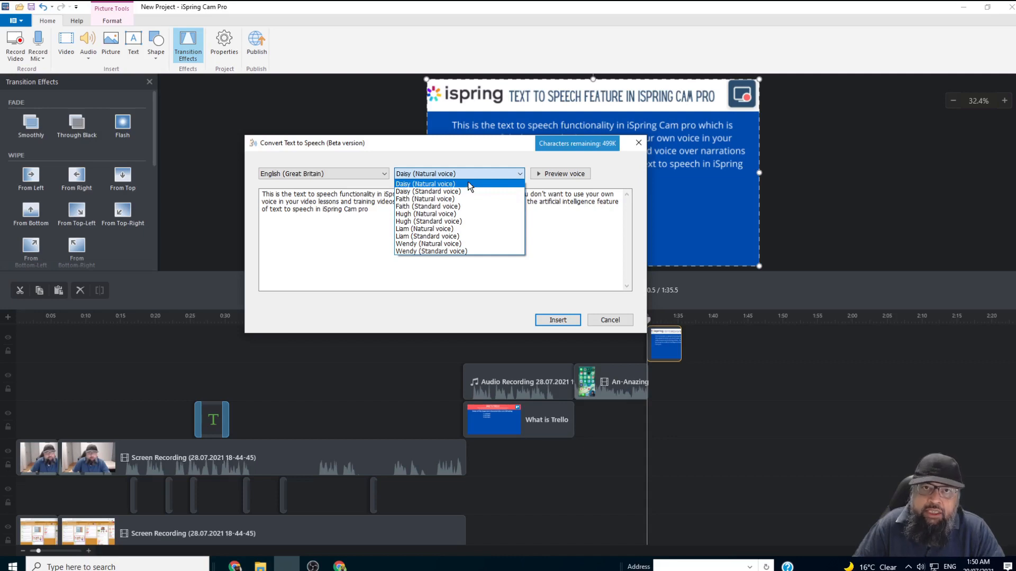
{"action": "left_click", "coordinate": [321, 173]}
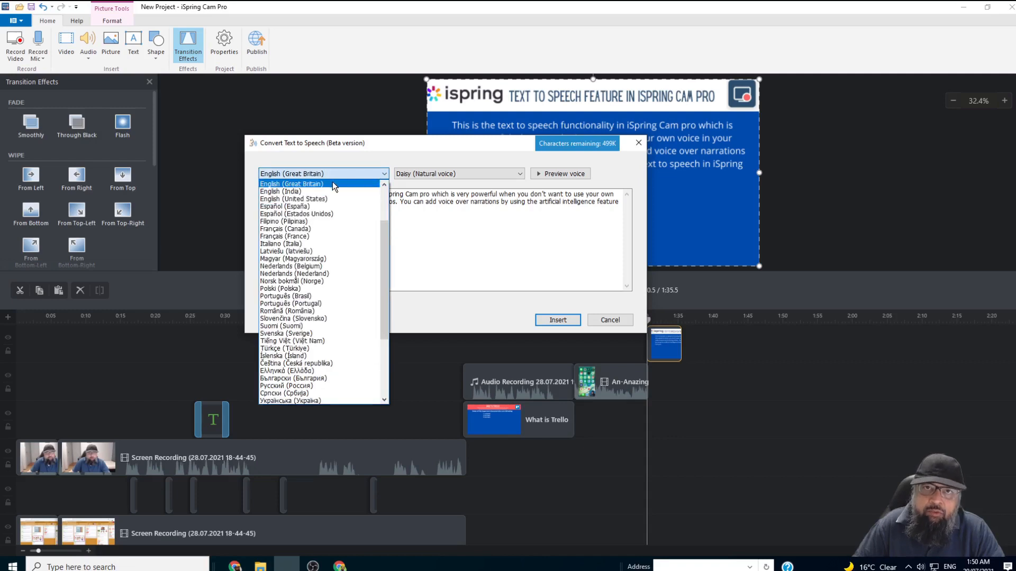
{"action": "left_click", "coordinate": [292, 183]}
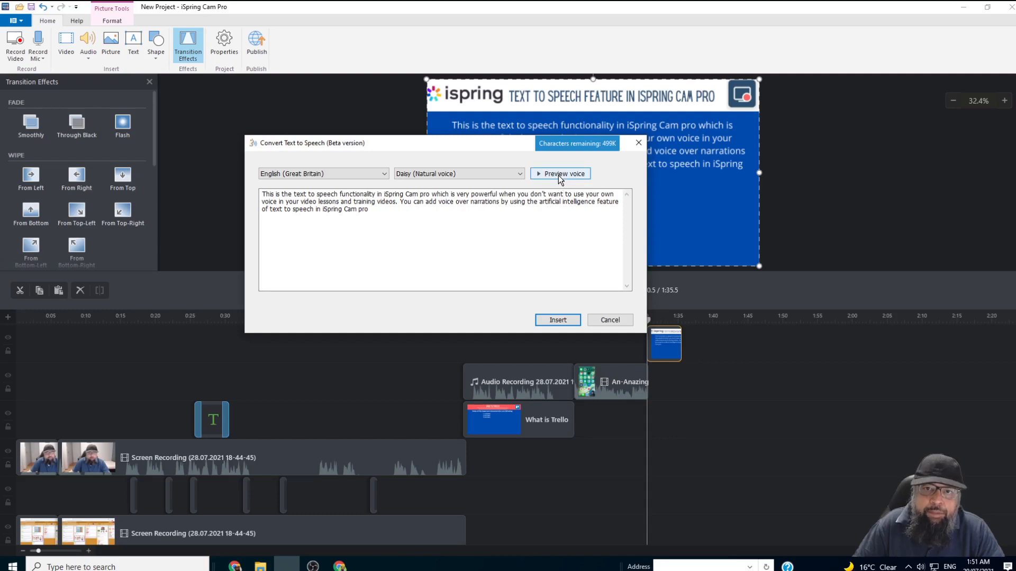
Preview the generated narration and insert the 15.85 s clip at 1:30.5.
{"action": "left_click", "coordinate": [563, 173]}
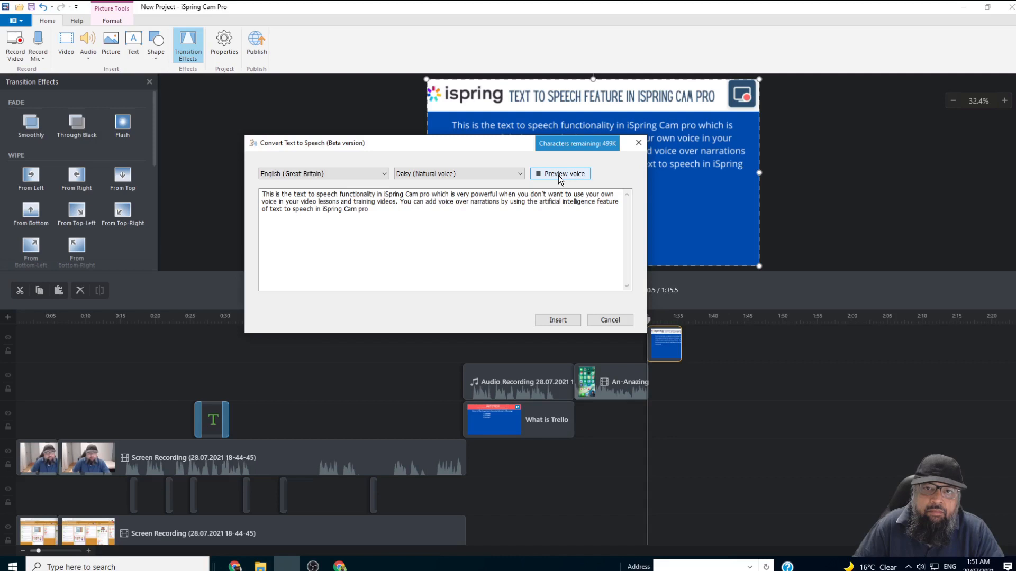
{"action": "left_click", "coordinate": [560, 172]}
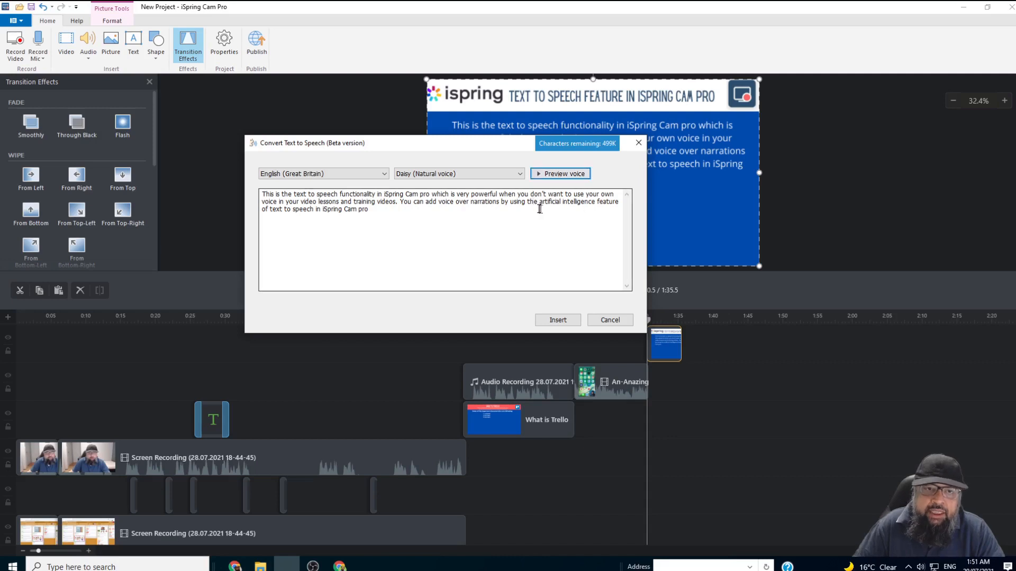
{"action": "left_click", "coordinate": [557, 319]}
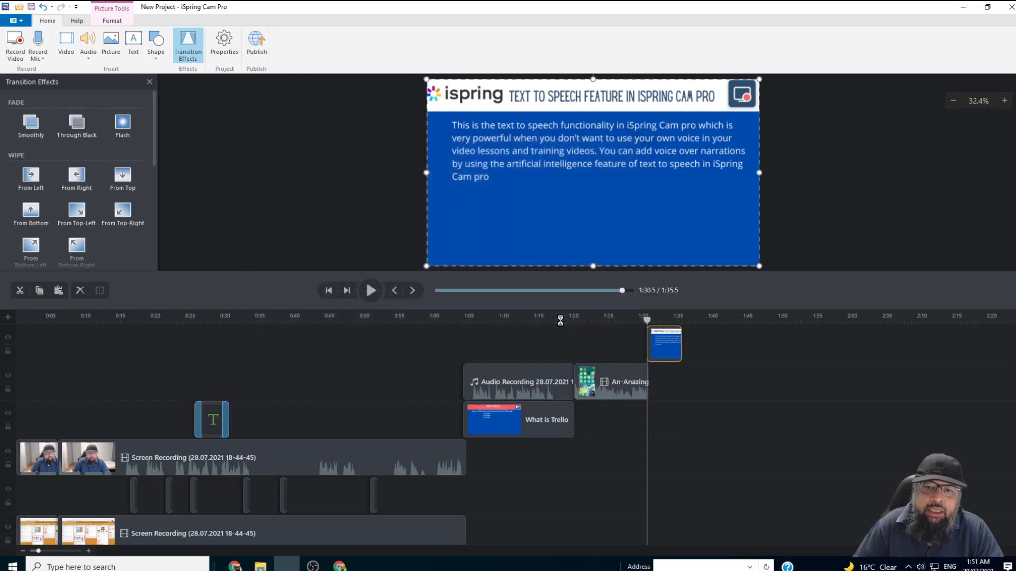
{"action": "left_click", "coordinate": [702, 344]}
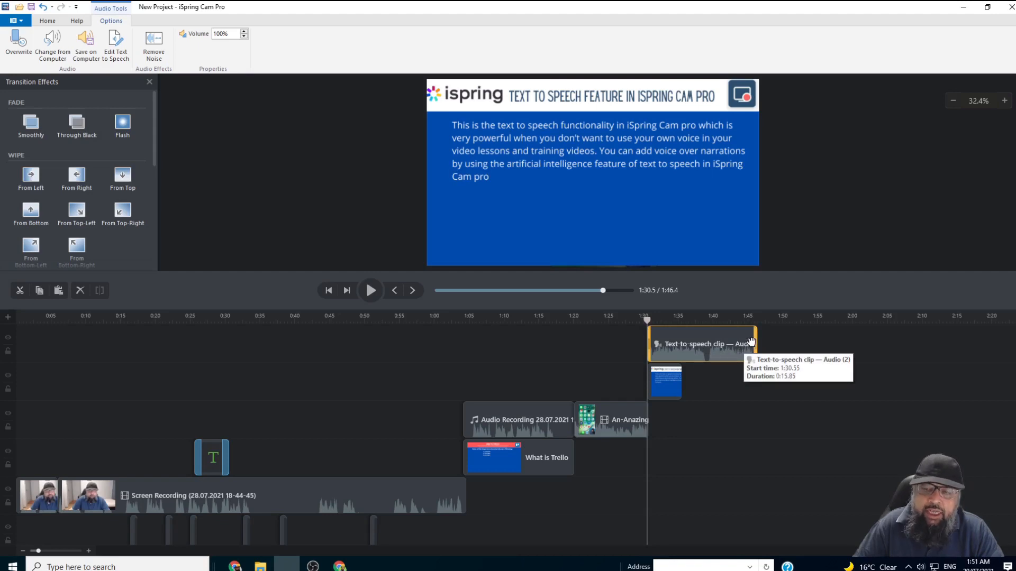
Stretch the closing slide clip to span its 15.85-second text-to-speech narration.
{"action": "left_click", "coordinate": [684, 382]}
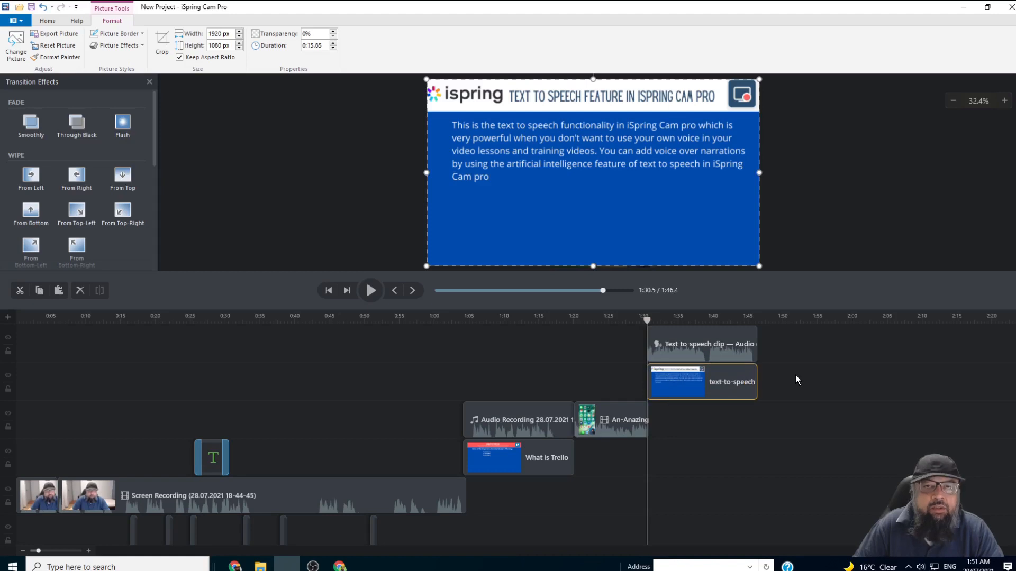
{"action": "mouse_move", "coordinate": [731, 353]}
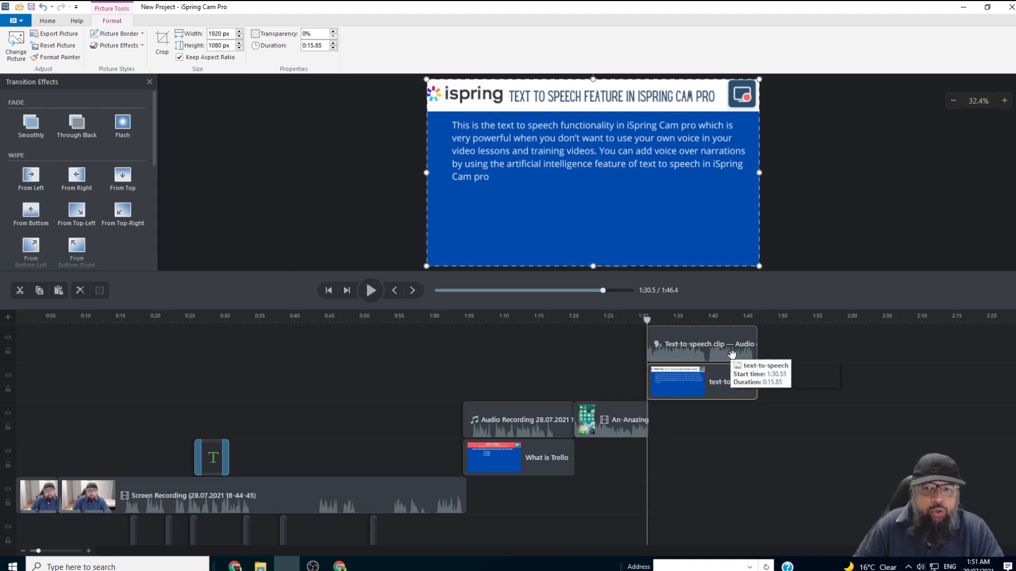
{"action": "mouse_move", "coordinate": [787, 296]}
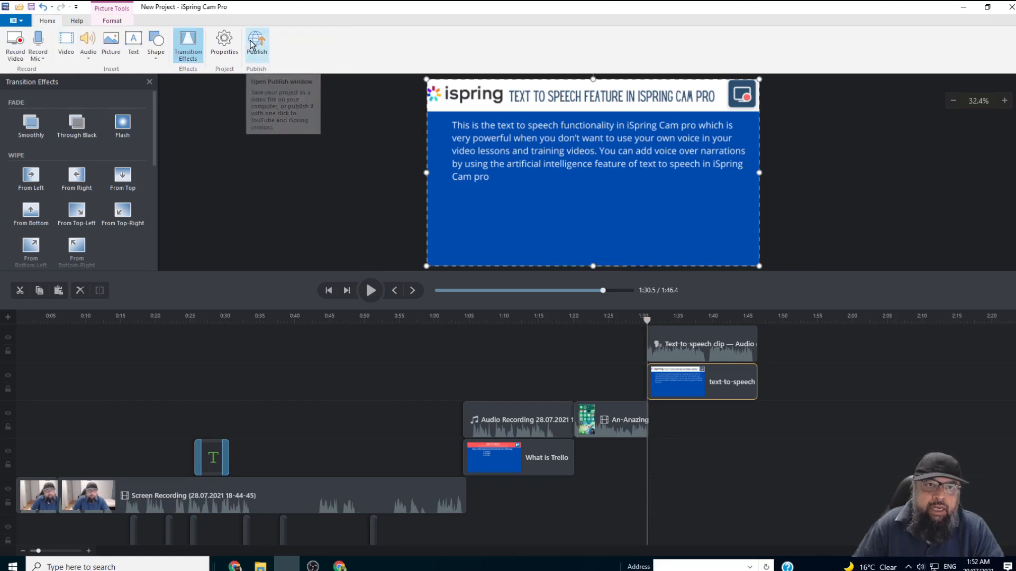
Publish the project as the iSpring-Cam-Pro MP4 and reveal it in its folder.
{"action": "left_click", "coordinate": [256, 43]}
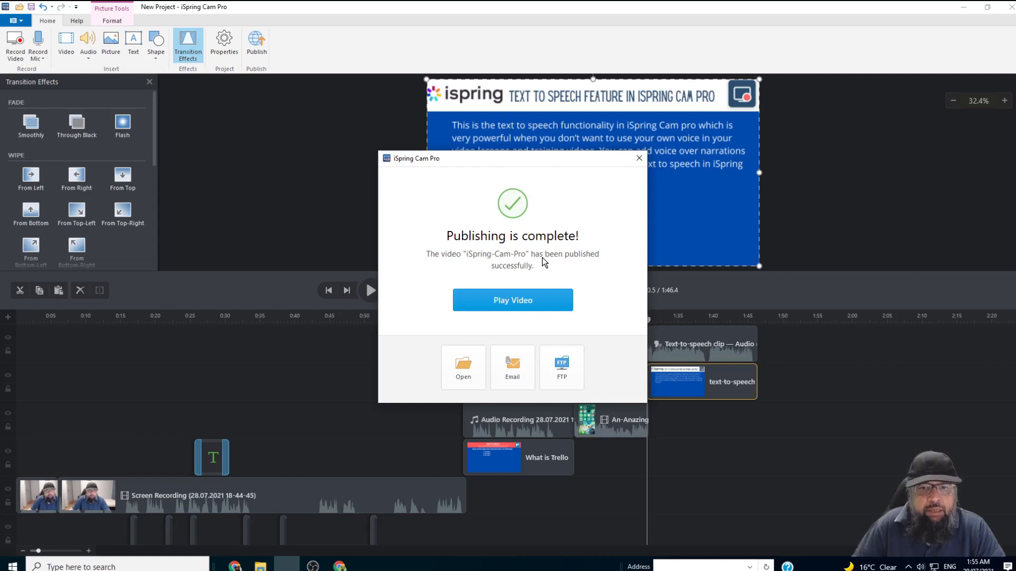
{"action": "mouse_move", "coordinate": [560, 366]}
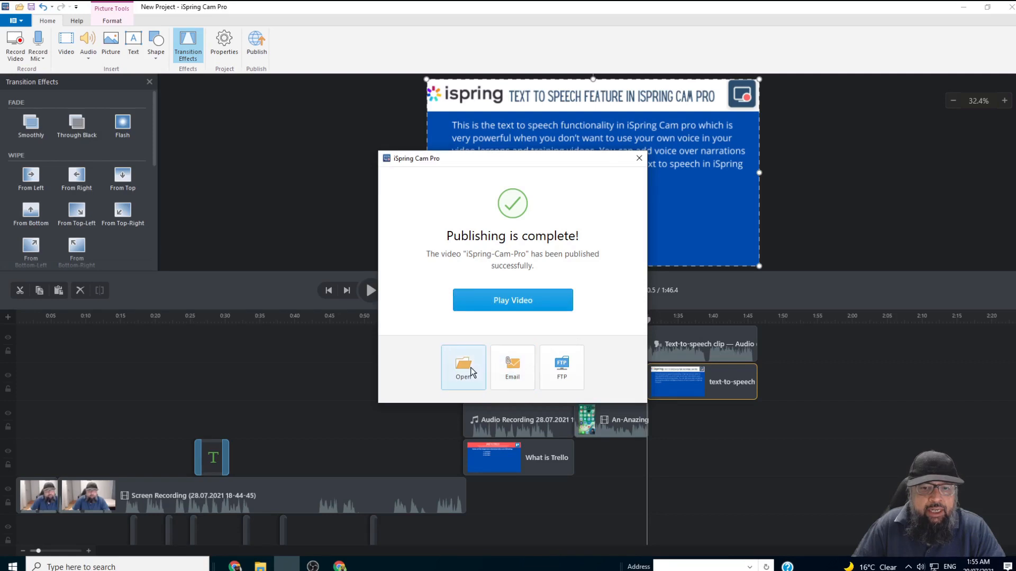
{"action": "mouse_move", "coordinate": [462, 366]}
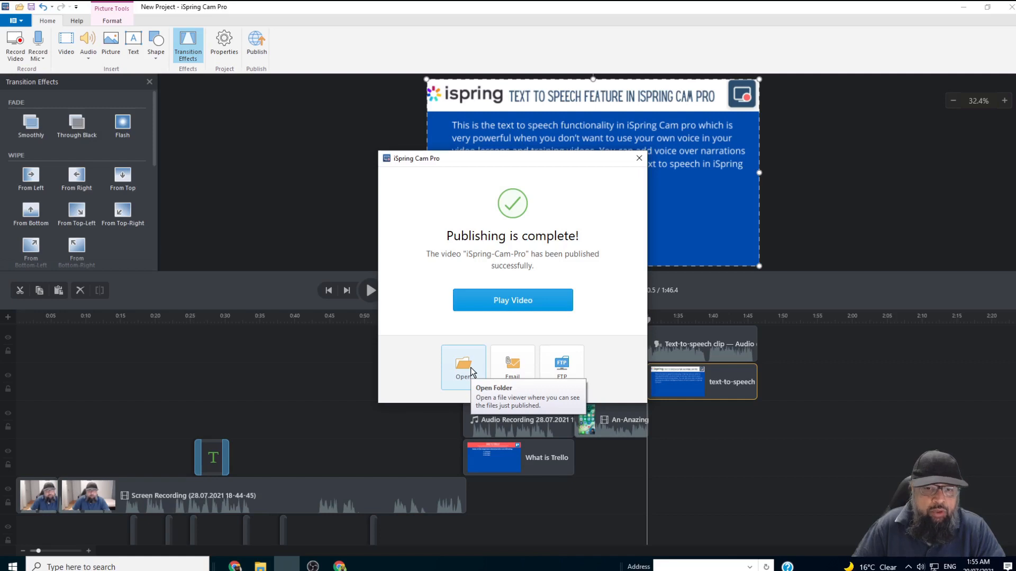
{"action": "left_click", "coordinate": [463, 365]}
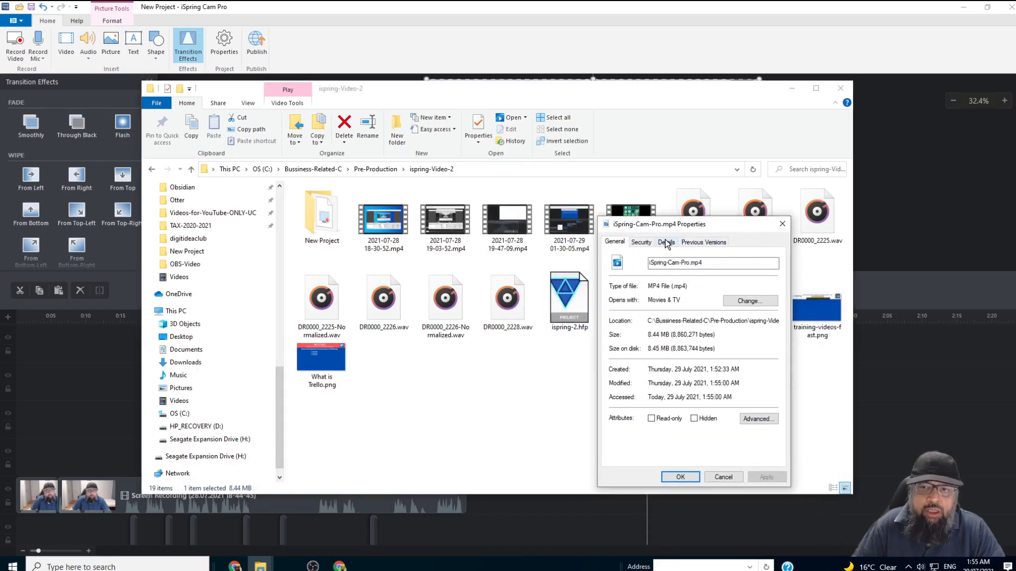
{"action": "left_click", "coordinate": [666, 242]}
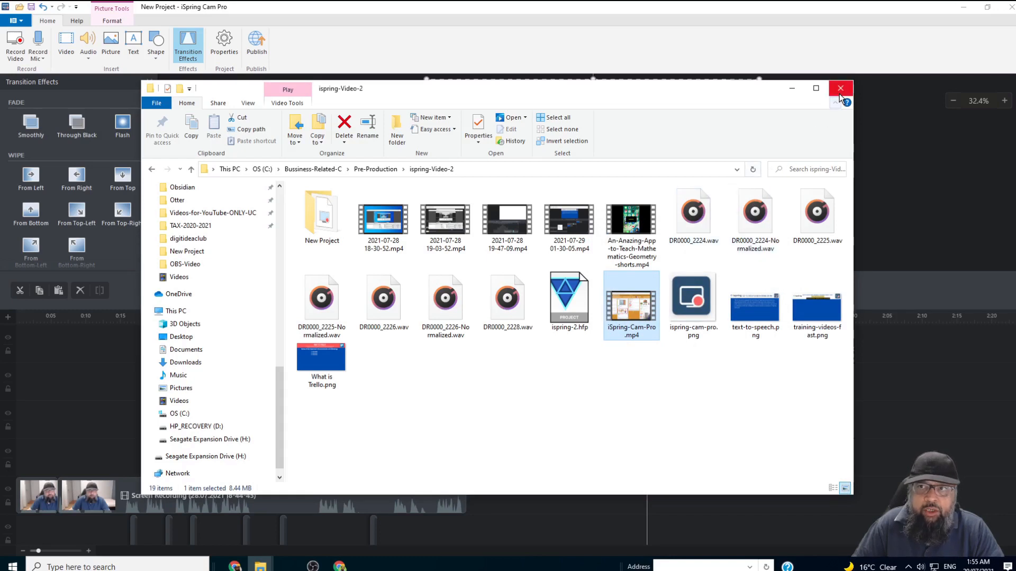
{"action": "left_click", "coordinate": [840, 88]}
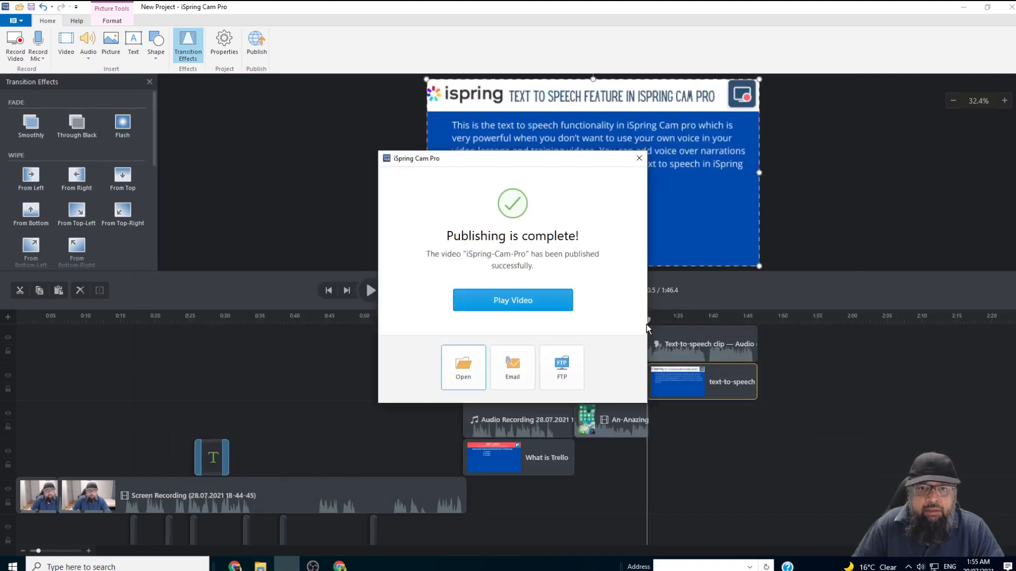
{"action": "mouse_move", "coordinate": [512, 299]}
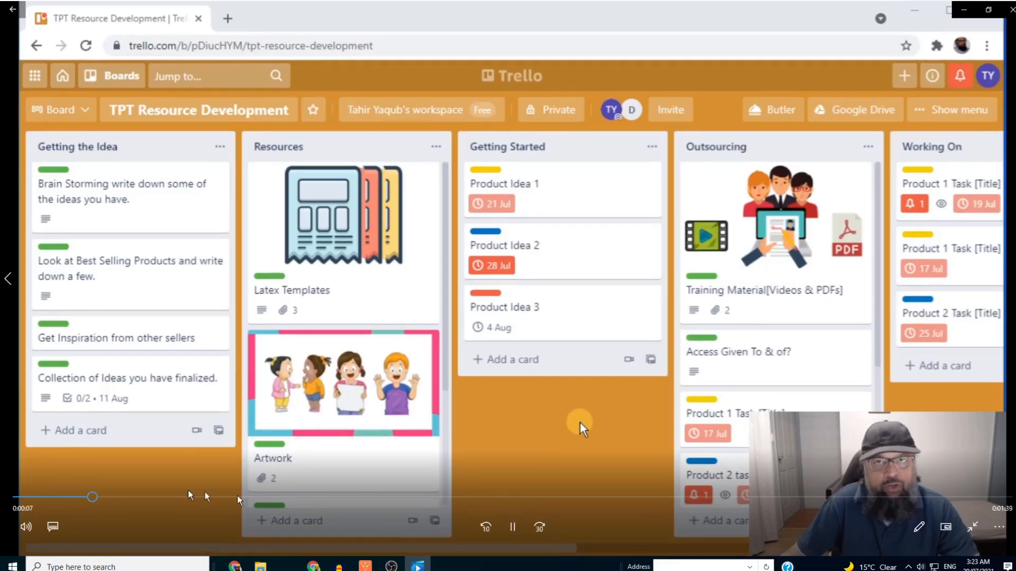
Seek through iSpring-Cam-Pro.mp4 in Movies & TV to its narrated closing slide.
{"action": "left_click", "coordinate": [503, 183]}
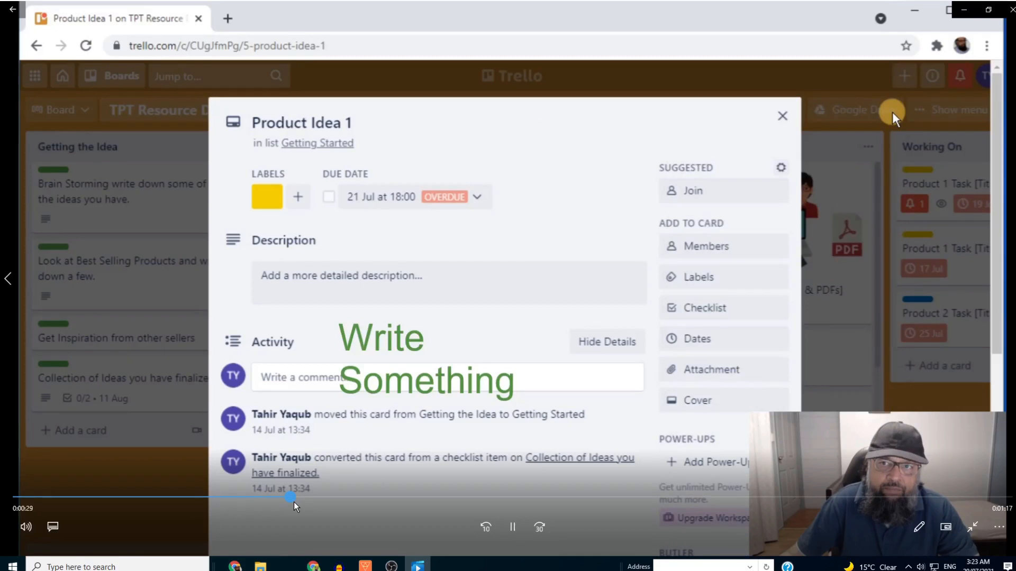
{"action": "left_click", "coordinate": [696, 339]}
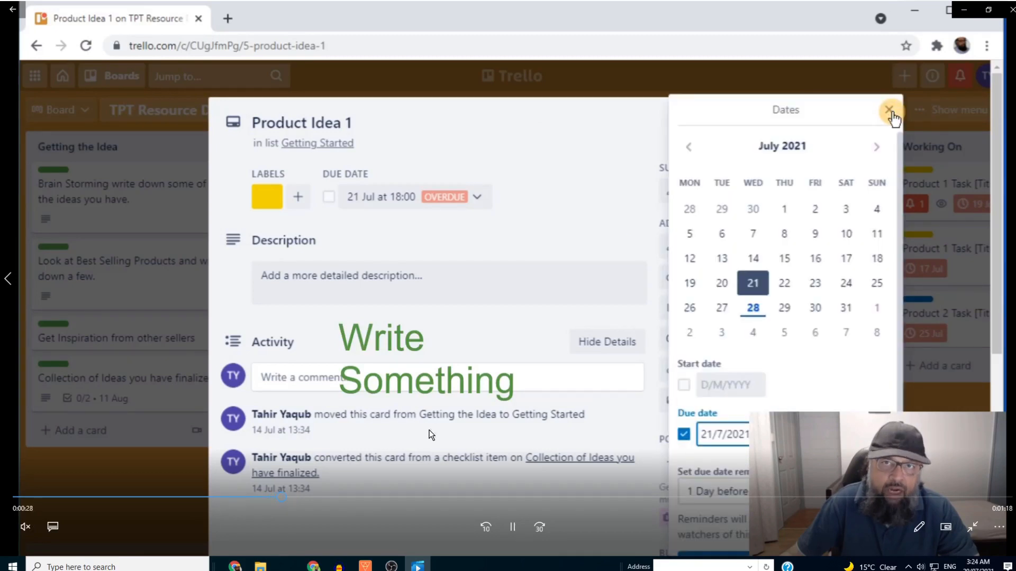
{"action": "left_click", "coordinate": [890, 110]}
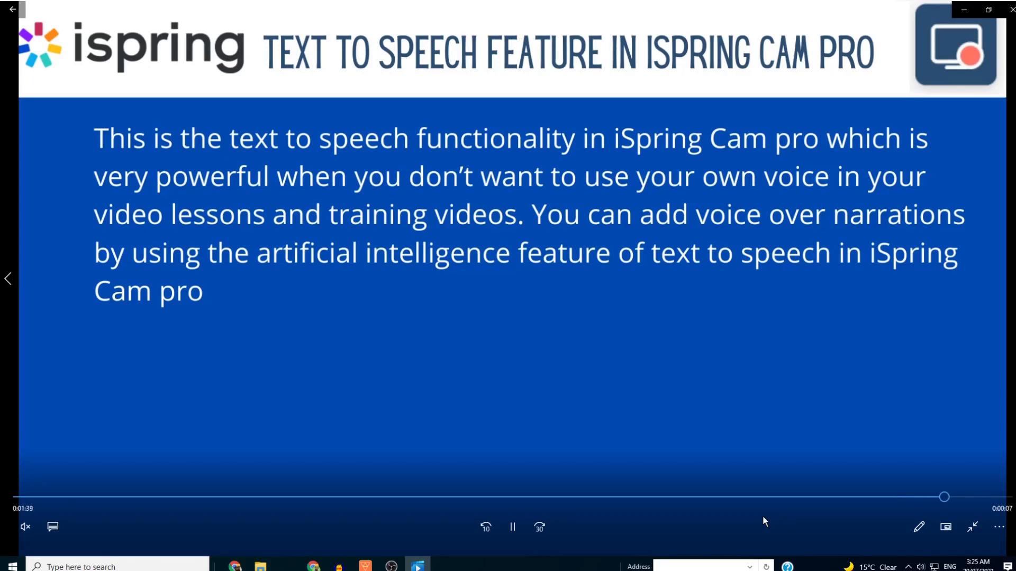
{"action": "mouse_move", "coordinate": [814, 526]}
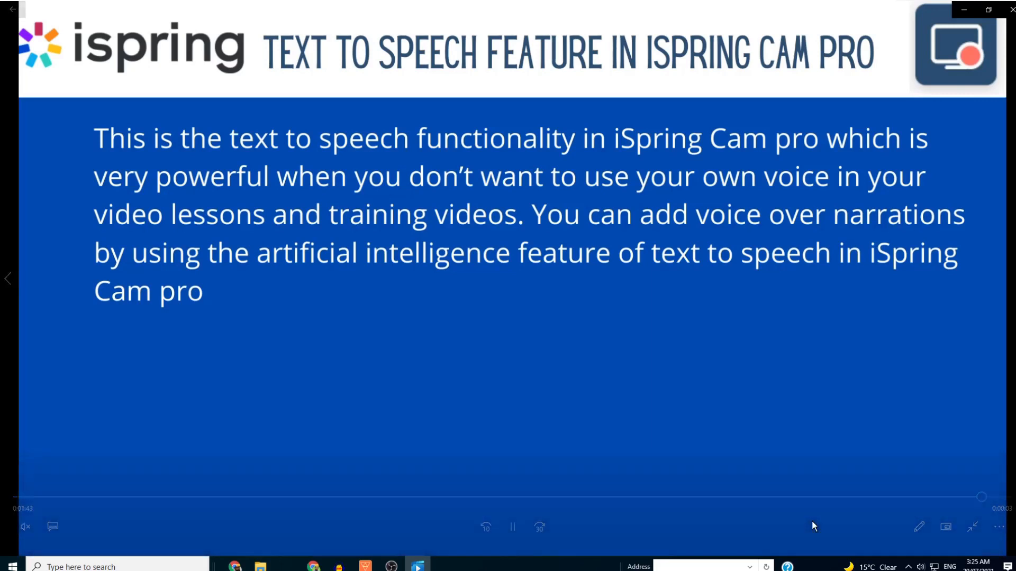
{"action": "left_click", "coordinate": [512, 526]}
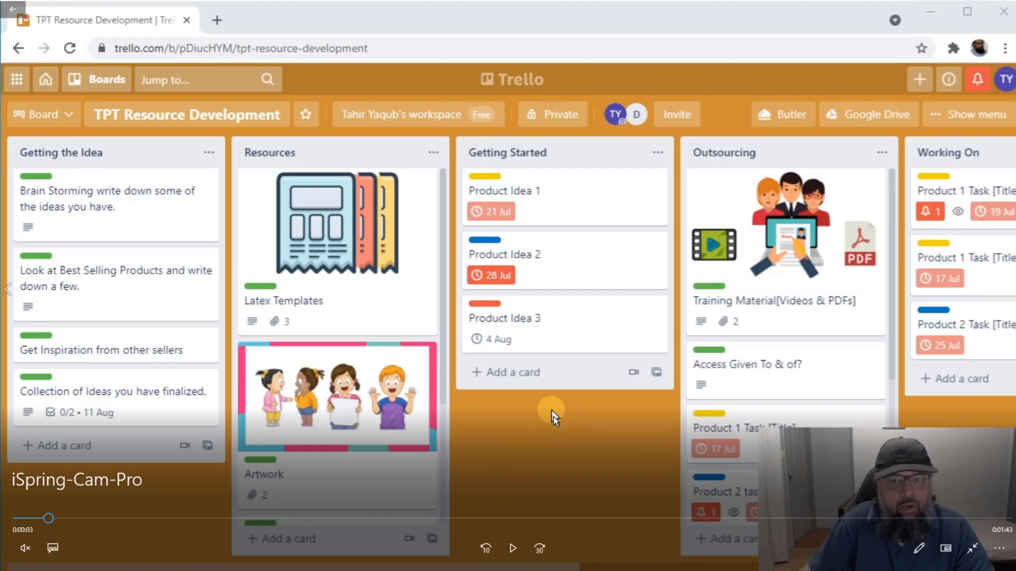
{"action": "mouse_move", "coordinate": [555, 424]}
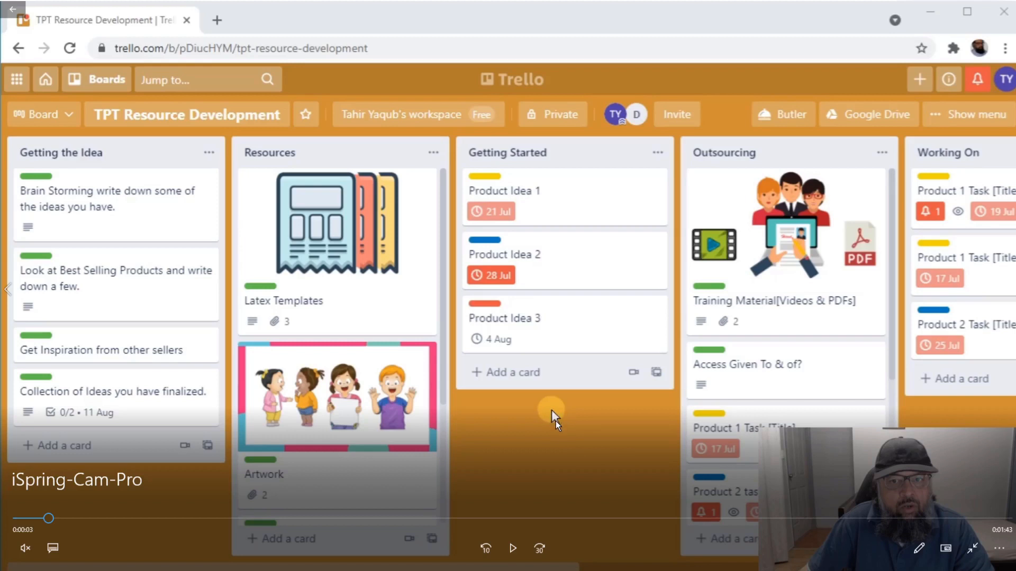
{"action": "mouse_move", "coordinate": [552, 412]}
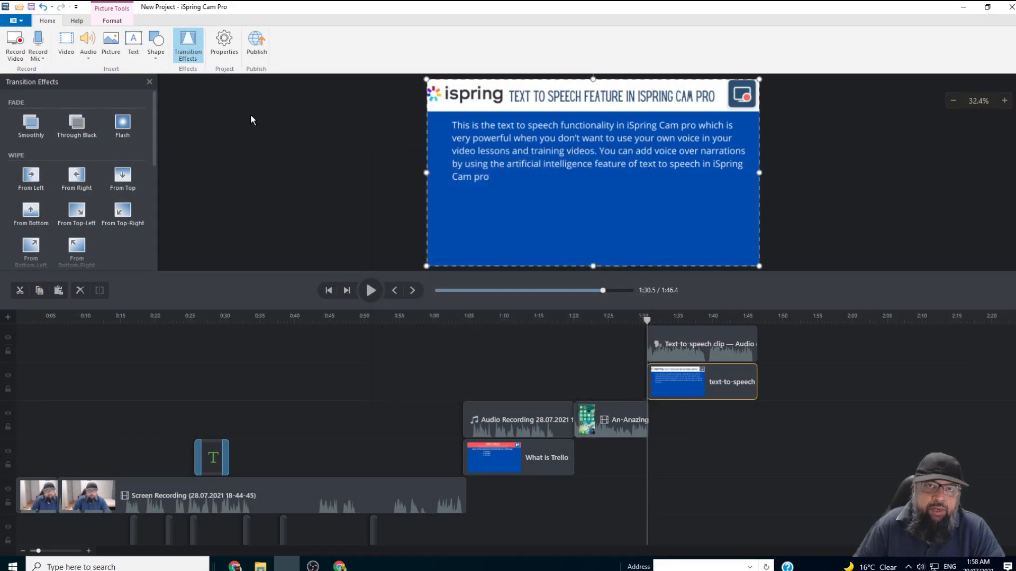
Review Project Properties: Video 1080p preset, mouse cursor recording and cursor highlight options.
{"action": "left_click", "coordinate": [223, 46]}
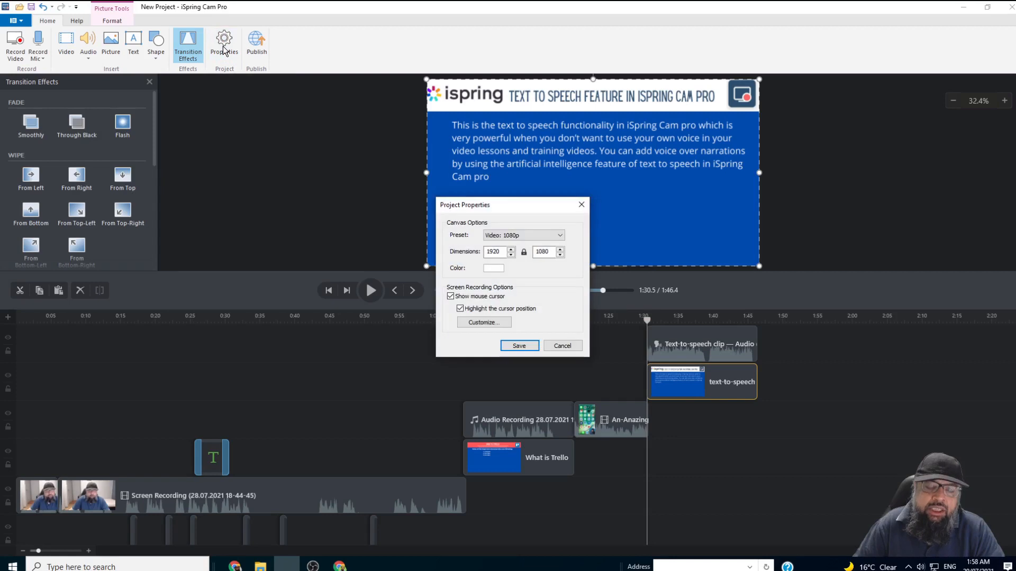
{"action": "left_click", "coordinate": [451, 296]}
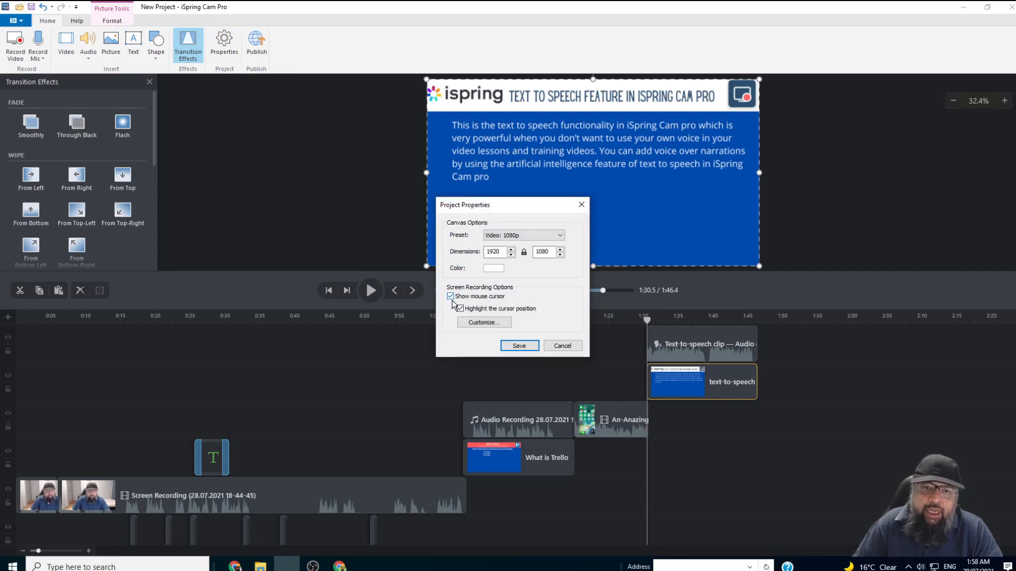
{"action": "left_click", "coordinate": [461, 308]}
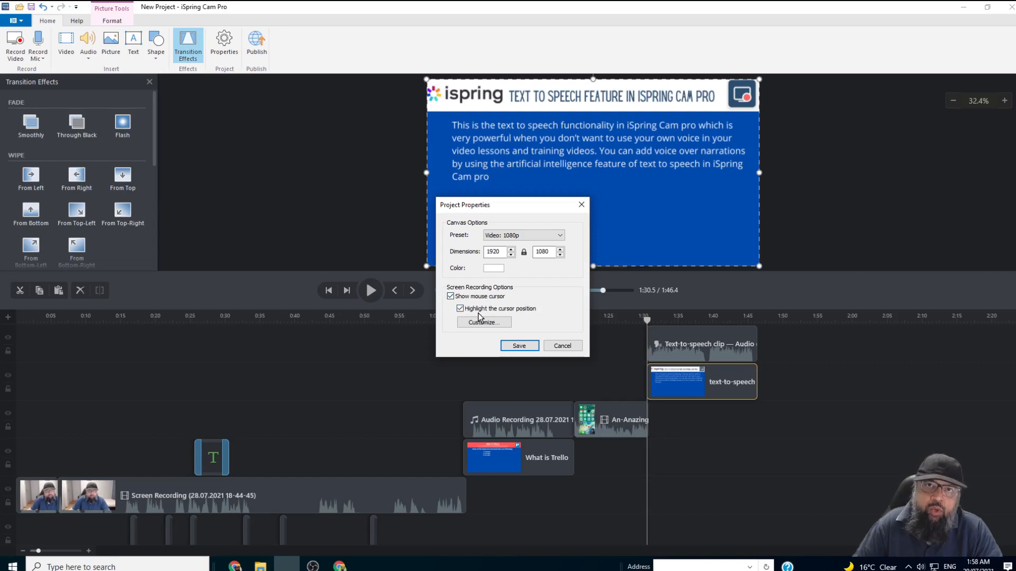
{"action": "left_click", "coordinate": [484, 322]}
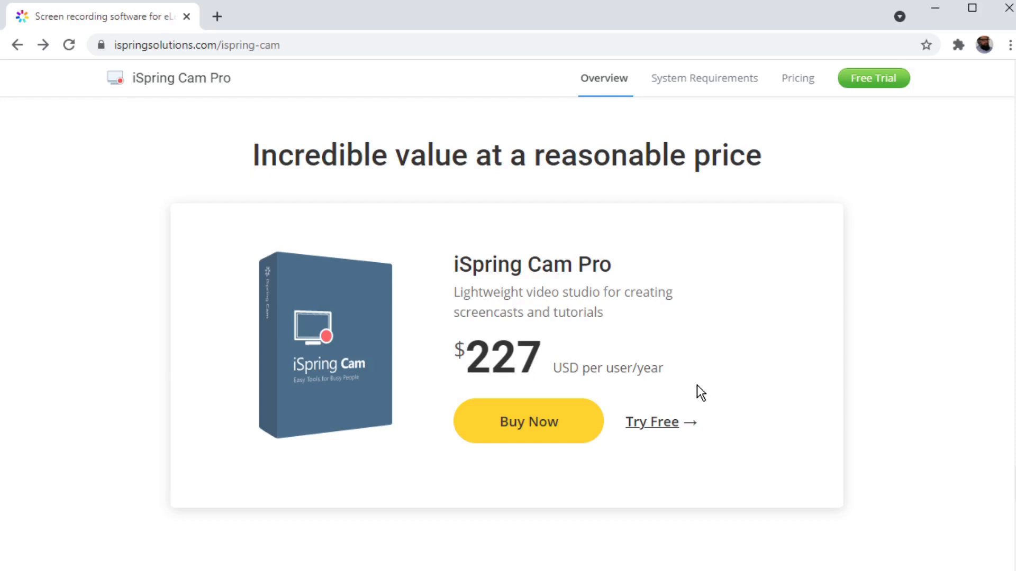
{"action": "mouse_move", "coordinate": [943, 107]}
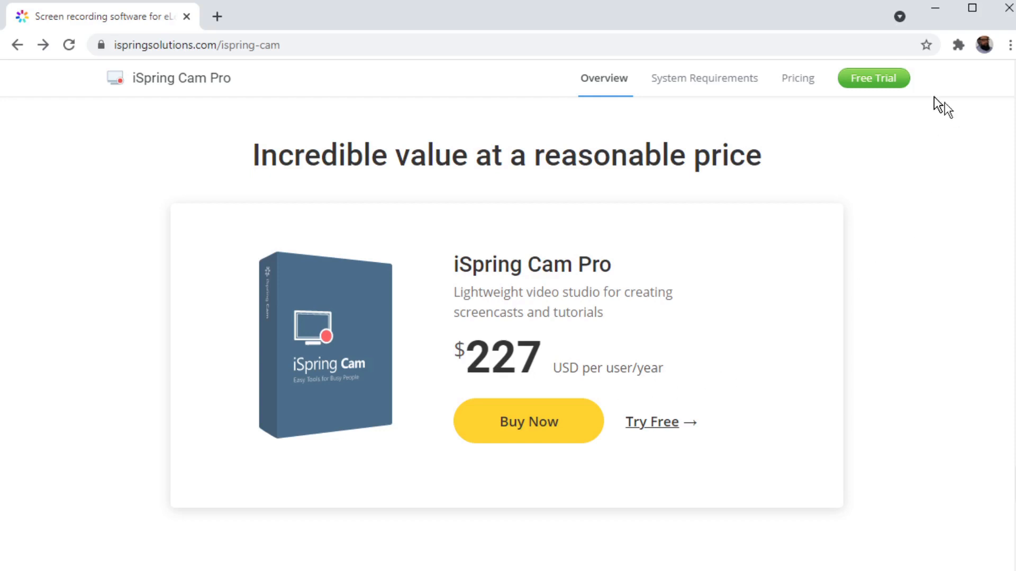
{"action": "mouse_move", "coordinate": [873, 78]}
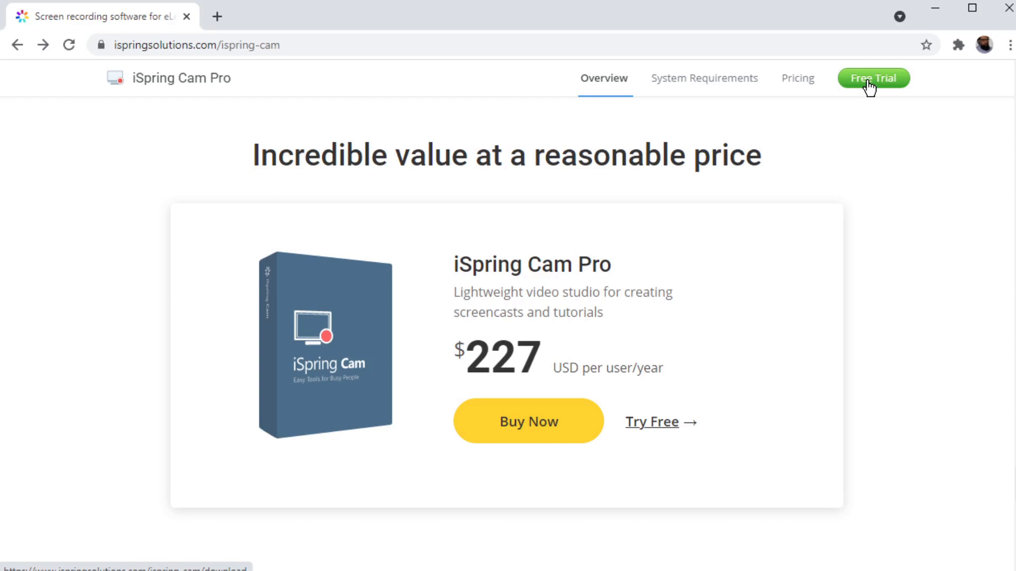